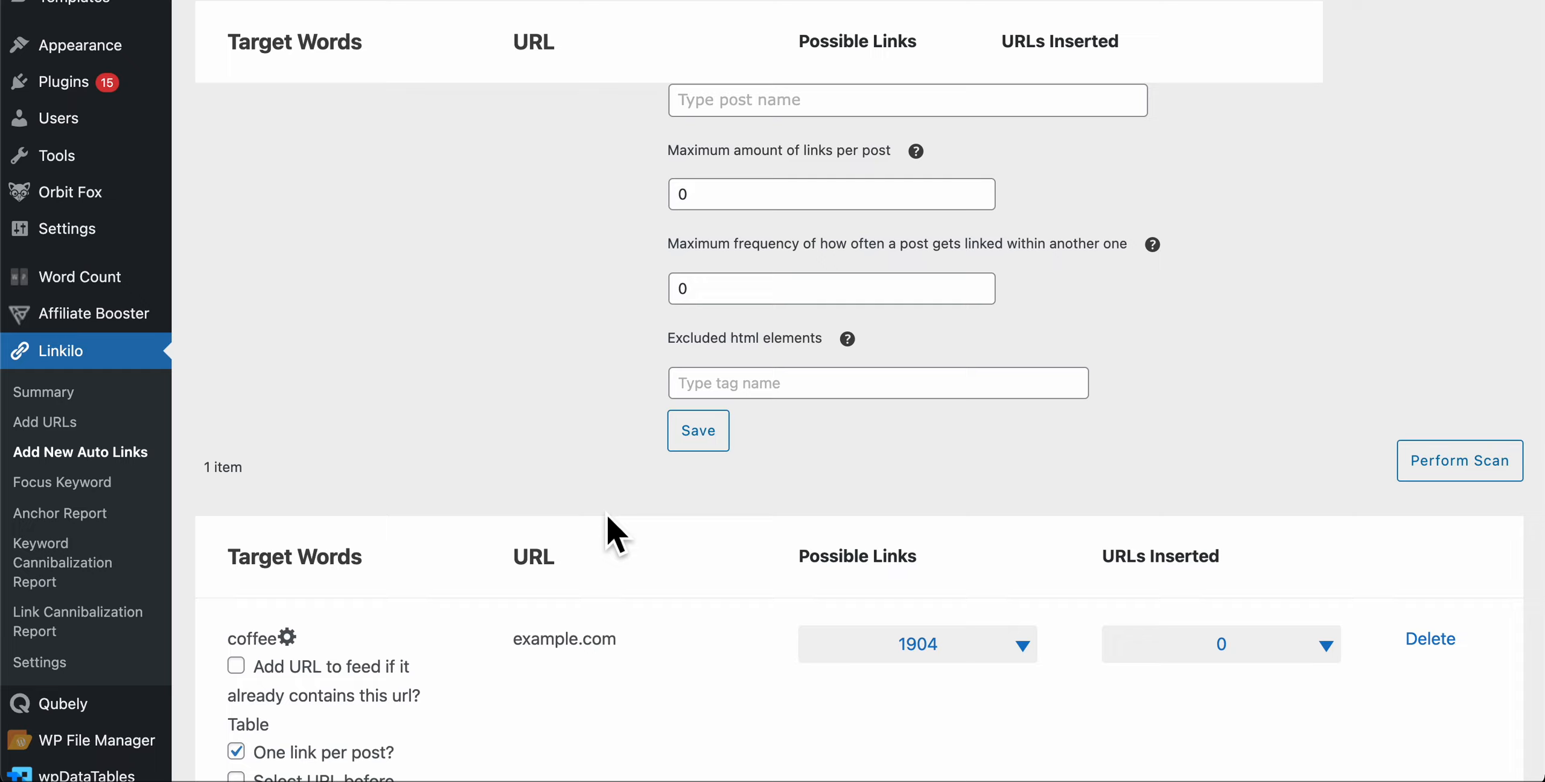
pyautogui.moveTo(148, 487)
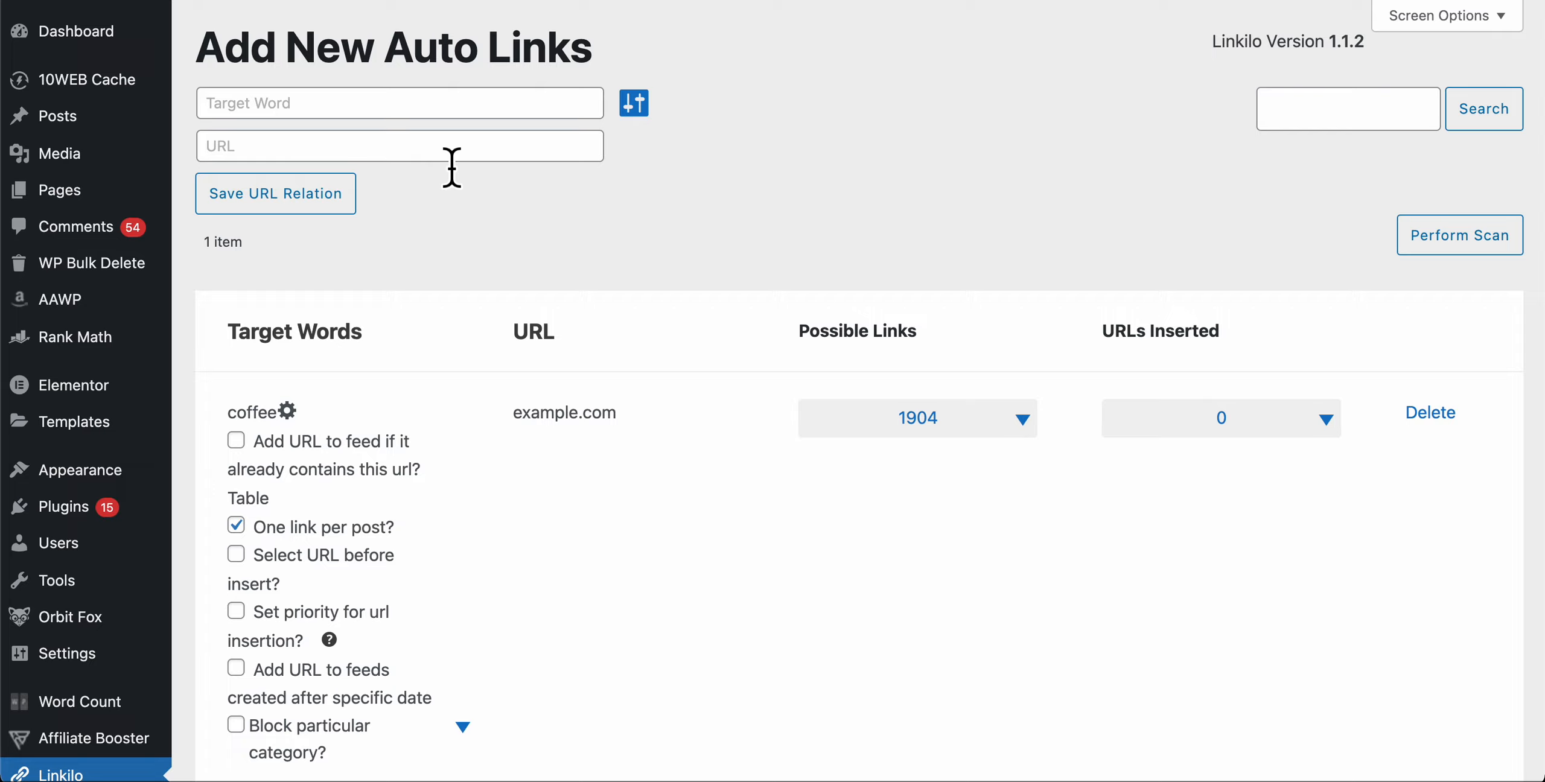
pyautogui.moveTo(306, 418)
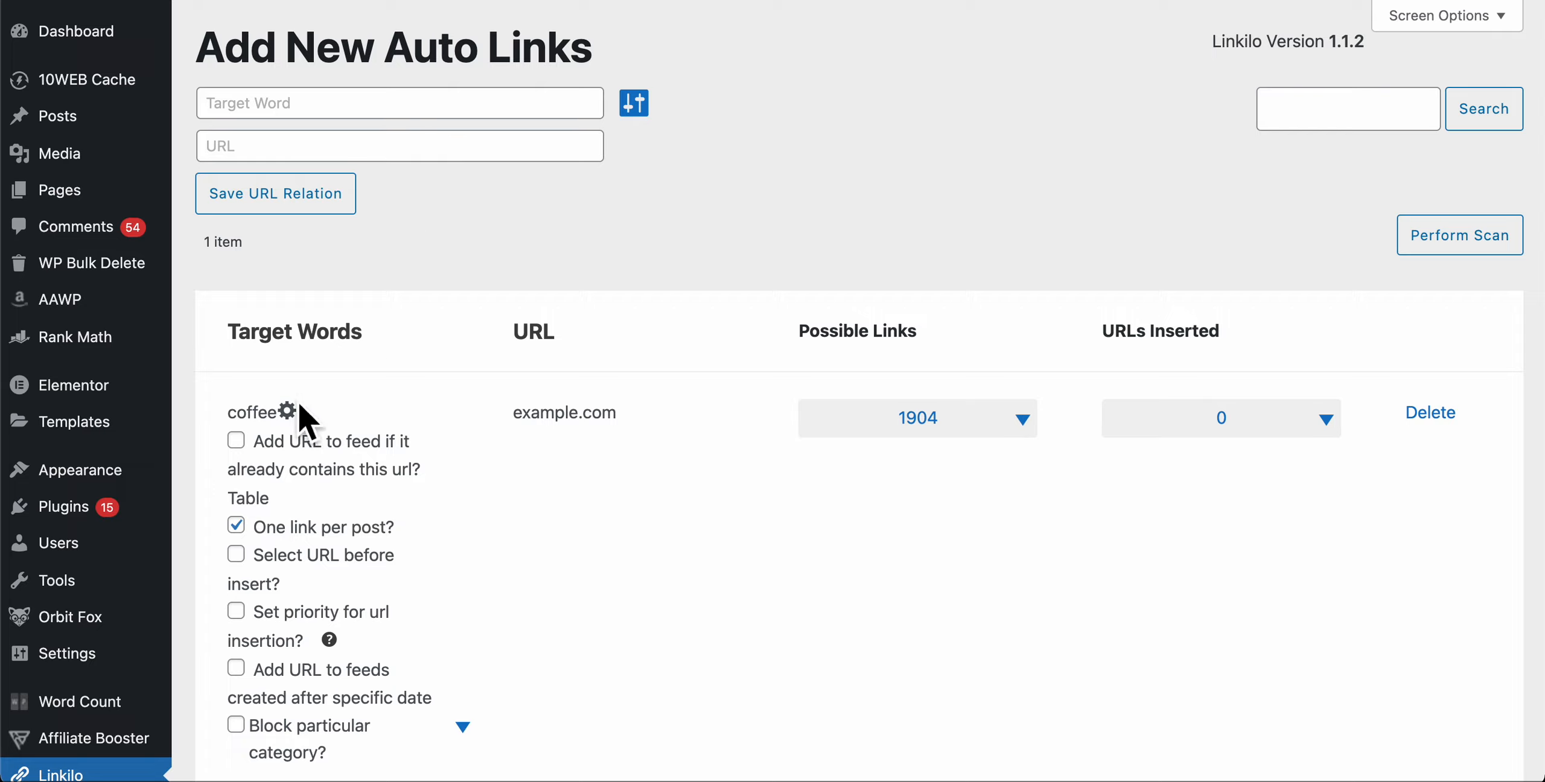
# - Highlight 'coffee' and 'example.com', then expand the rule's 1904 possible links into sentences
pyautogui.doubleClick(252, 411)
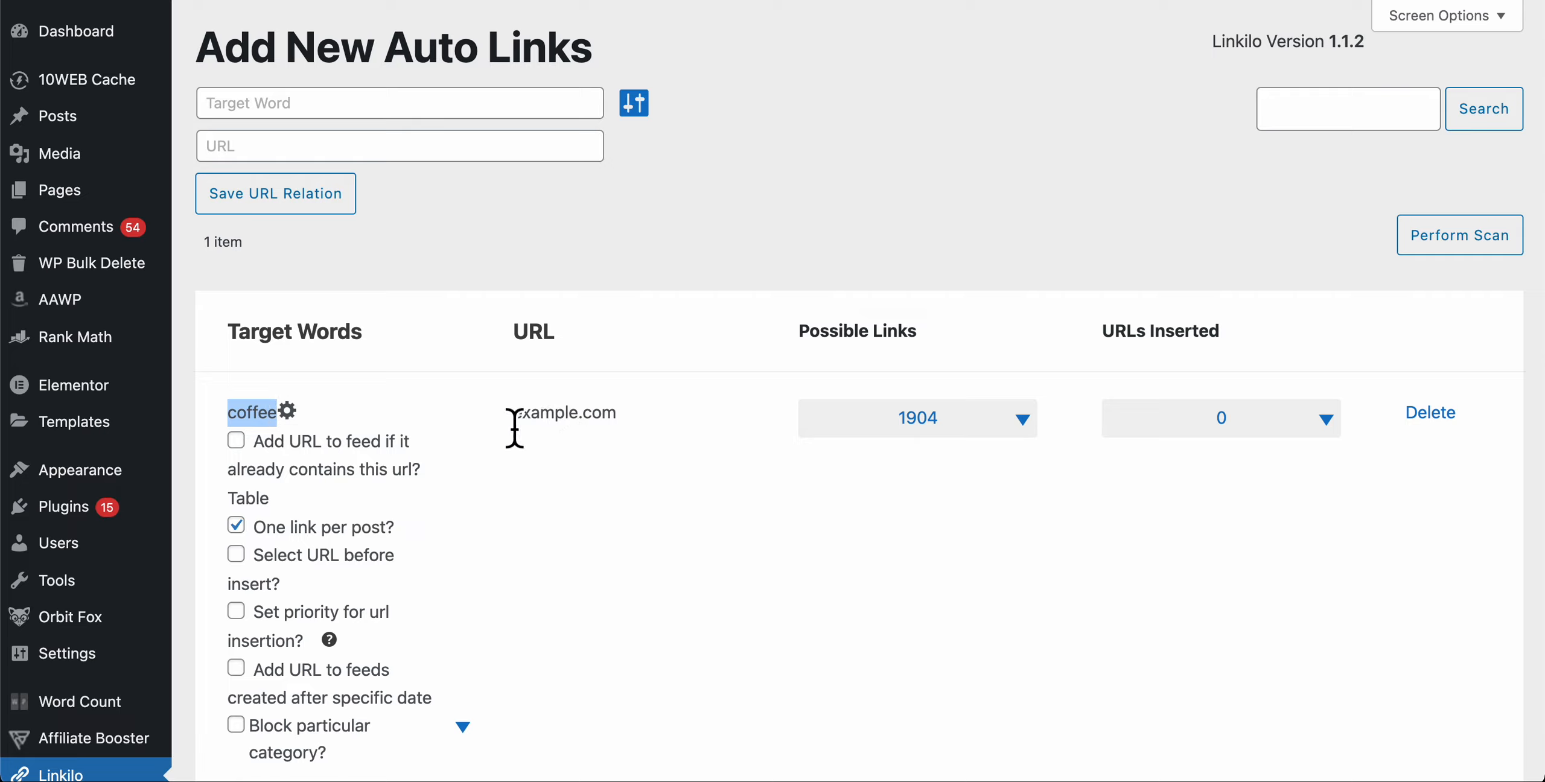
pyautogui.doubleClick(562, 413)
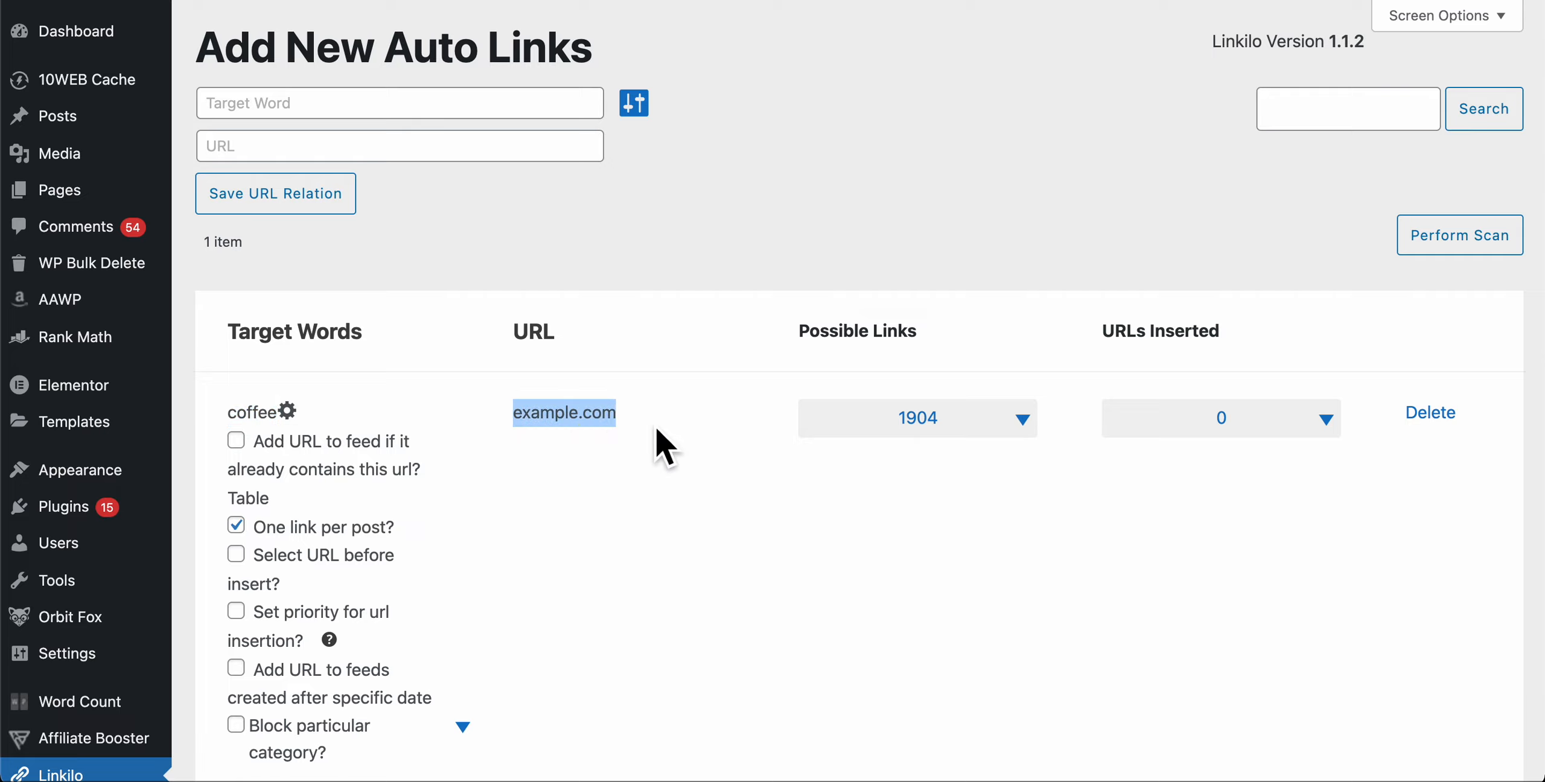
pyautogui.moveTo(818, 438)
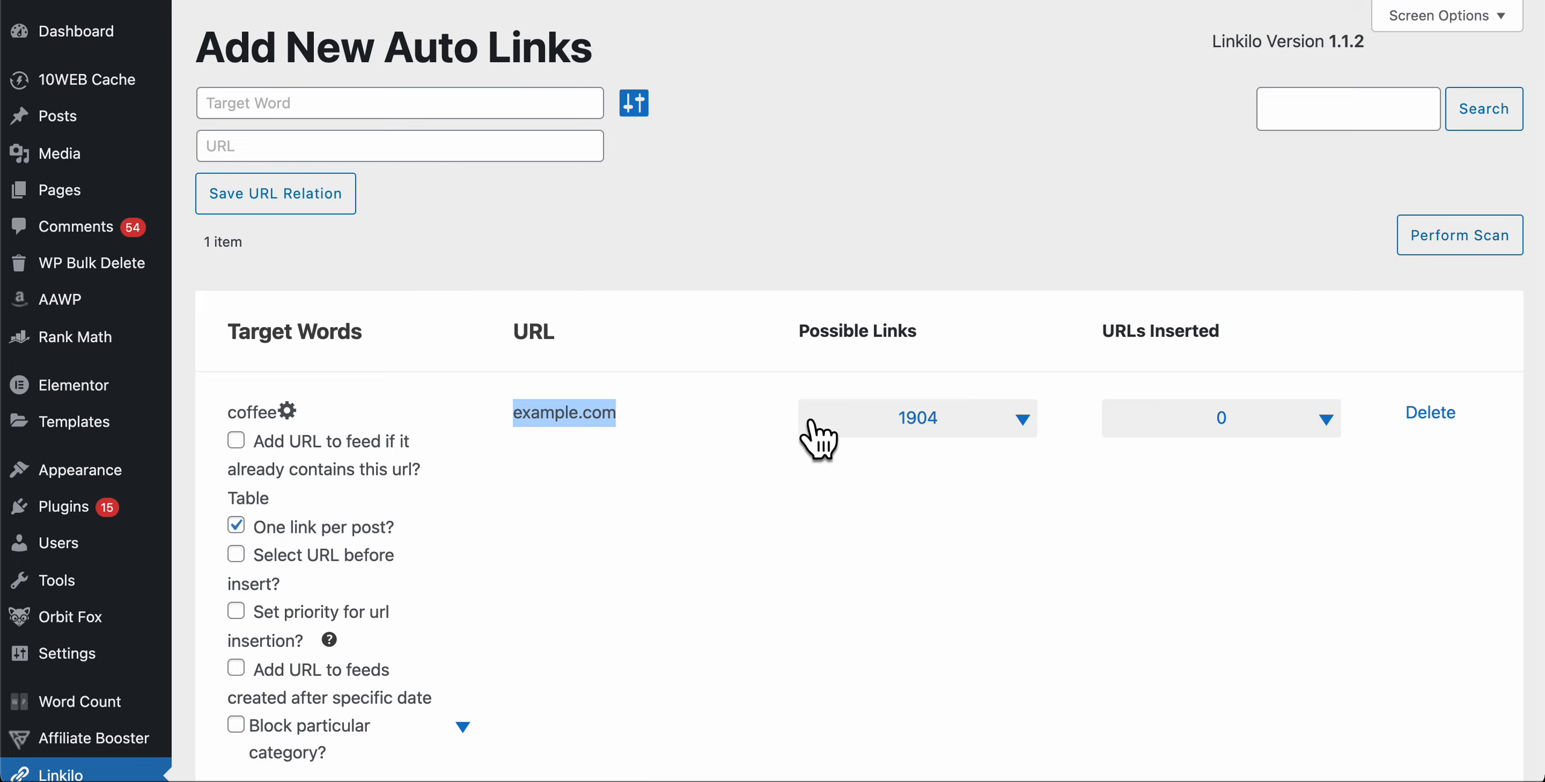
pyautogui.click(915, 418)
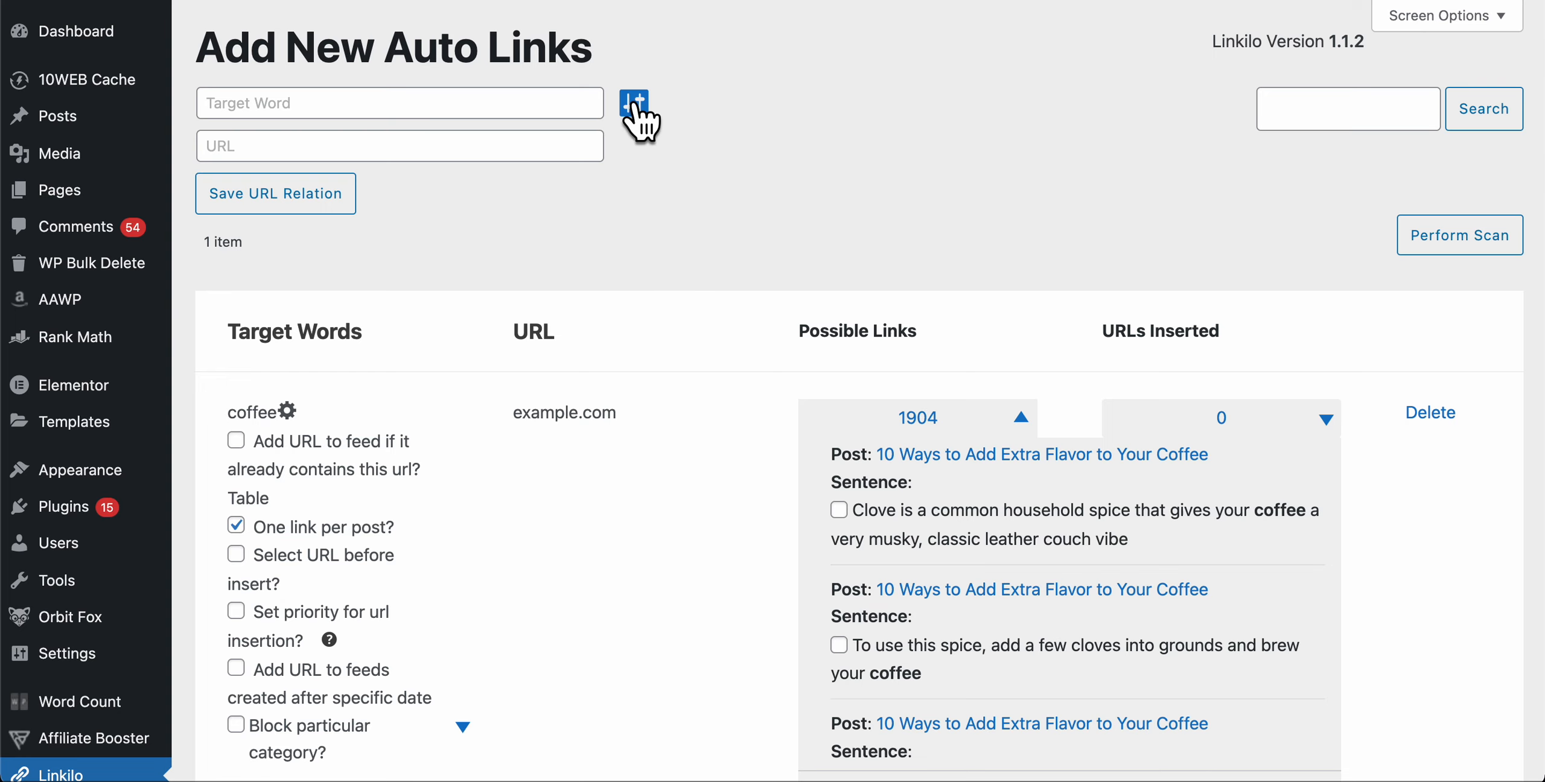
# - Reveal the extra auto-link options beside the Target Word field, including One link per post
pyautogui.click(633, 102)
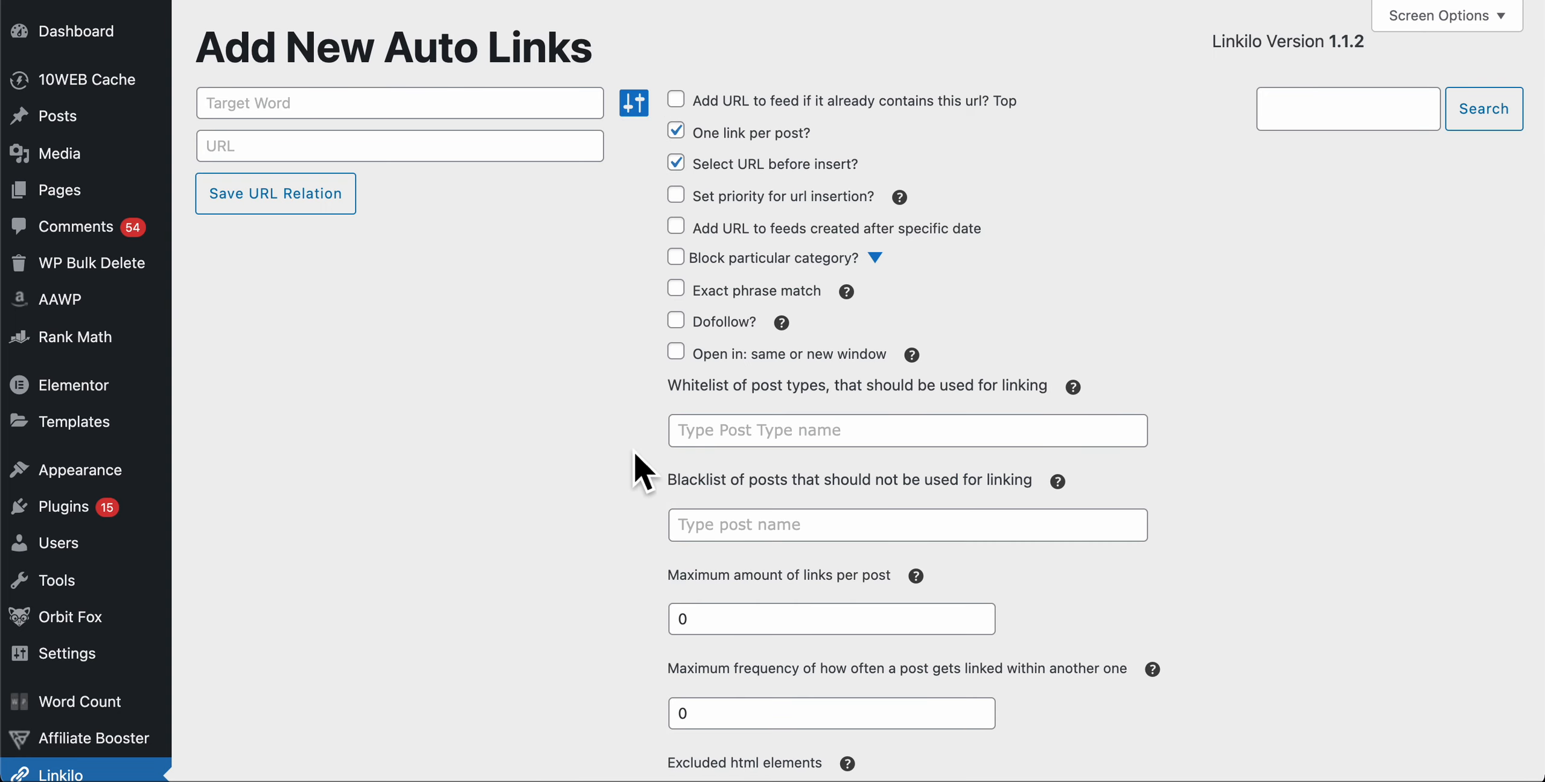
pyautogui.moveTo(629, 619)
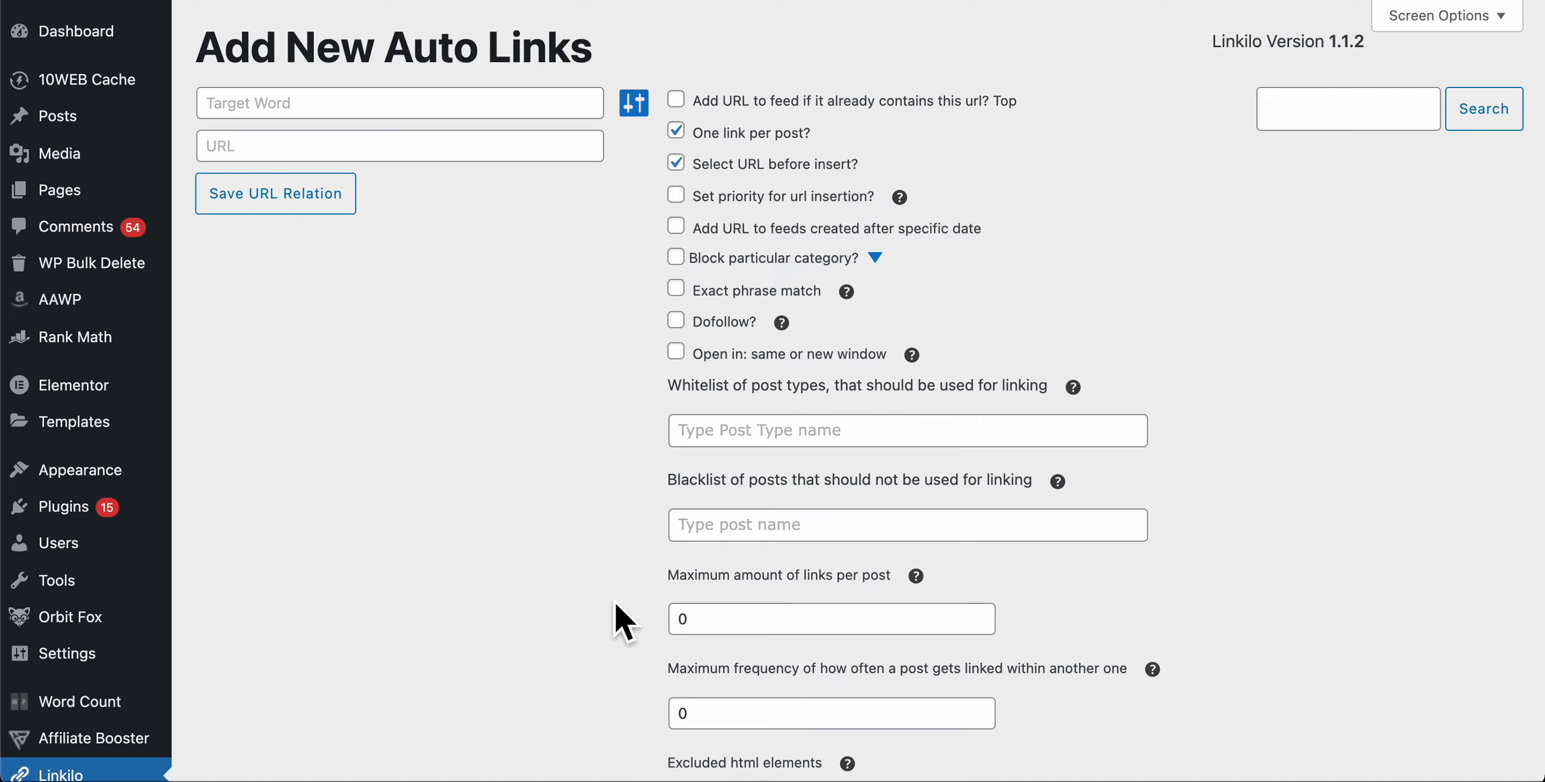
pyautogui.moveTo(615, 359)
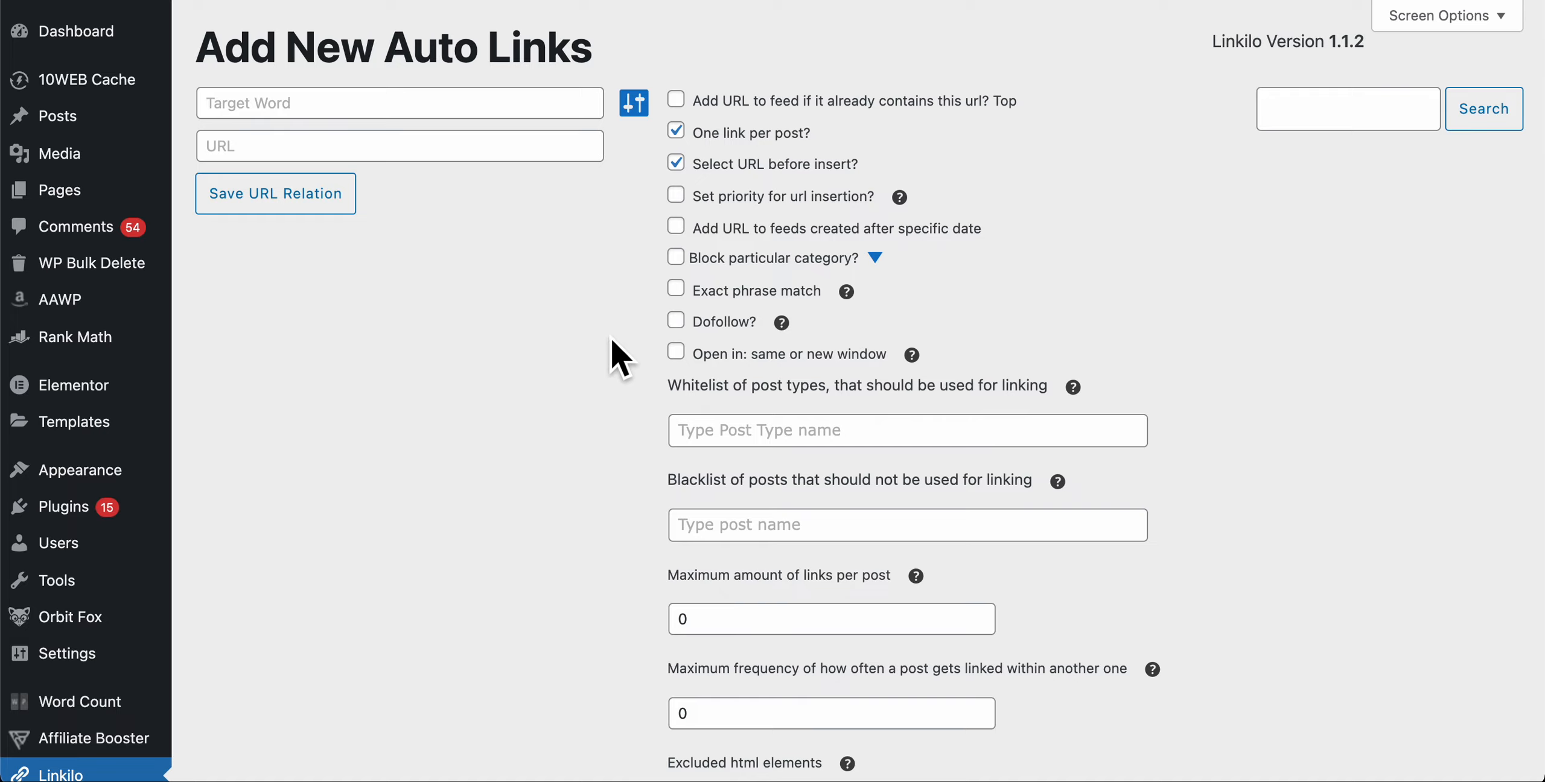
pyautogui.moveTo(618, 313)
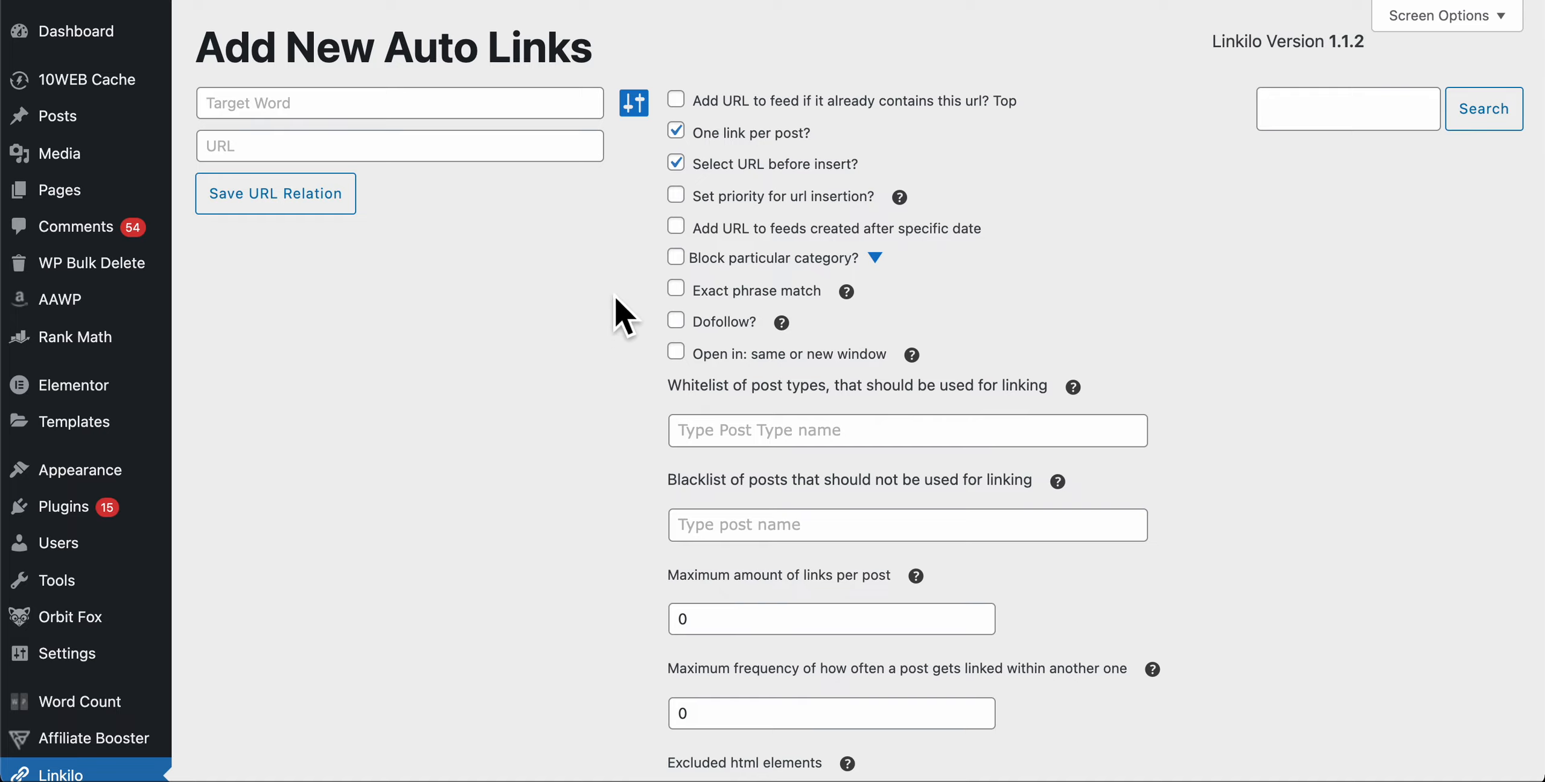
pyautogui.moveTo(722, 146)
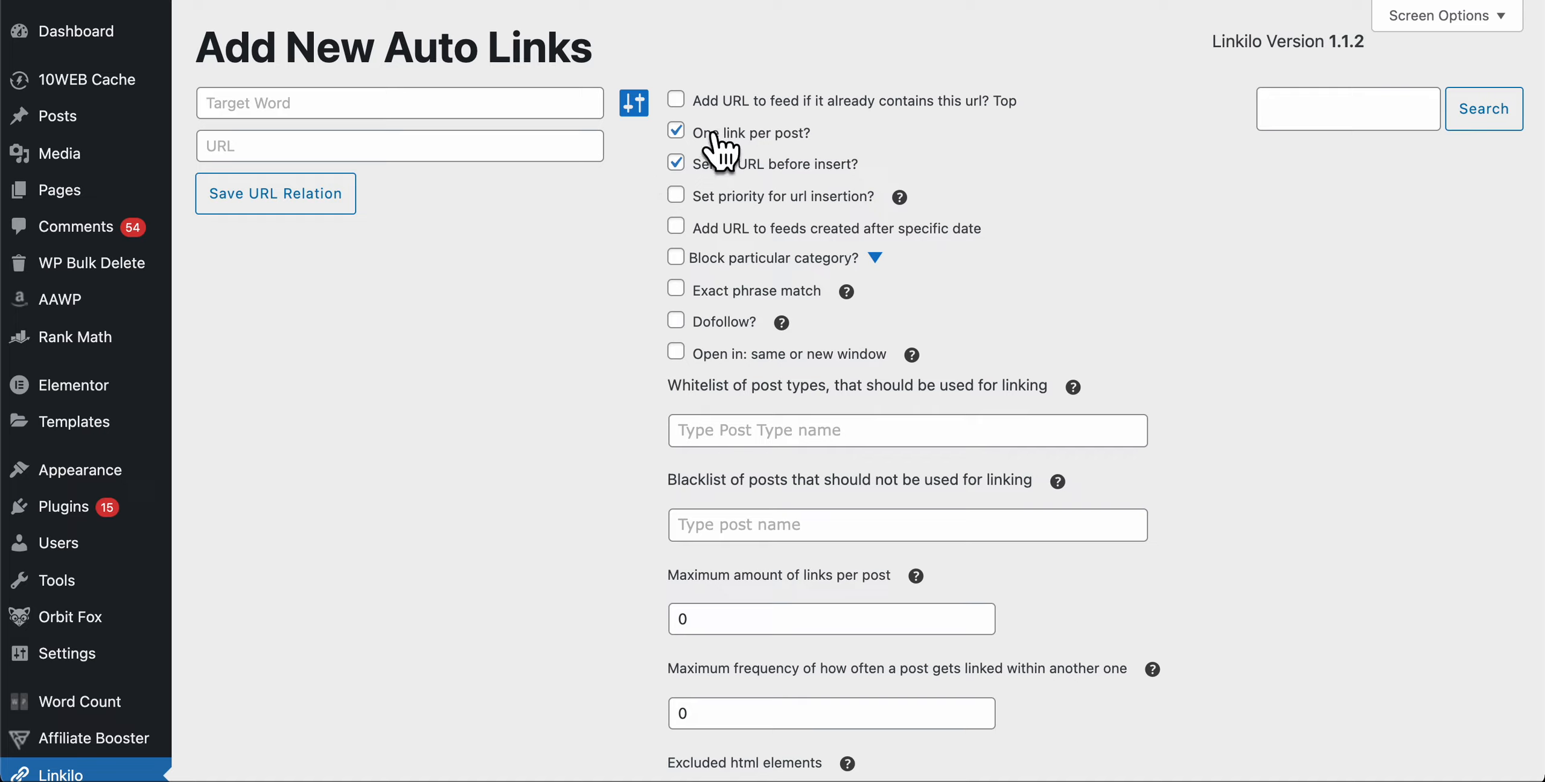
pyautogui.moveTo(707, 173)
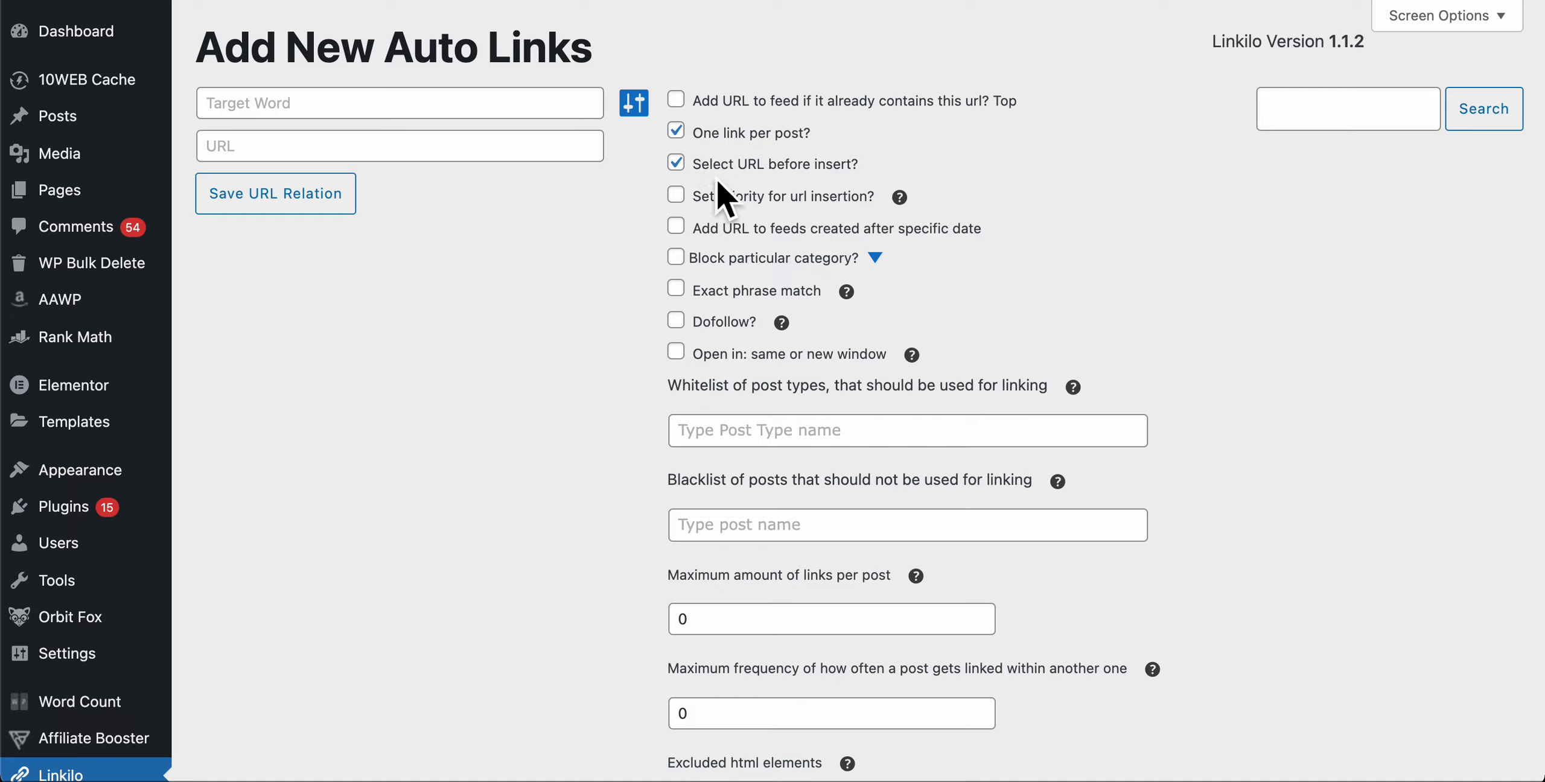
pyautogui.moveTo(741, 204)
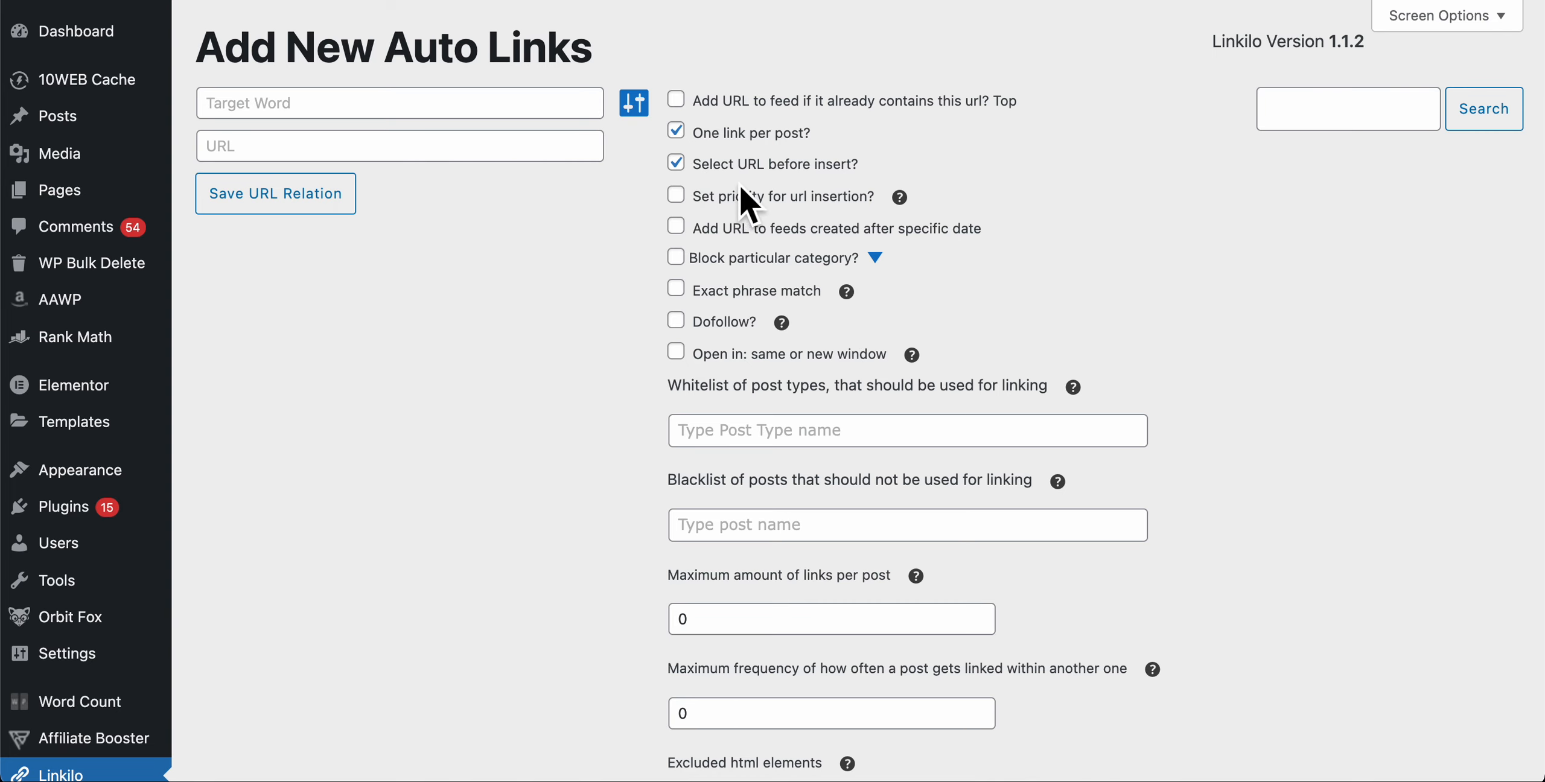
pyautogui.scroll(-3)
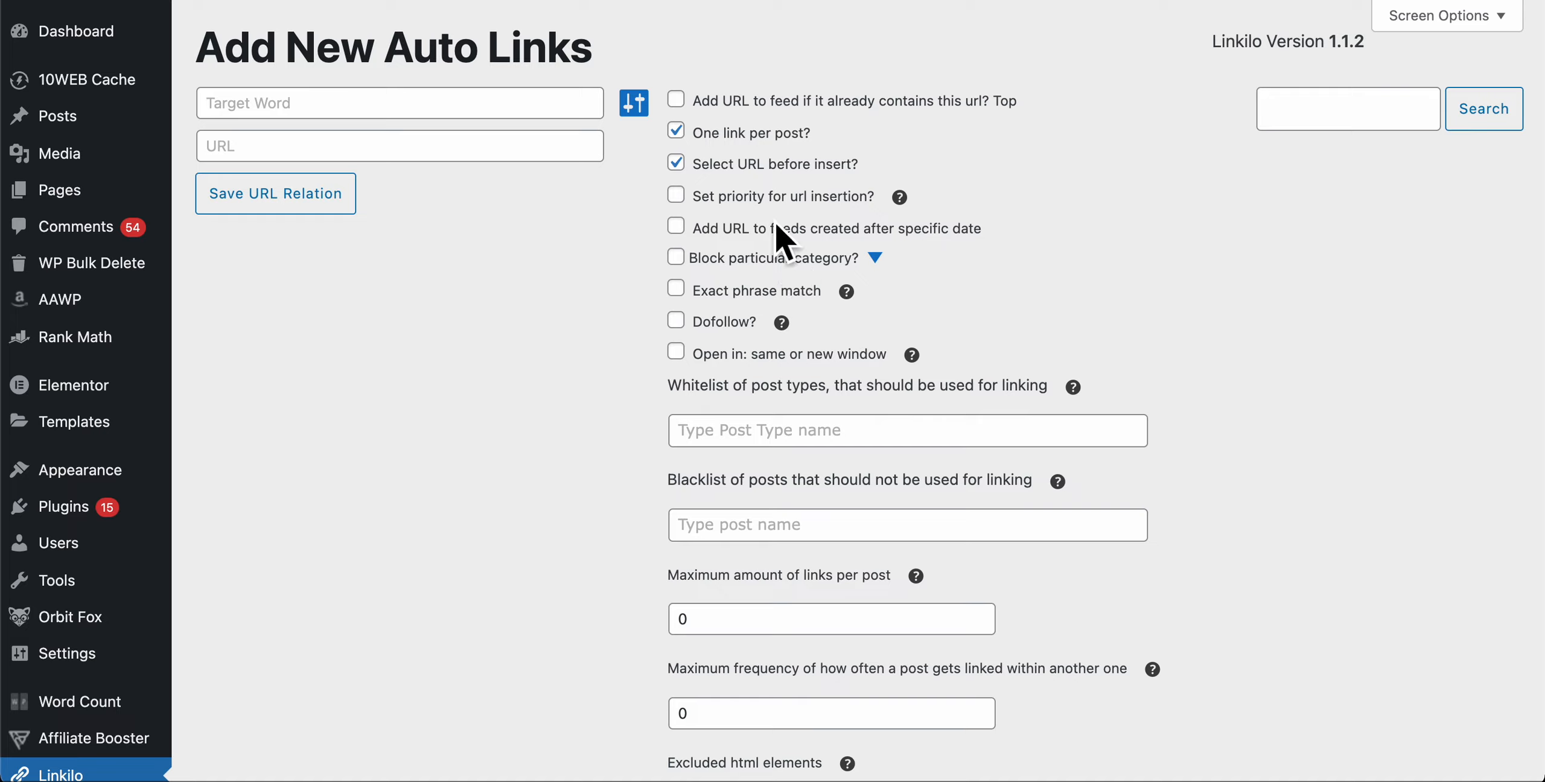
pyautogui.moveTo(778, 246)
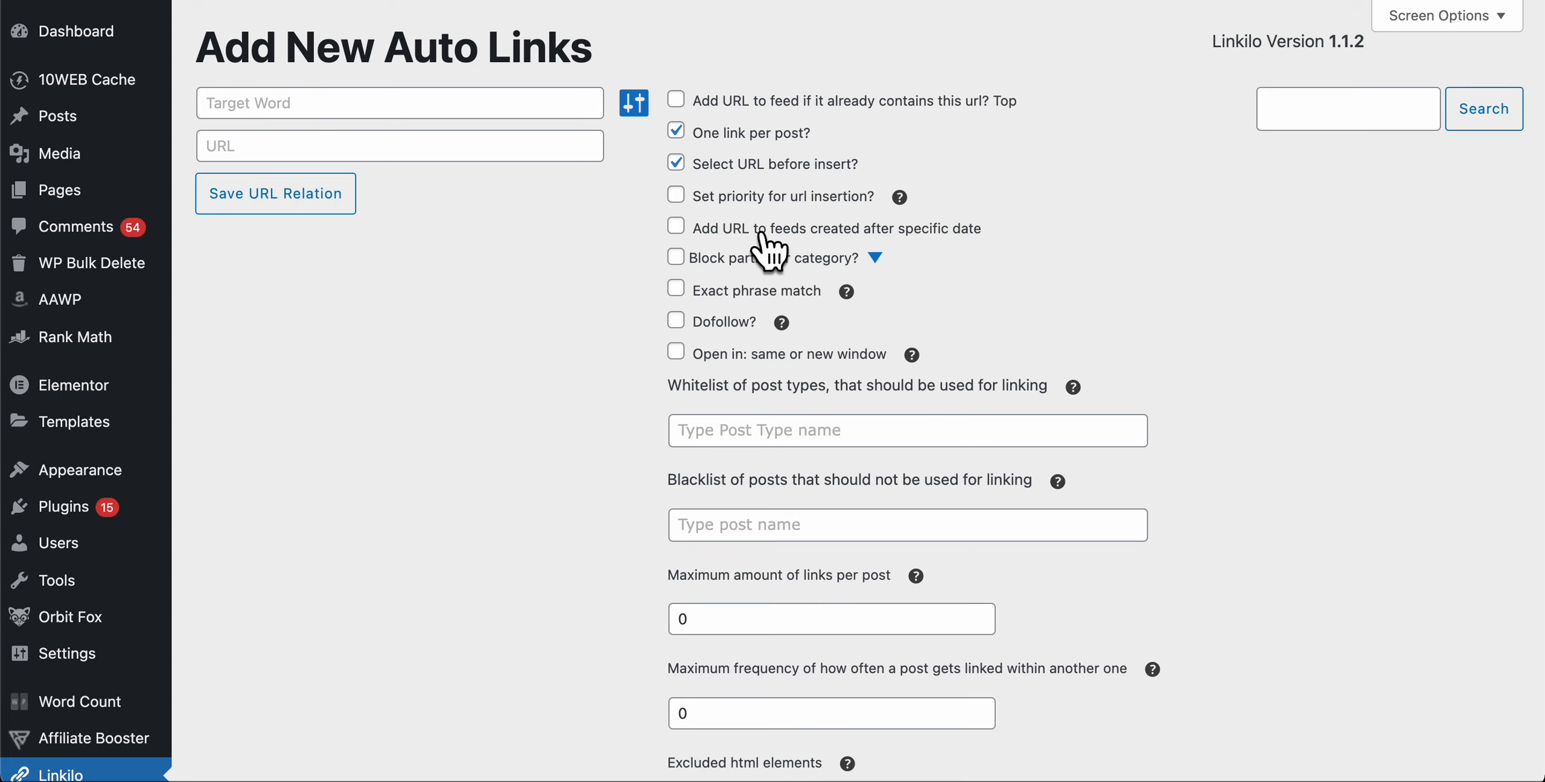
pyautogui.scroll(-3)
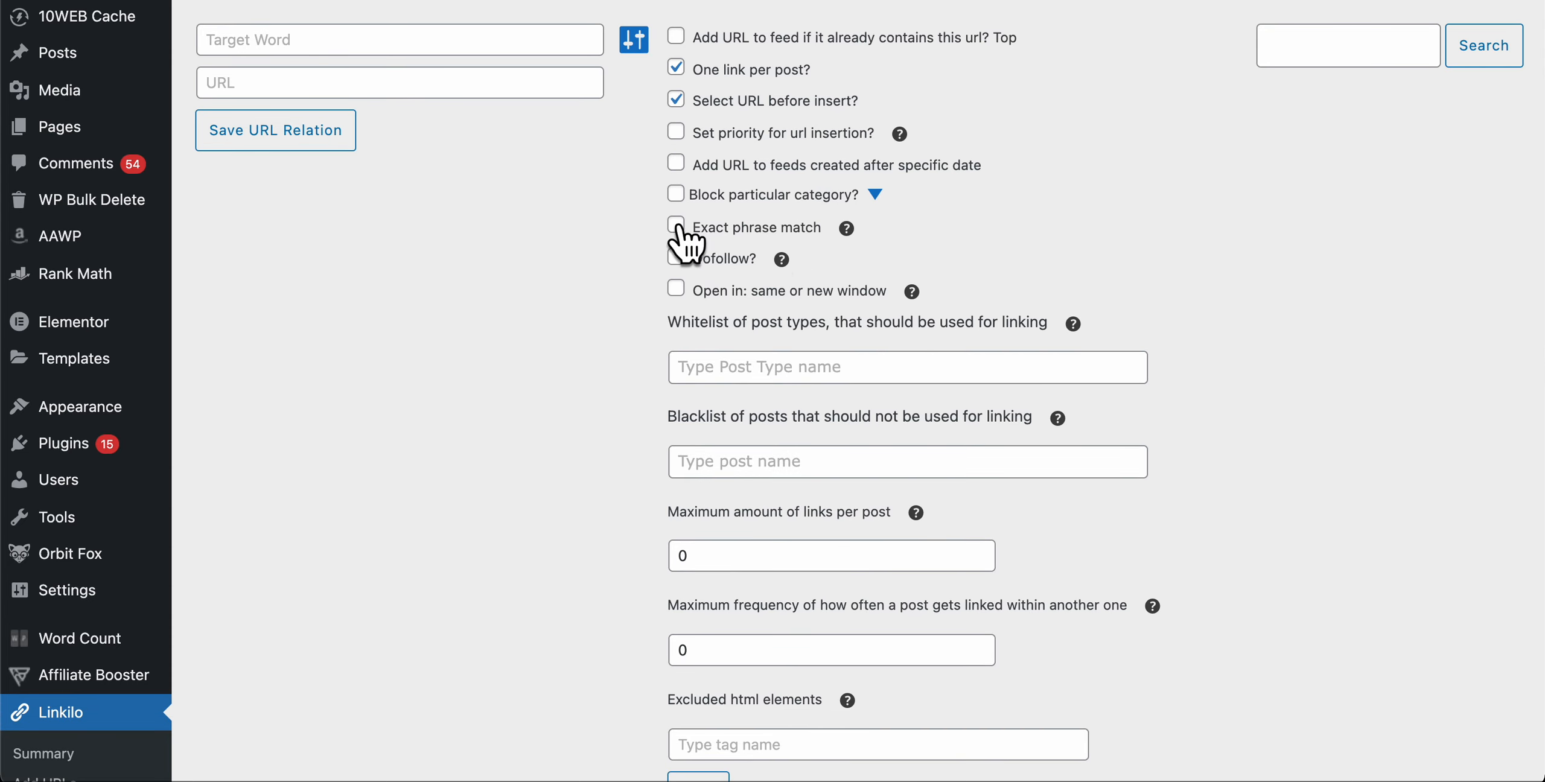
pyautogui.scroll(-3)
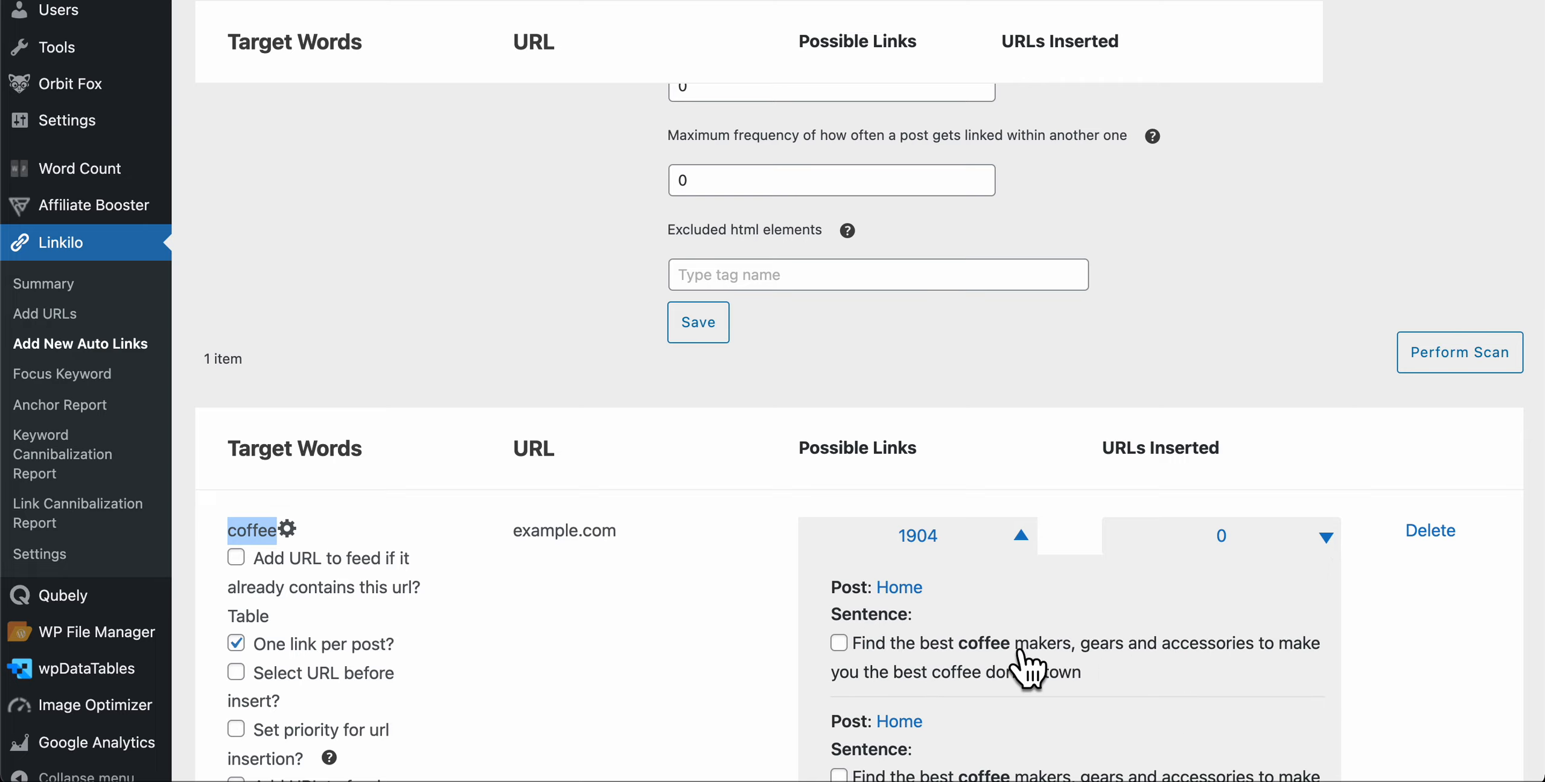
pyautogui.moveTo(813, 709)
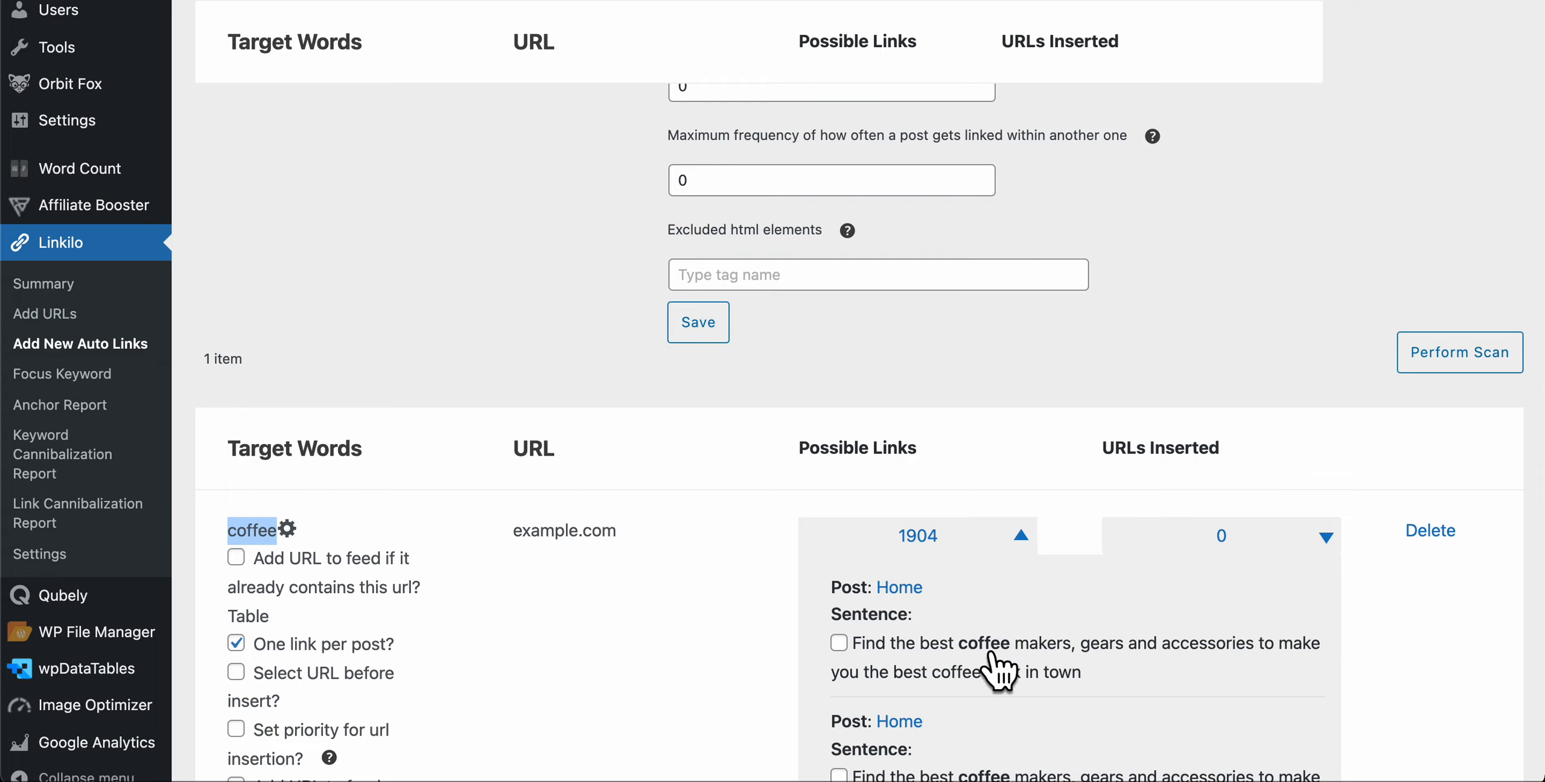
pyautogui.moveTo(998, 647)
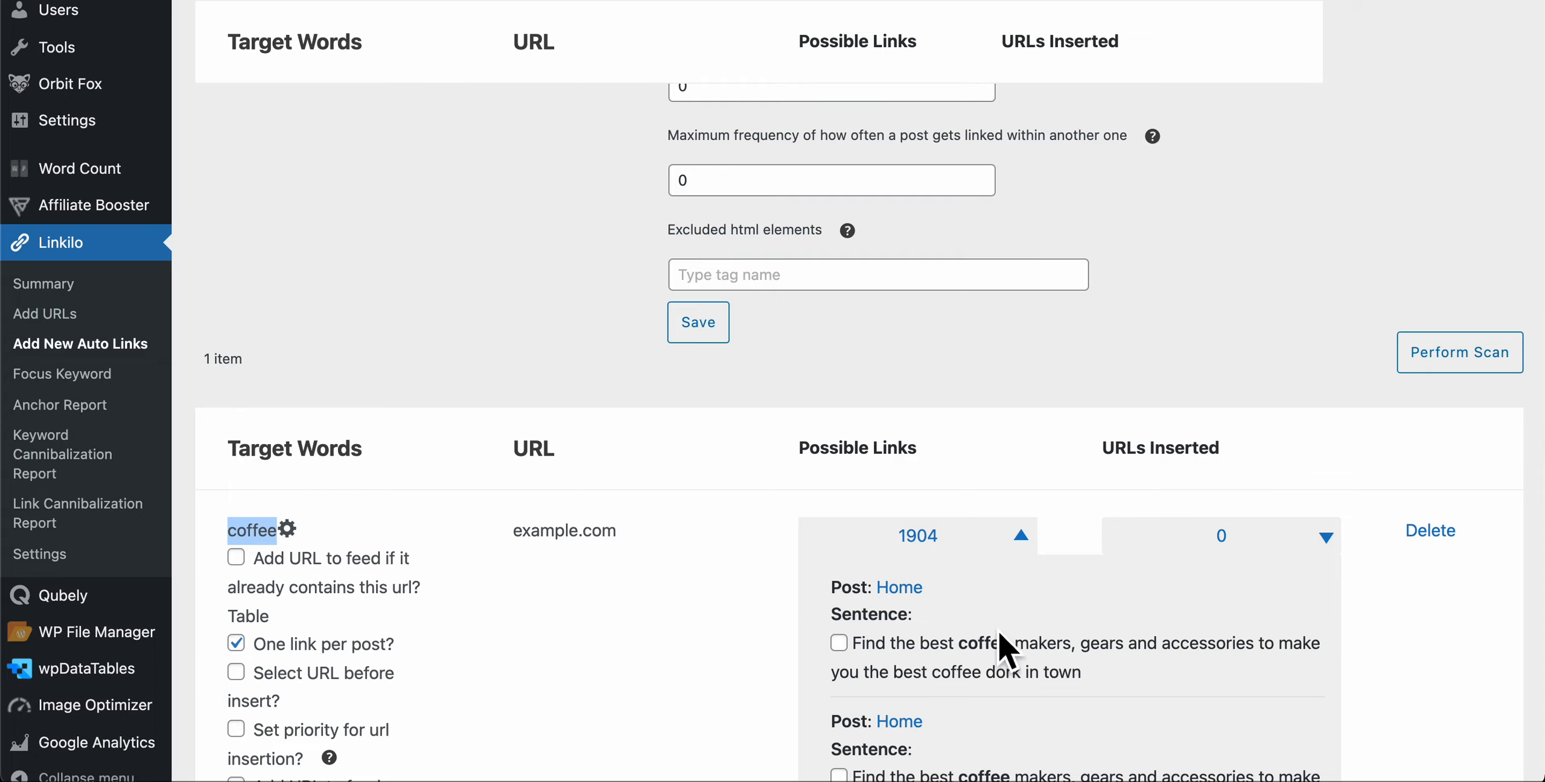
pyautogui.moveTo(1087, 655)
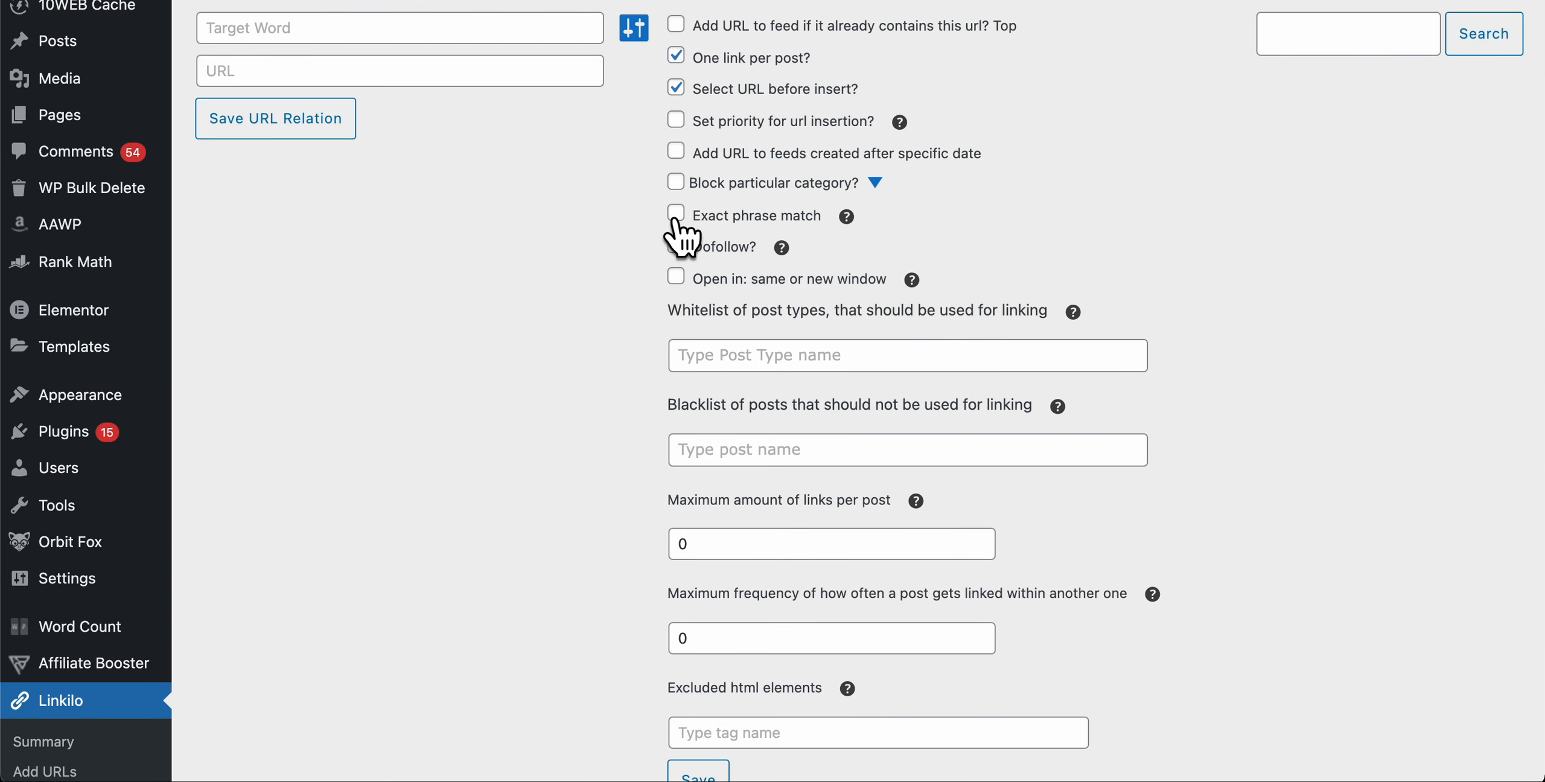
pyautogui.scroll(-3)
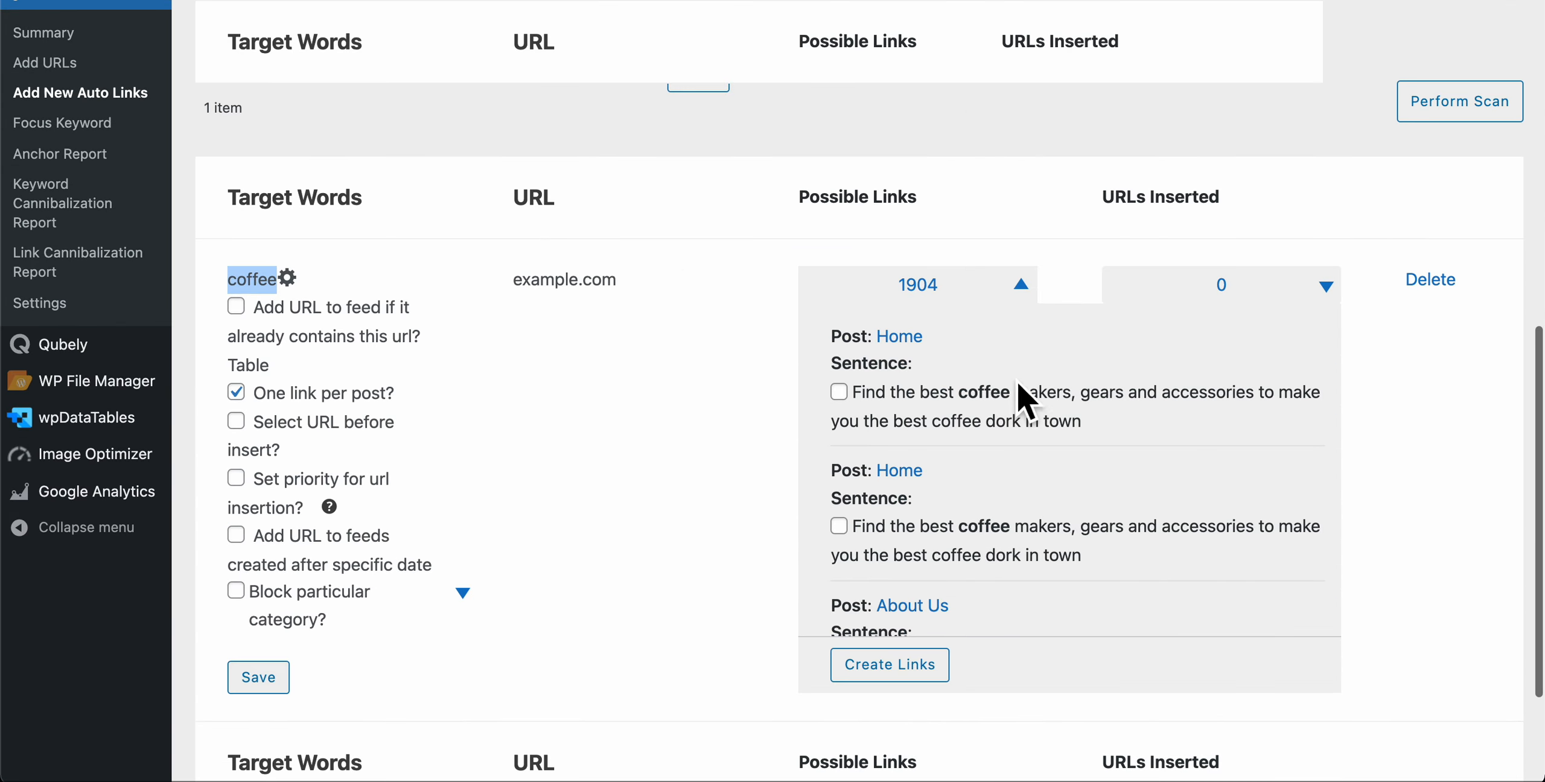
pyautogui.moveTo(1035, 402)
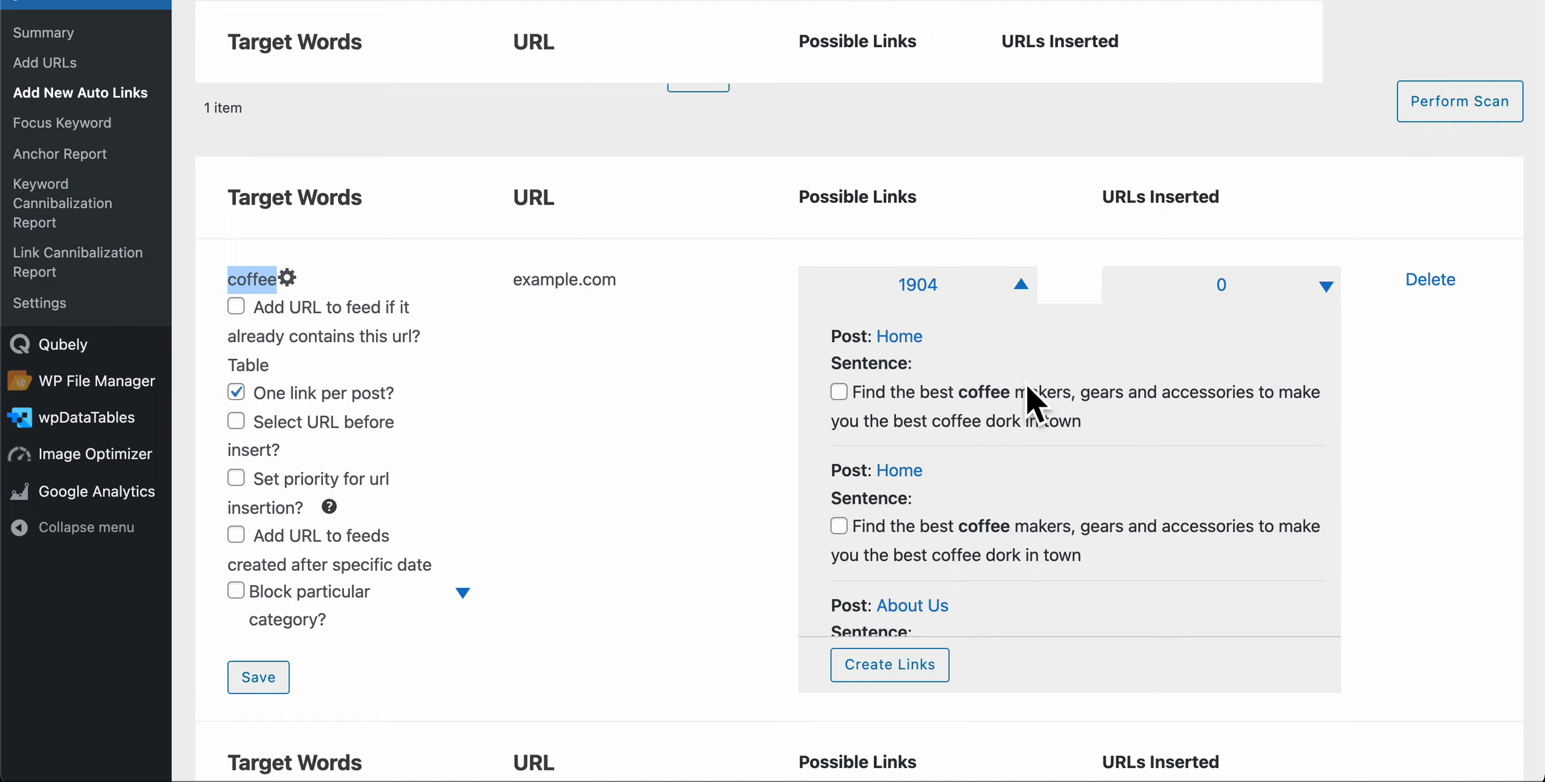
pyautogui.moveTo(949, 414)
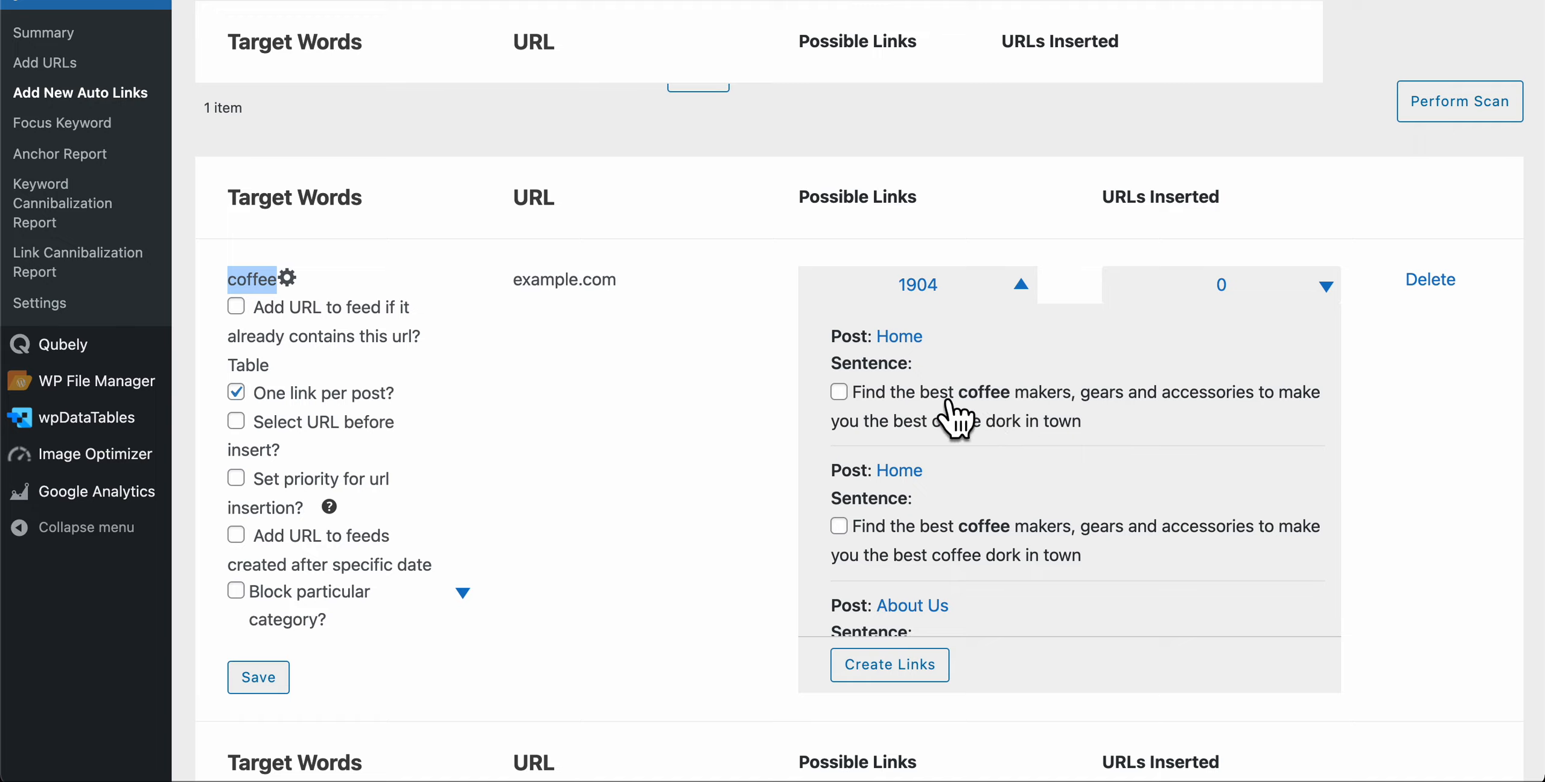
pyautogui.moveTo(751, 336)
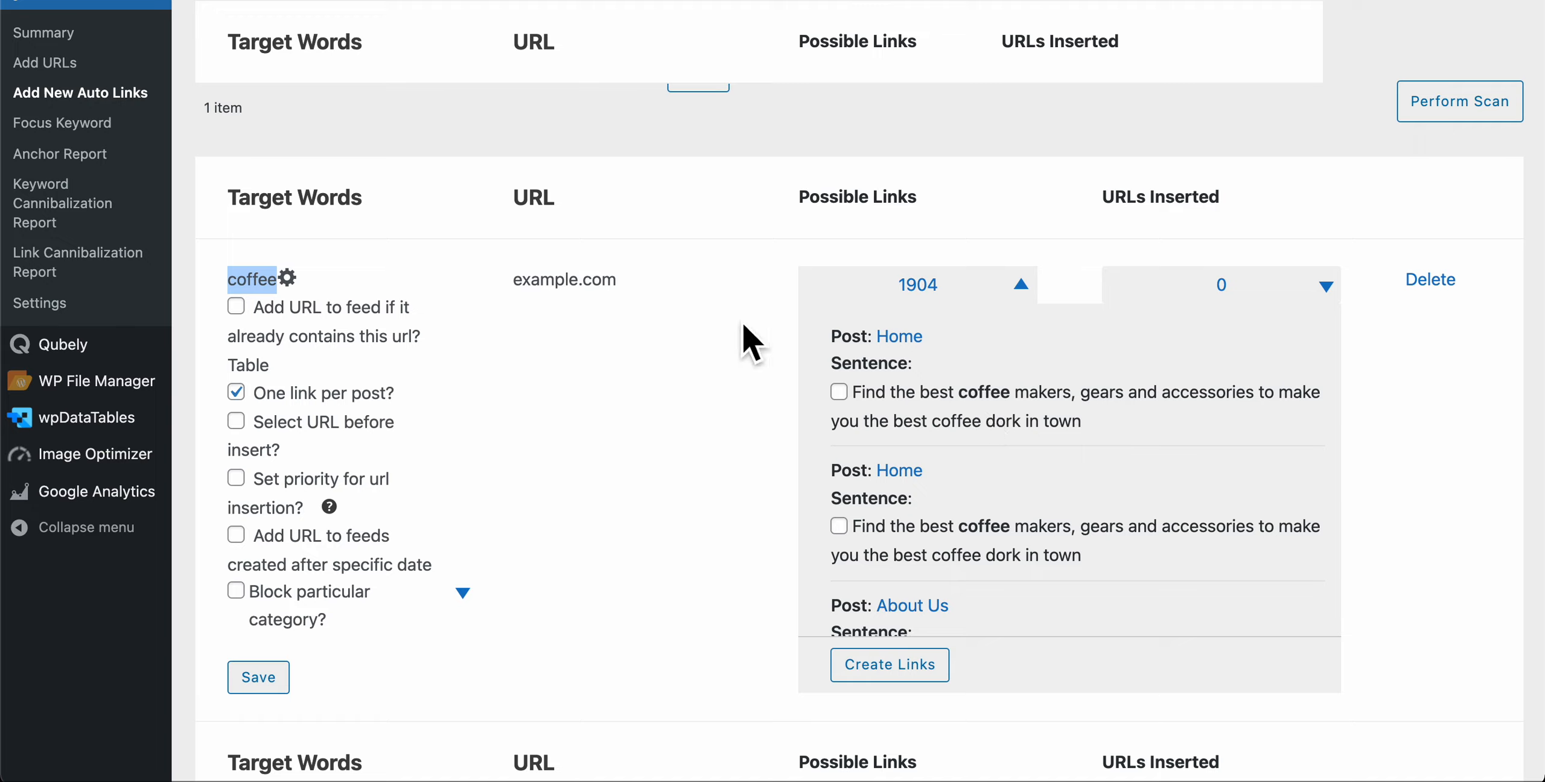
# - Set the maximum link frequency to 5 in the auto-link settings
pyautogui.scroll(-3)
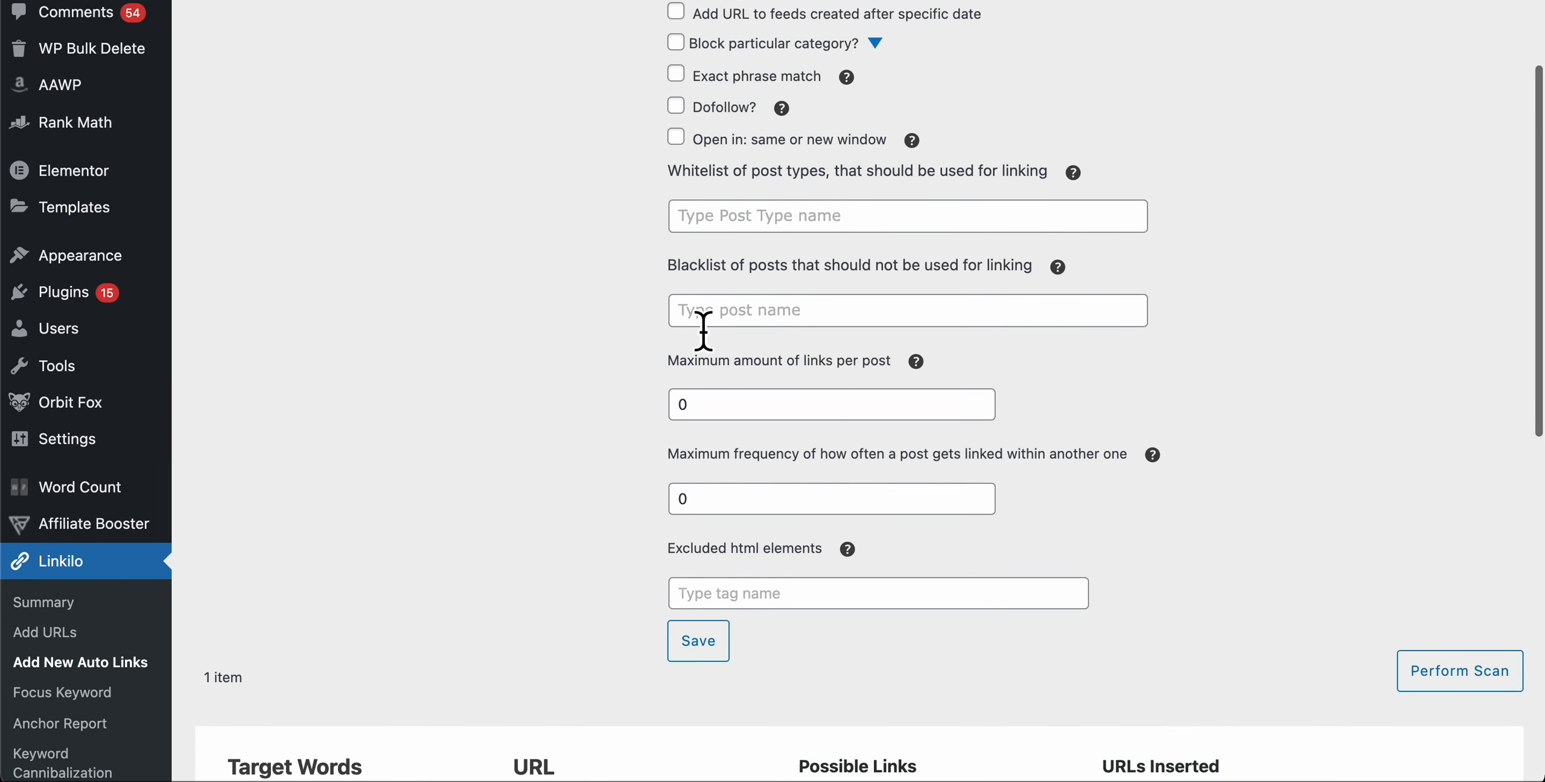
pyautogui.scroll(-3)
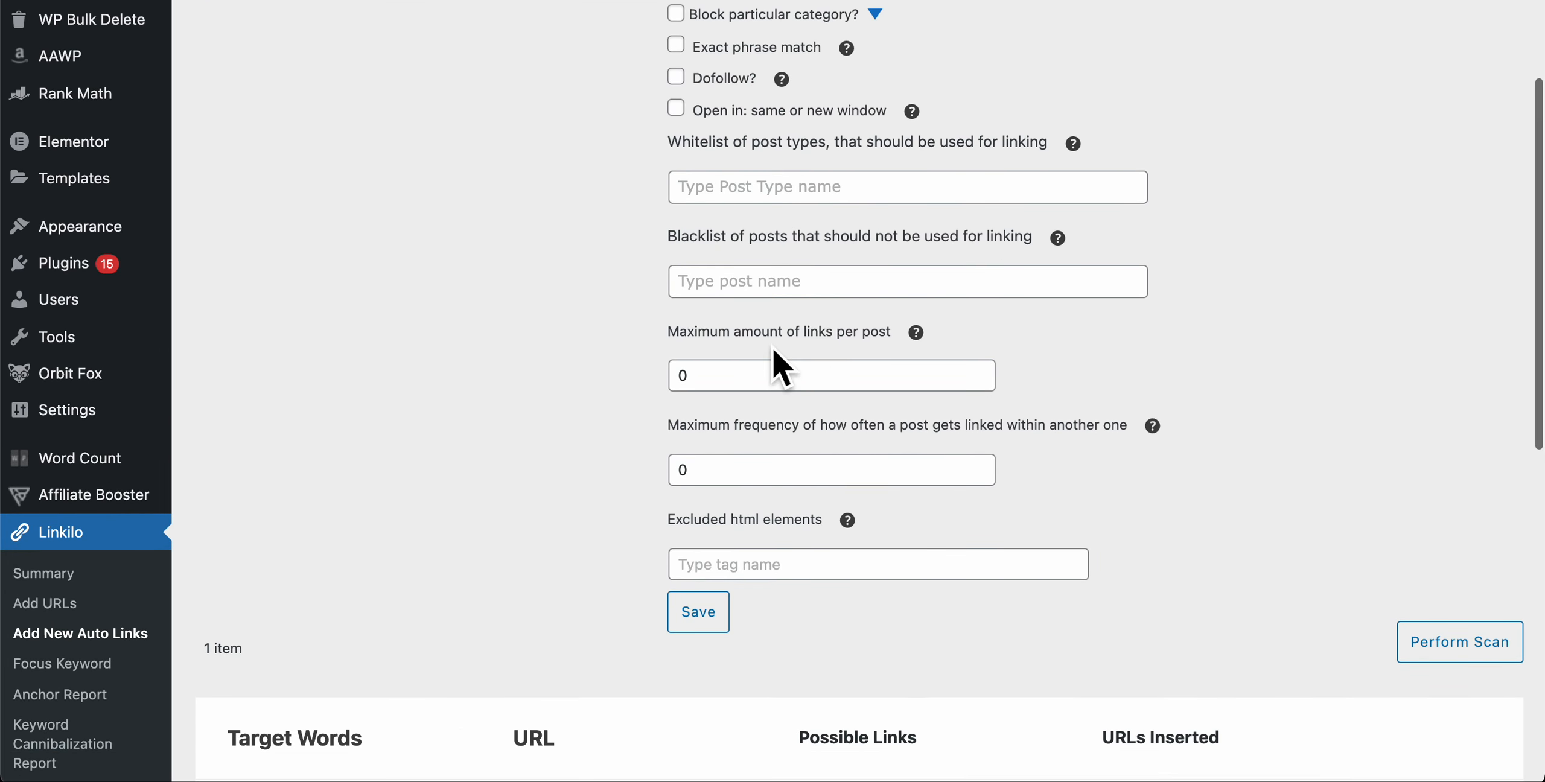
pyautogui.scroll(-3)
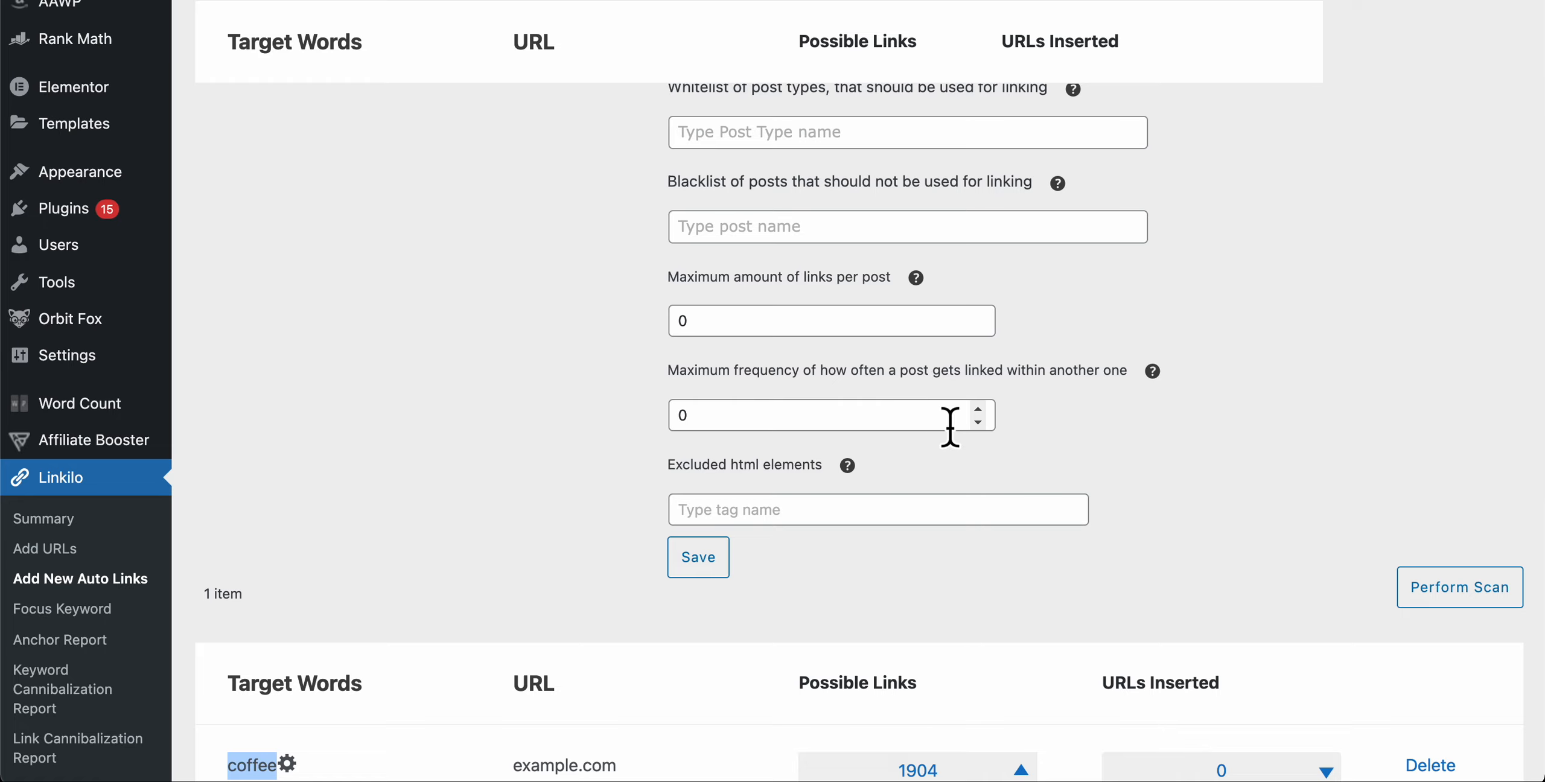
pyautogui.moveTo(1151, 372)
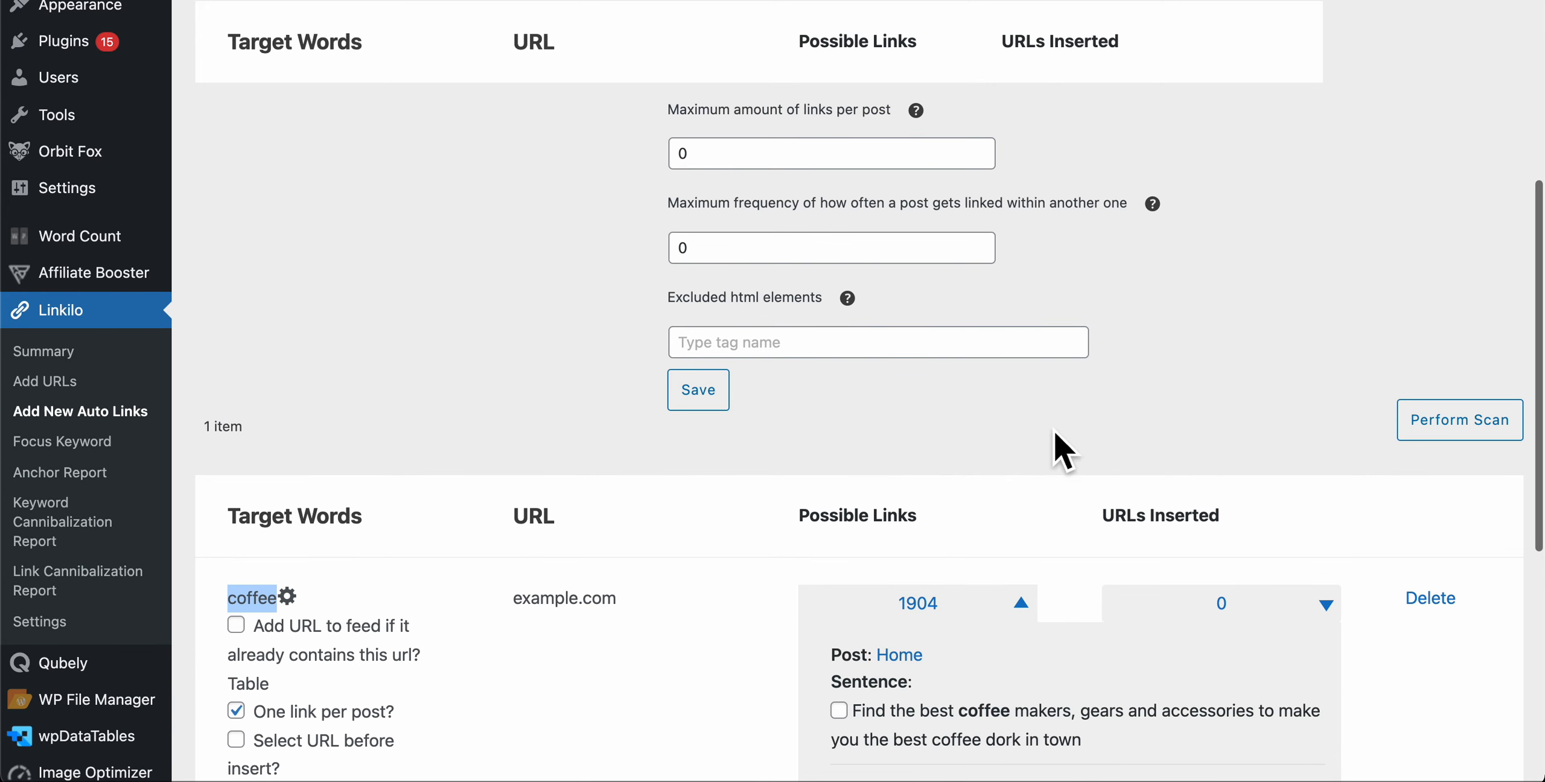
pyautogui.moveTo(1052, 415)
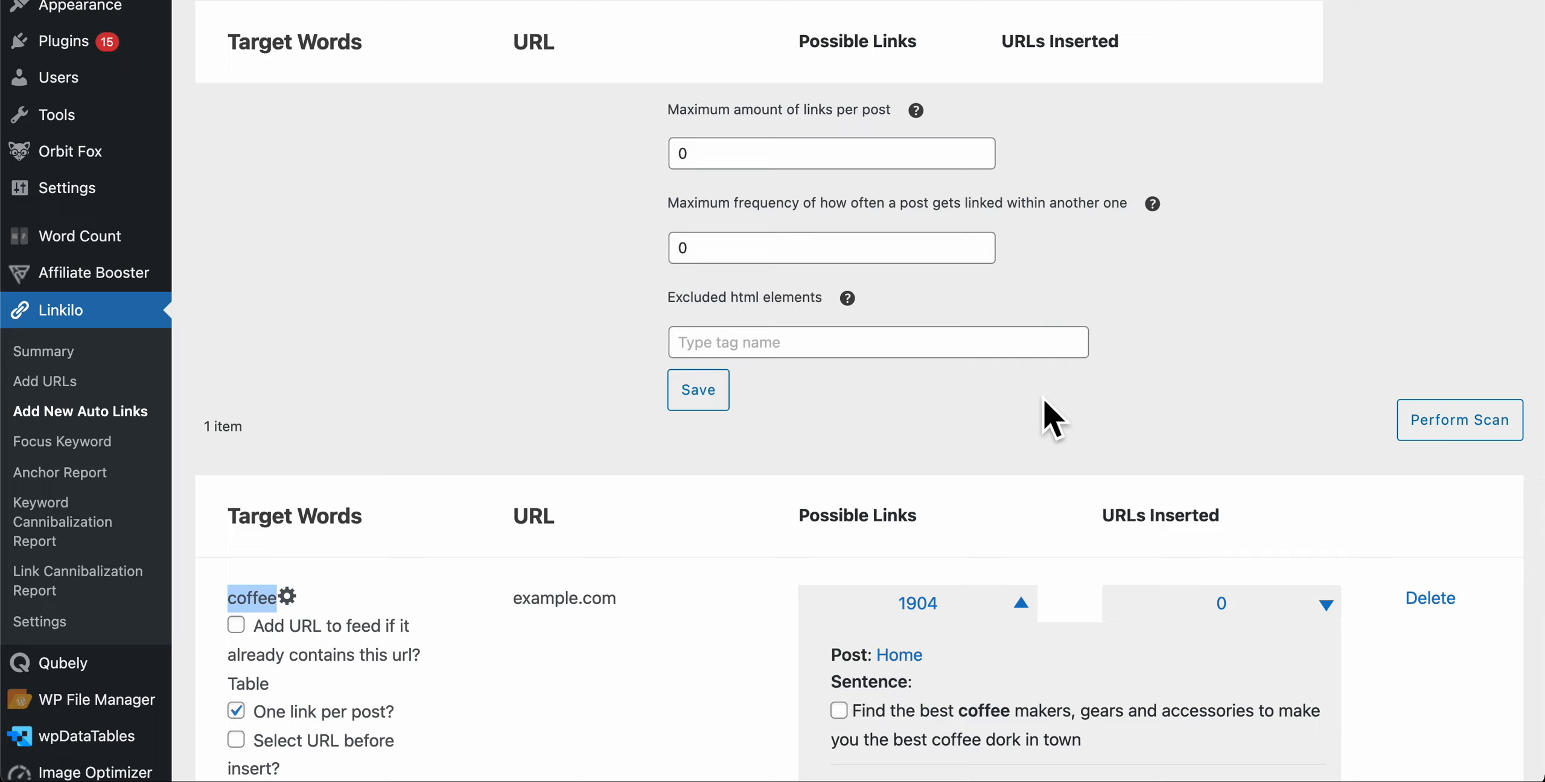
pyautogui.scroll(-3)
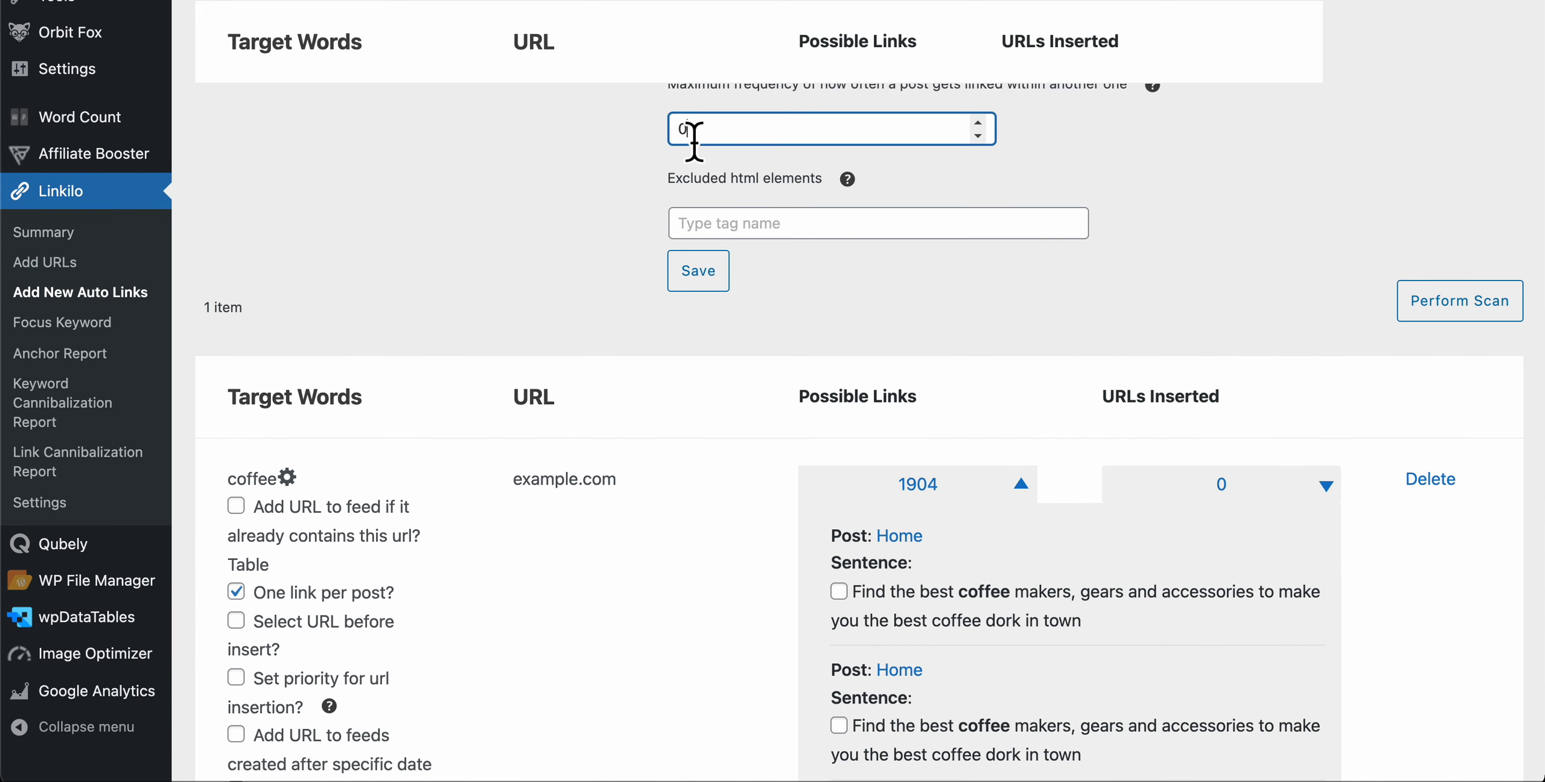
pyautogui.write('5')
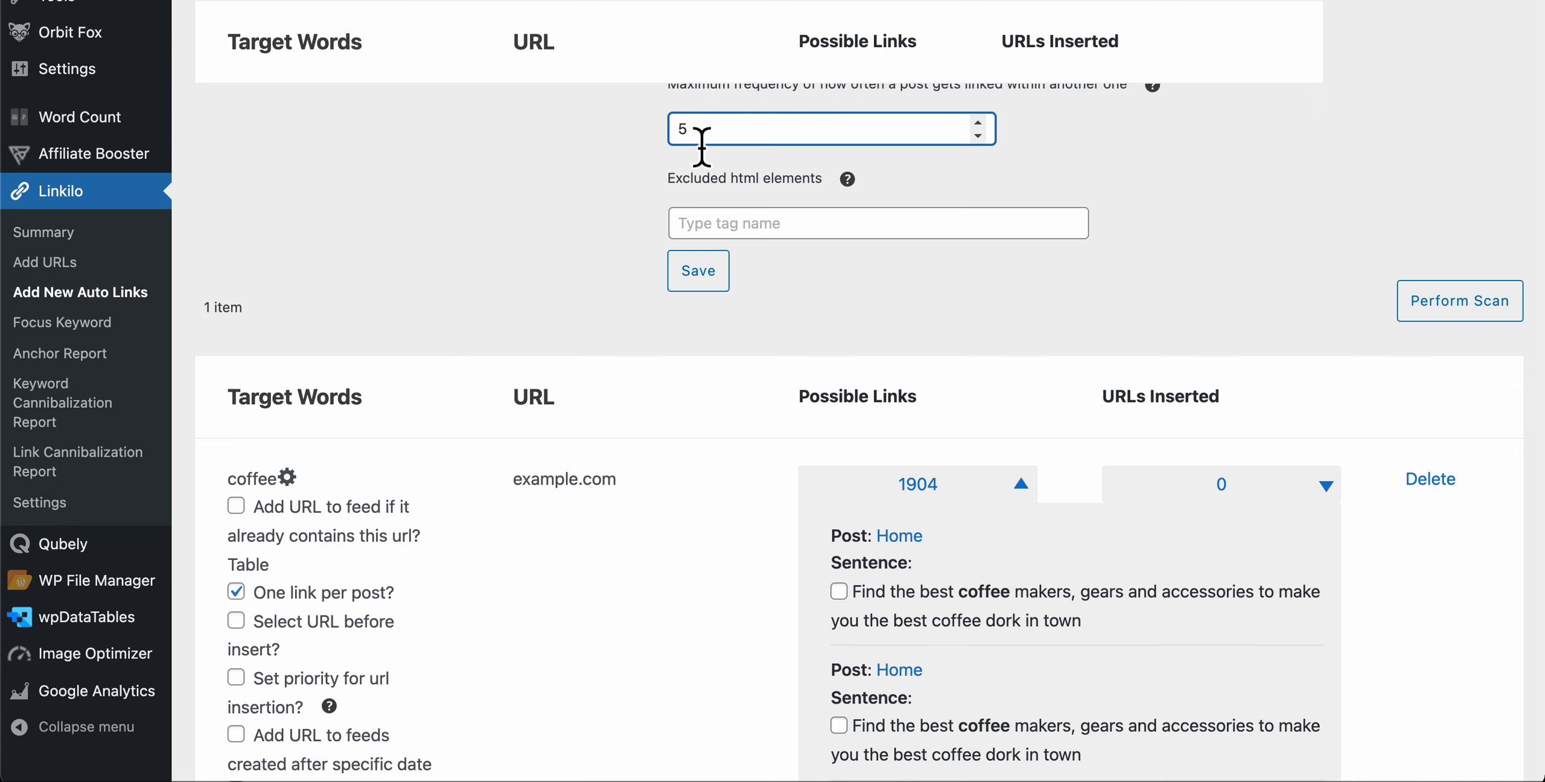
pyautogui.scroll(-3)
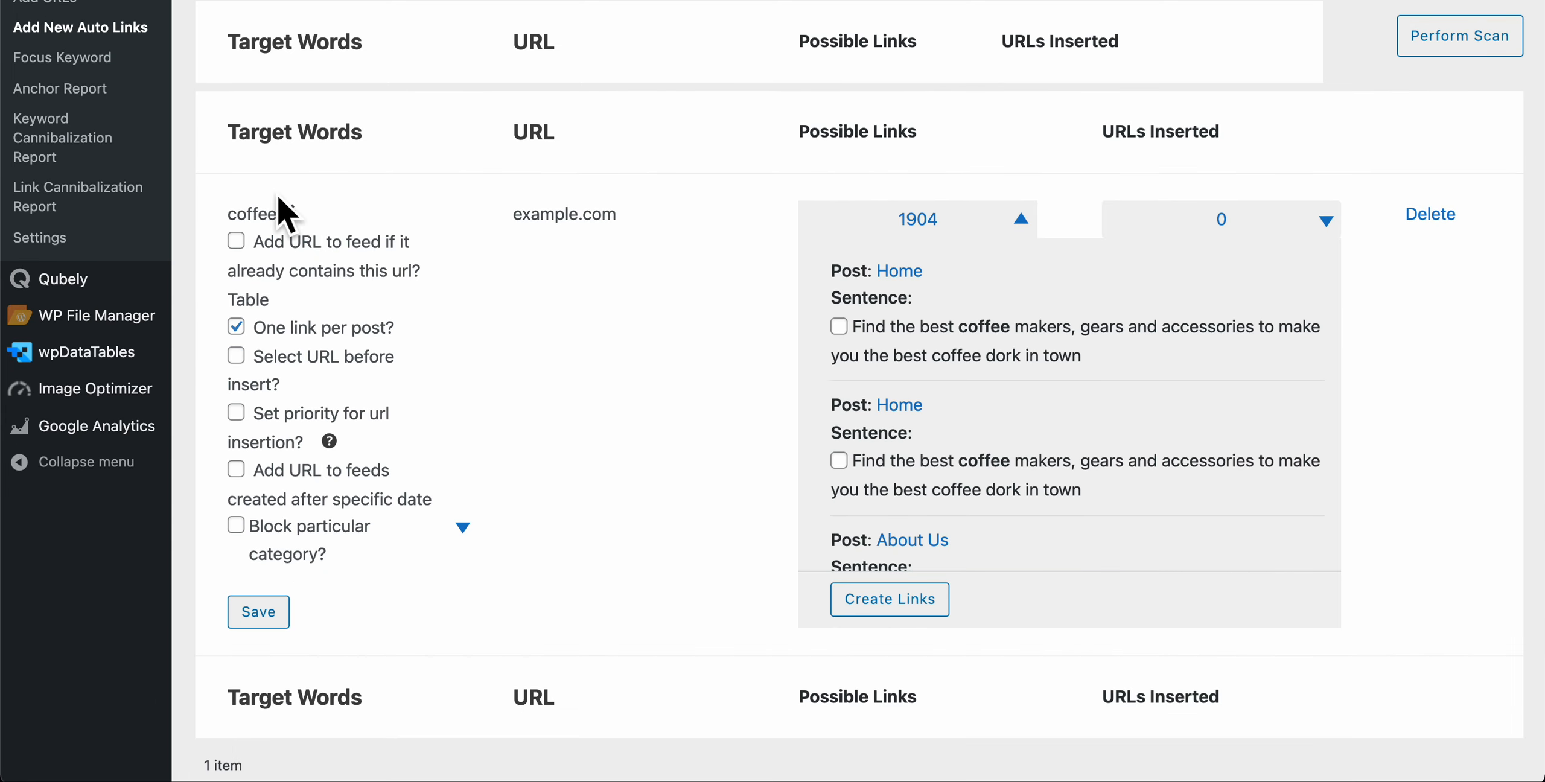
pyautogui.moveTo(575, 217)
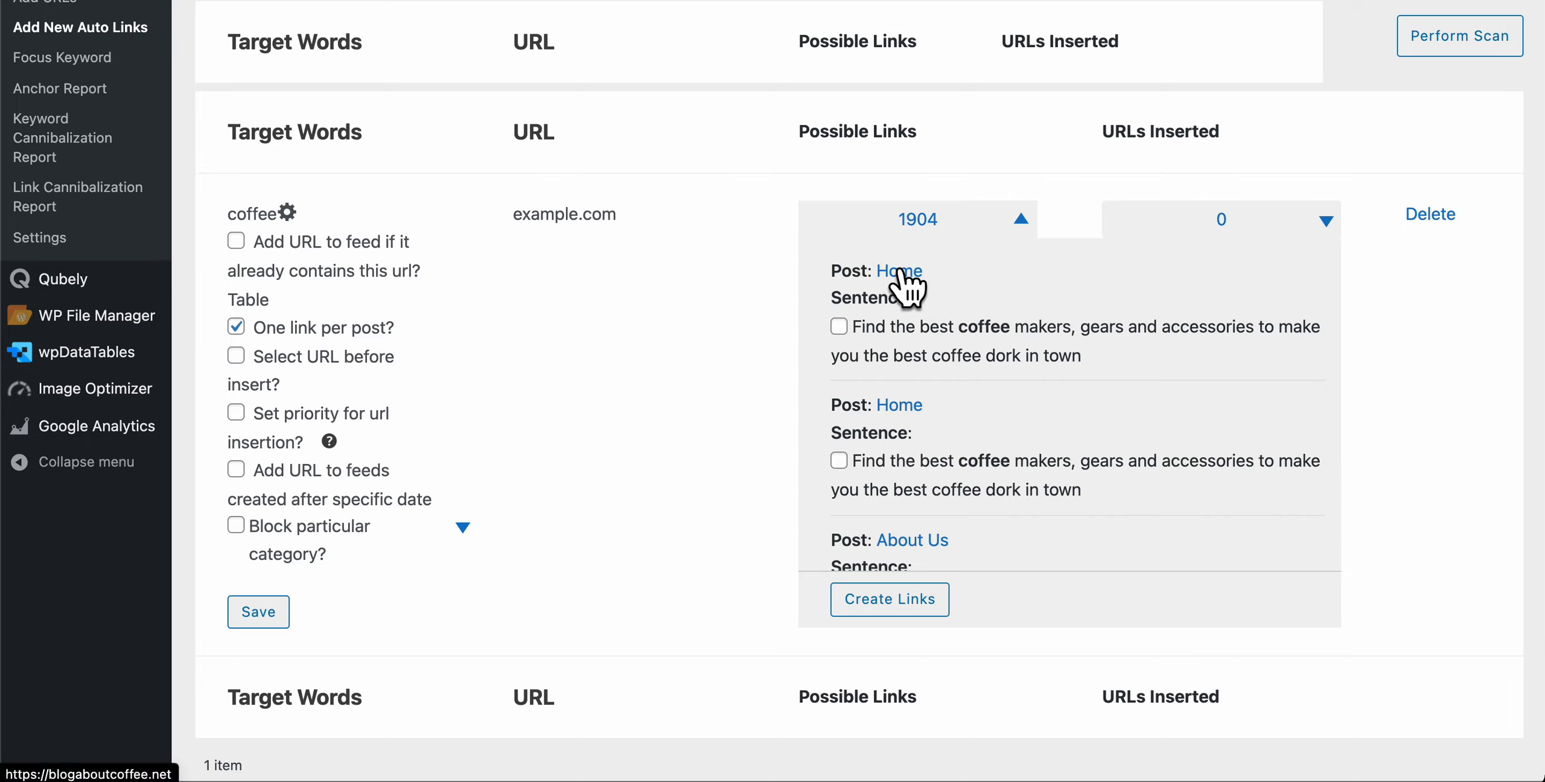
pyautogui.moveTo(947, 300)
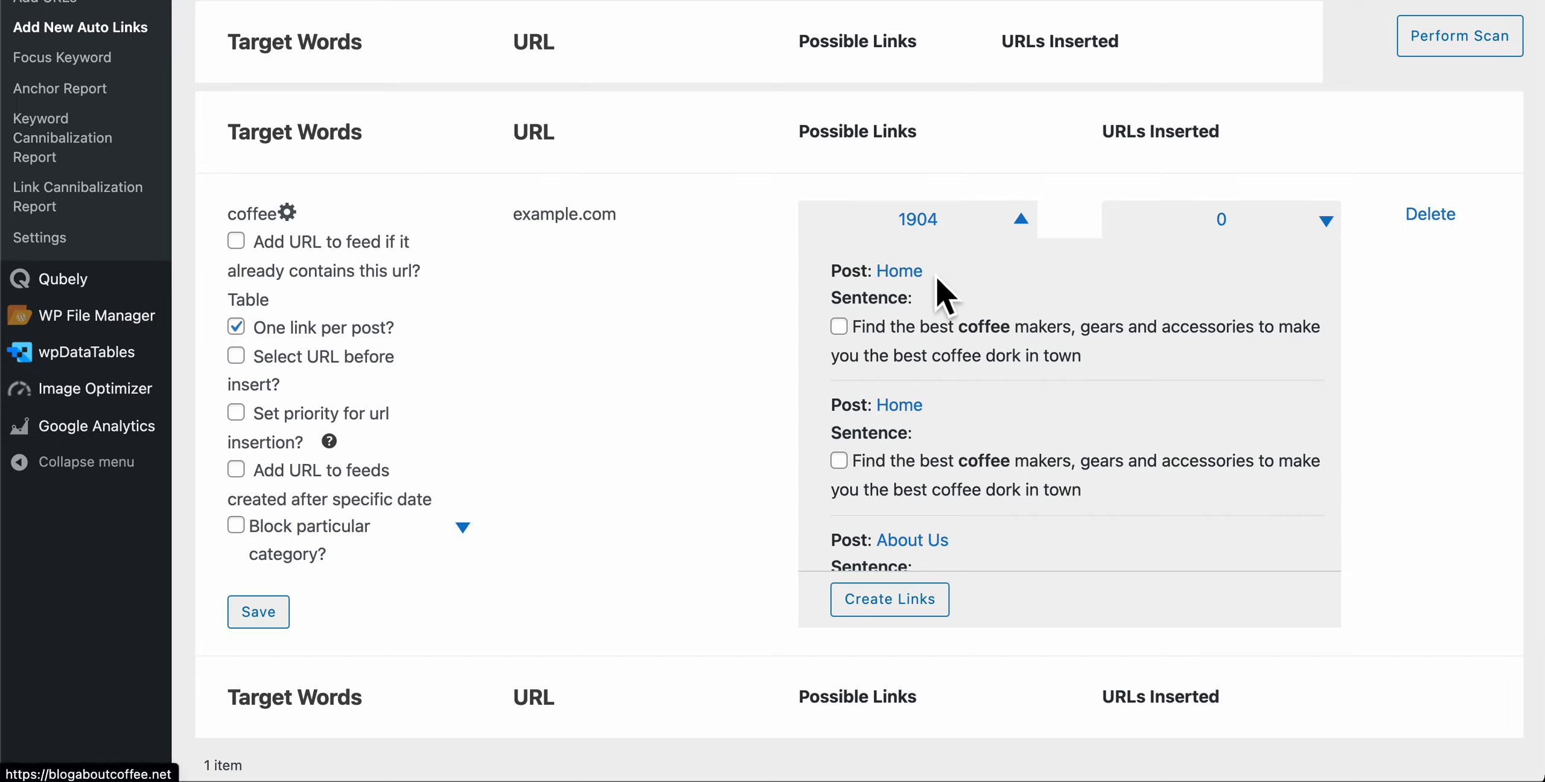
pyautogui.moveTo(986, 364)
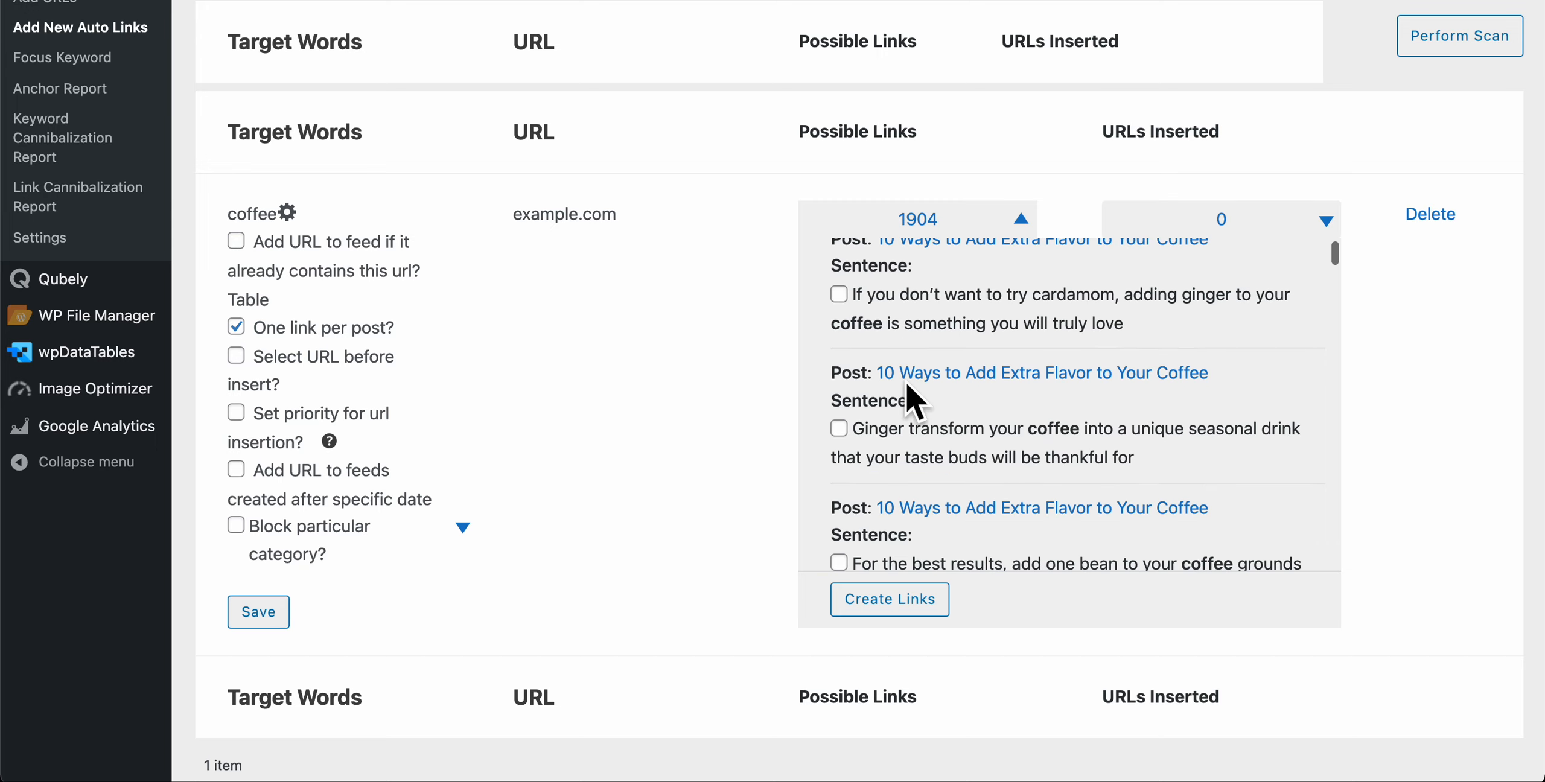
# - Check 'Love a sweet smell in your coffee' and the blend-with-beans coffee sentence for linking
pyautogui.scroll(-3)
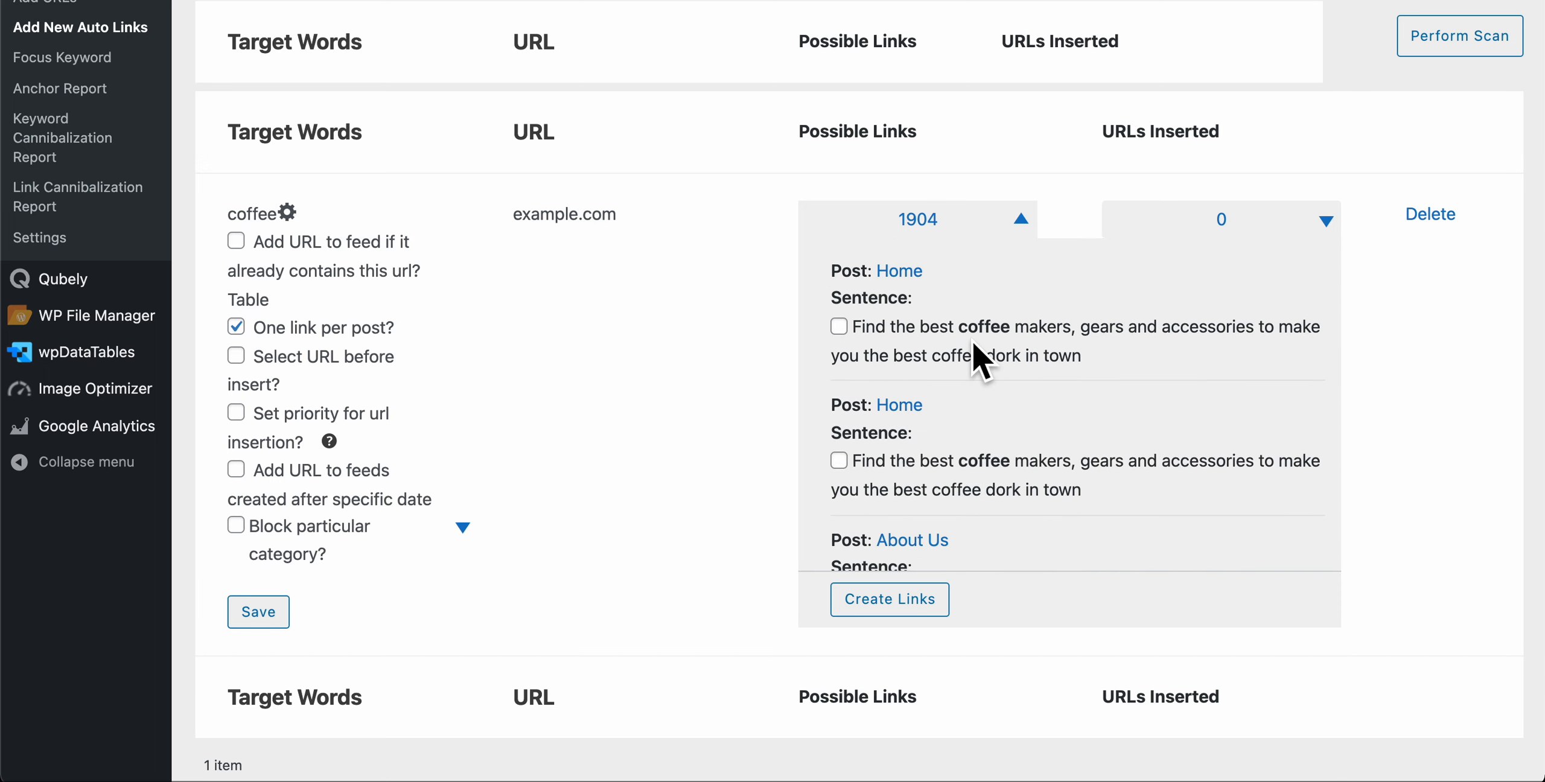
pyautogui.moveTo(243, 224)
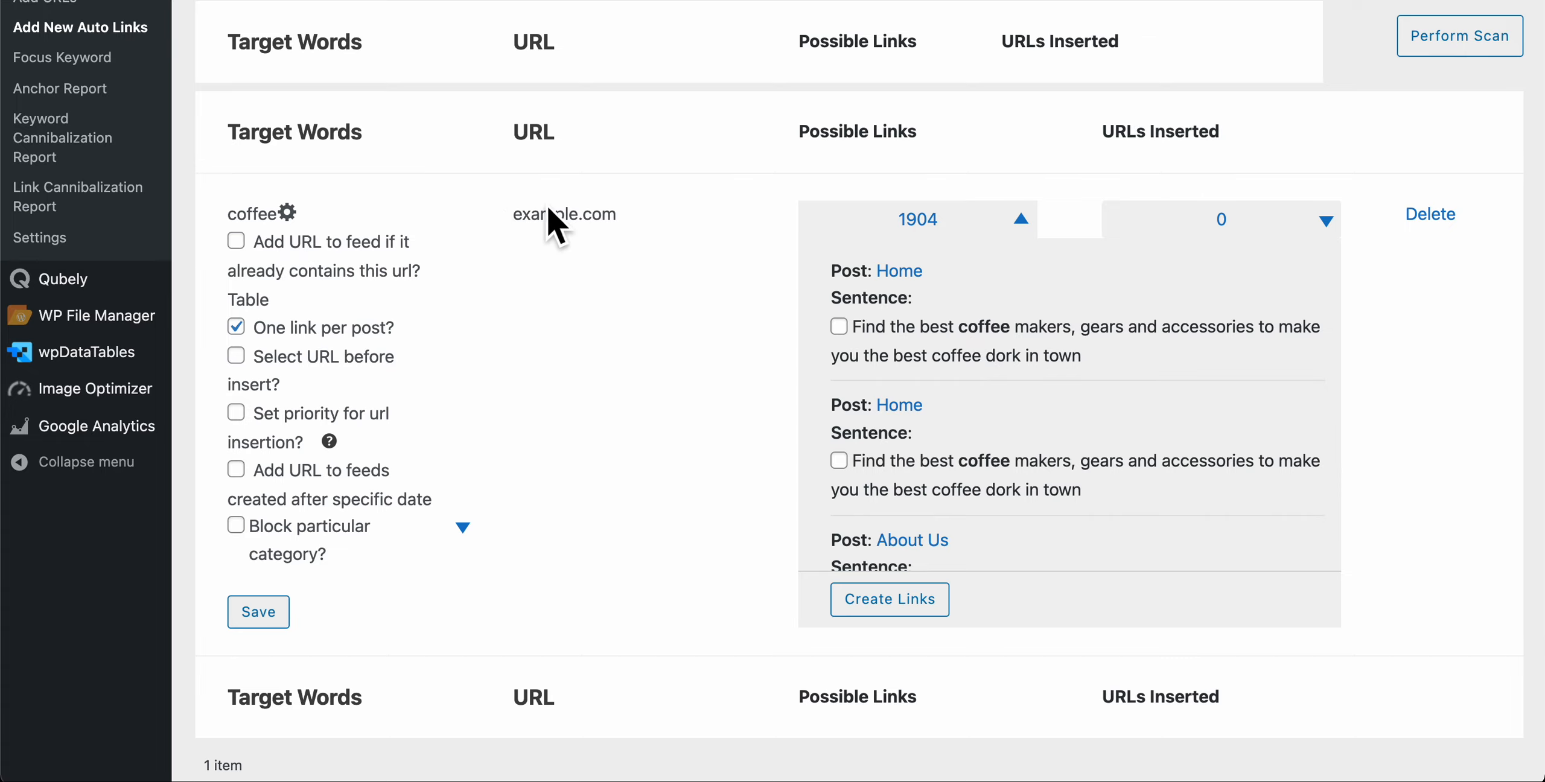
pyautogui.moveTo(936, 372)
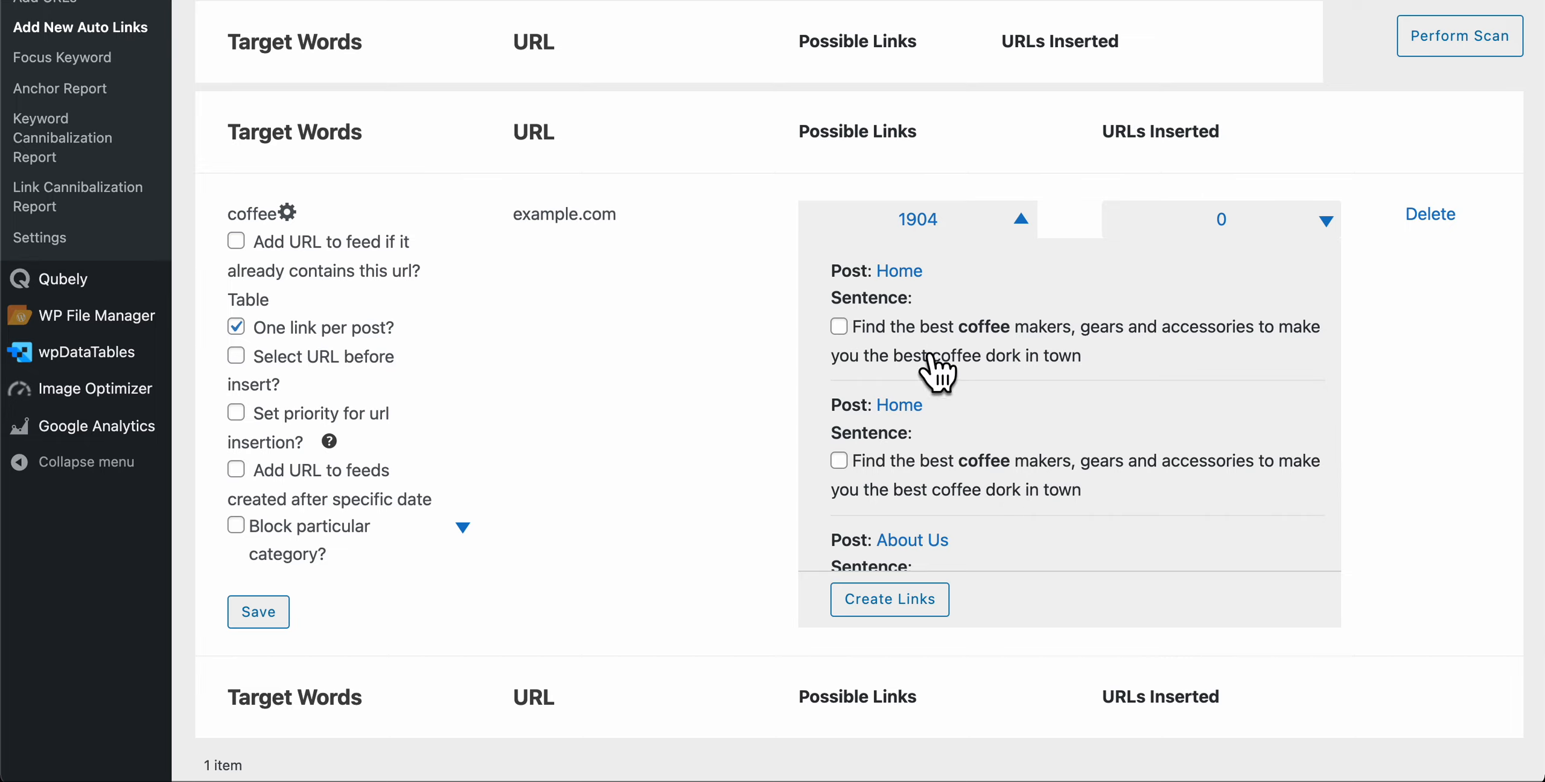
pyautogui.moveTo(899, 340)
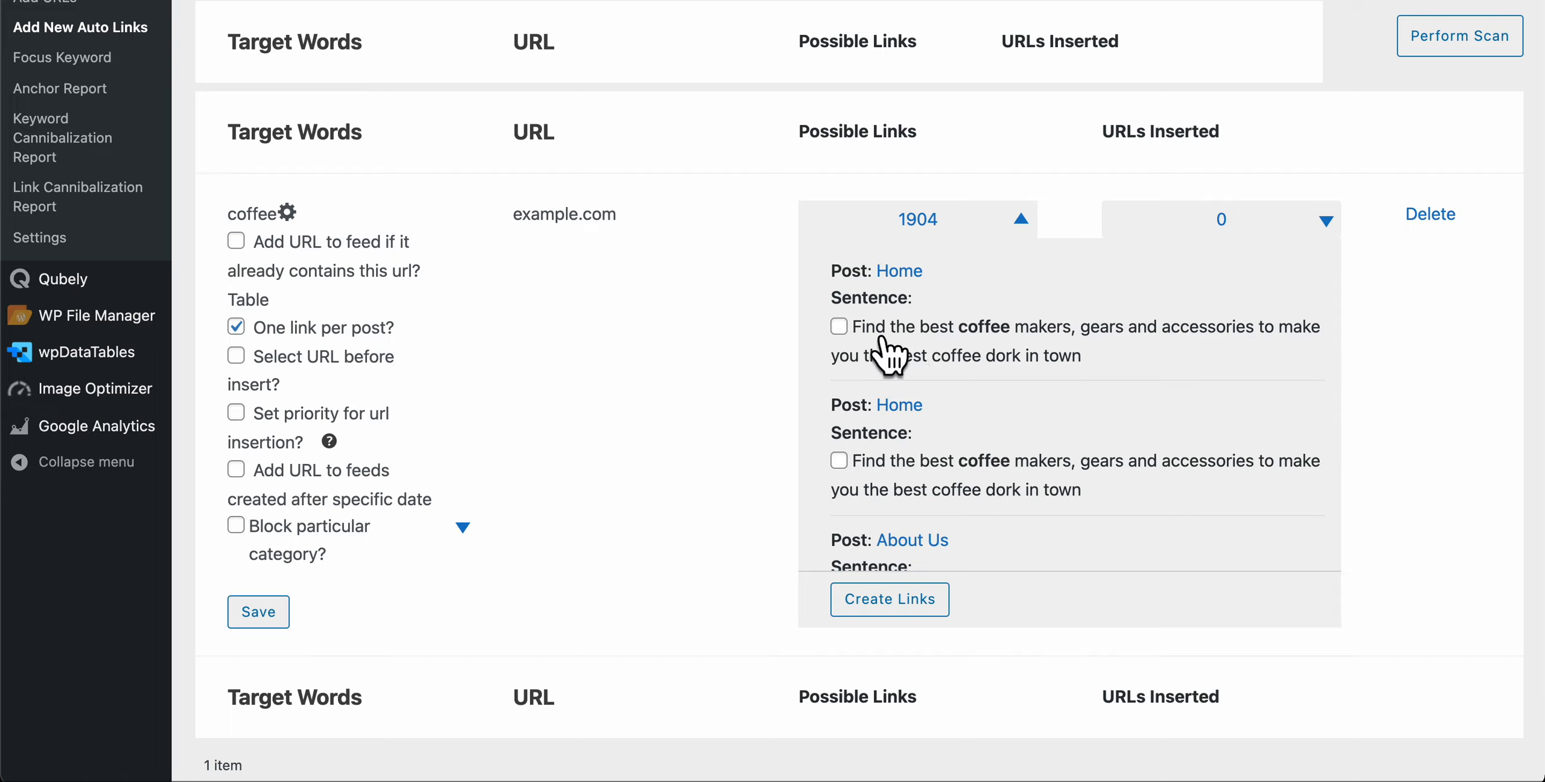
pyautogui.moveTo(1010, 369)
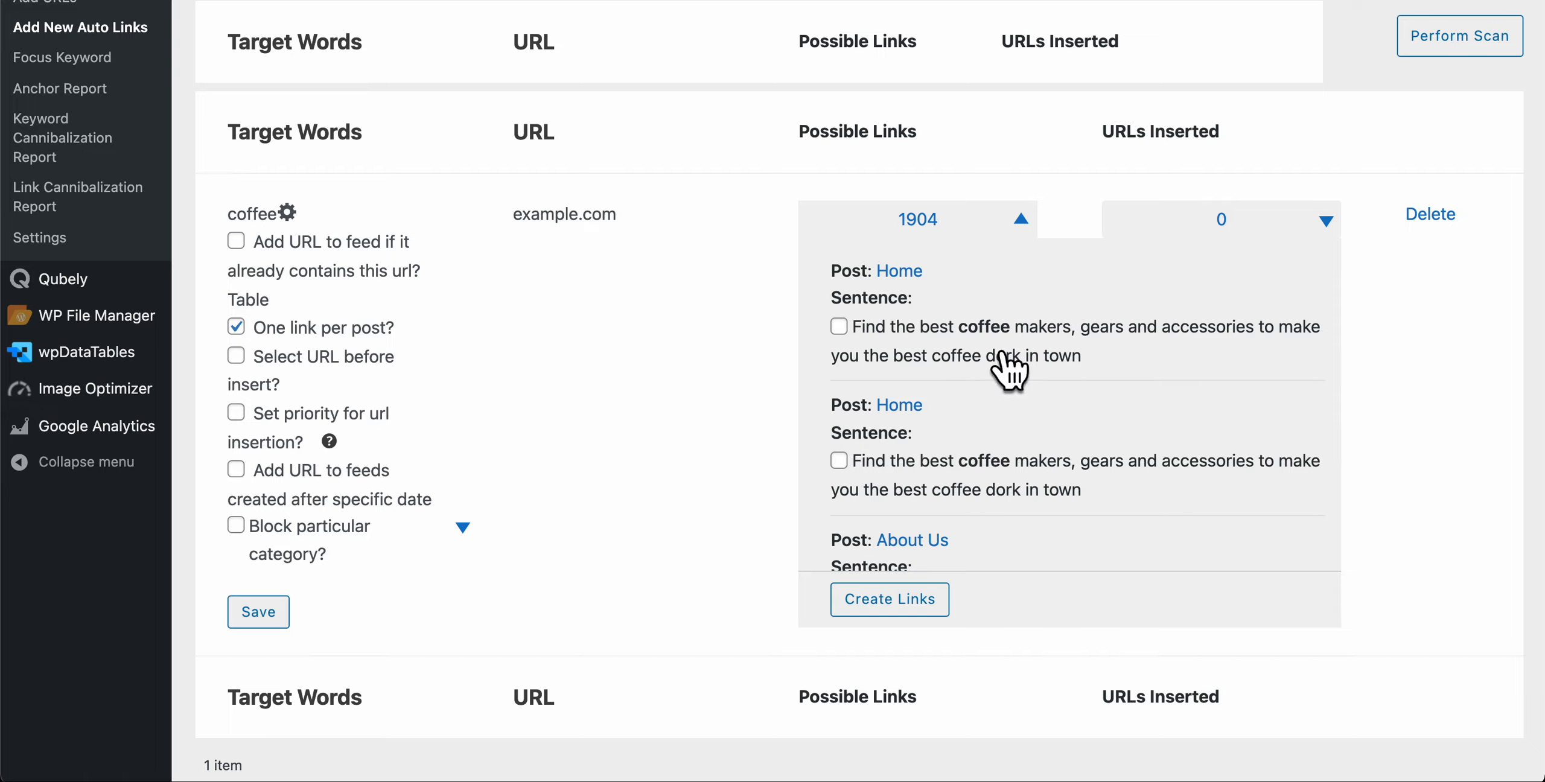
pyautogui.moveTo(980, 342)
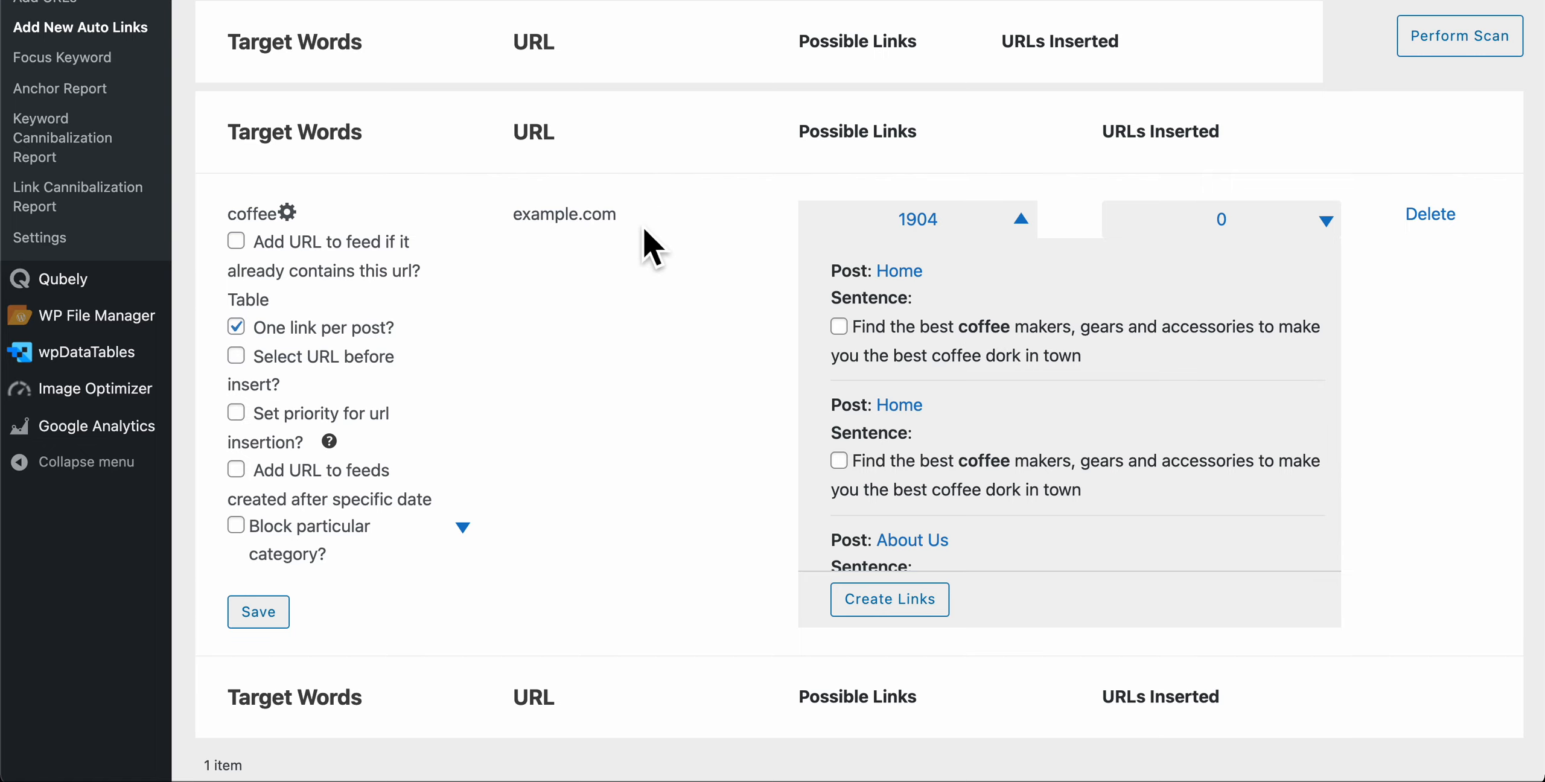
pyautogui.doubleClick(564, 213)
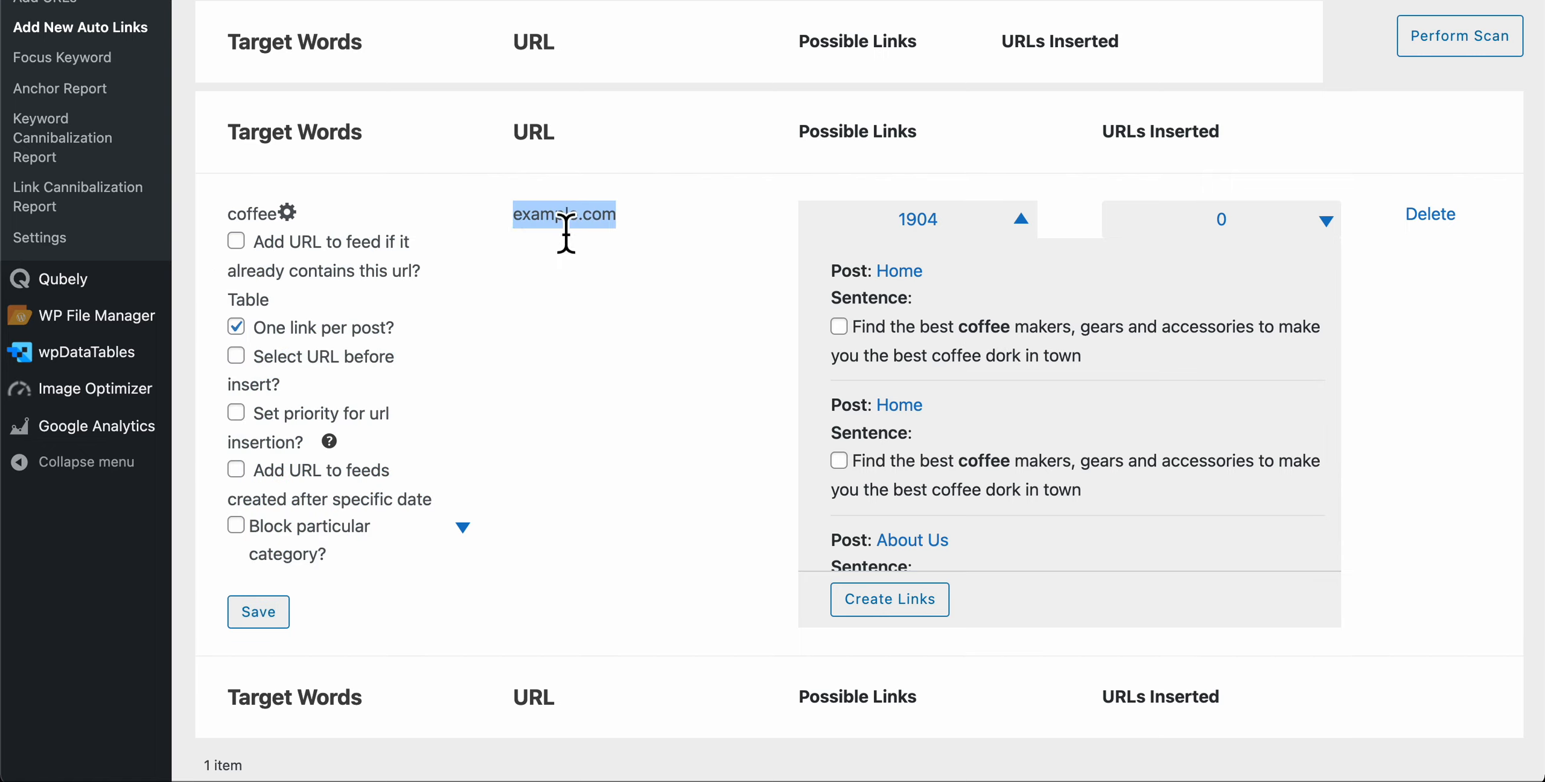
pyautogui.moveTo(815, 293)
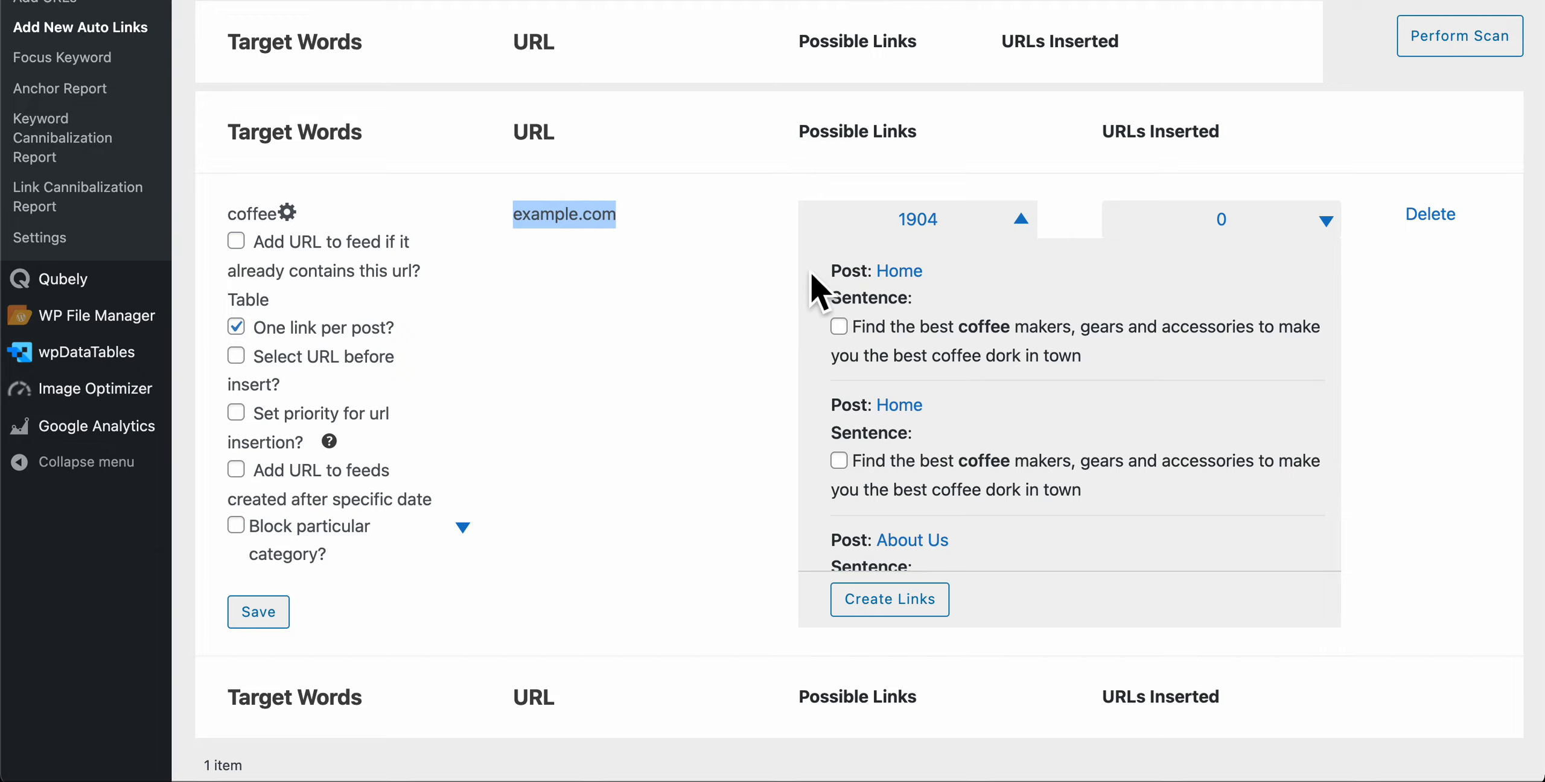
pyautogui.moveTo(1063, 372)
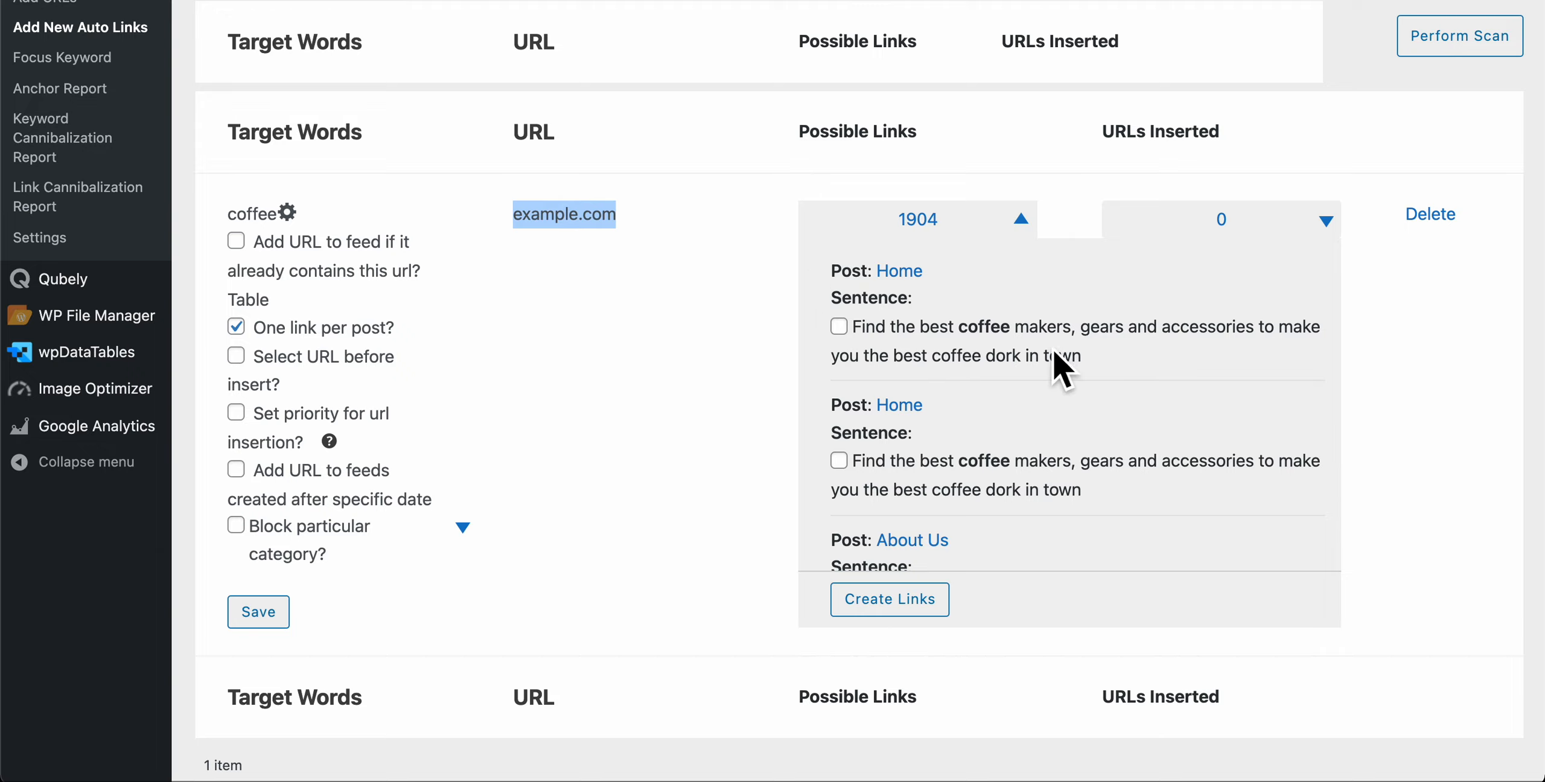
pyautogui.moveTo(970, 340)
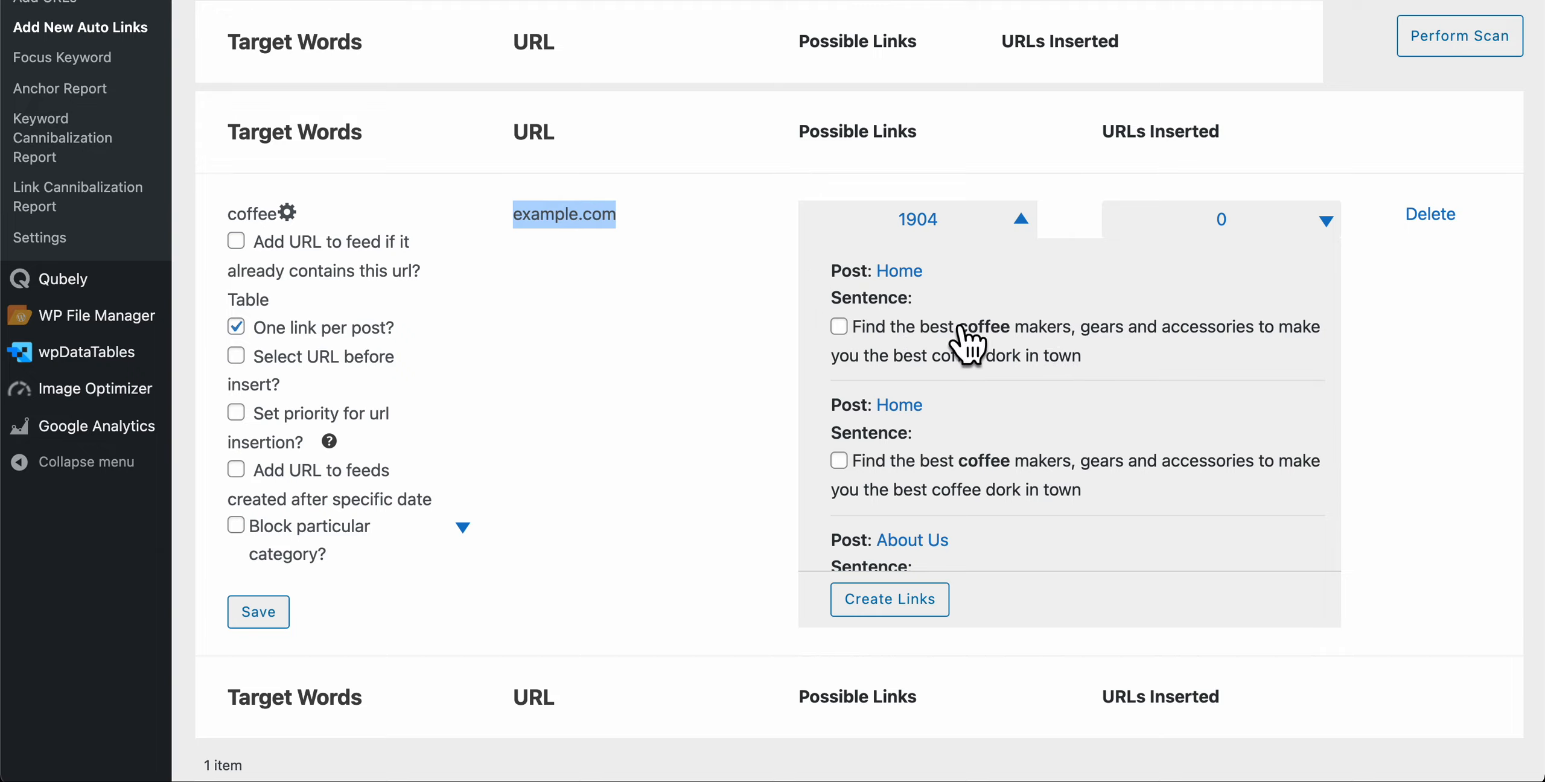
pyautogui.moveTo(410, 394)
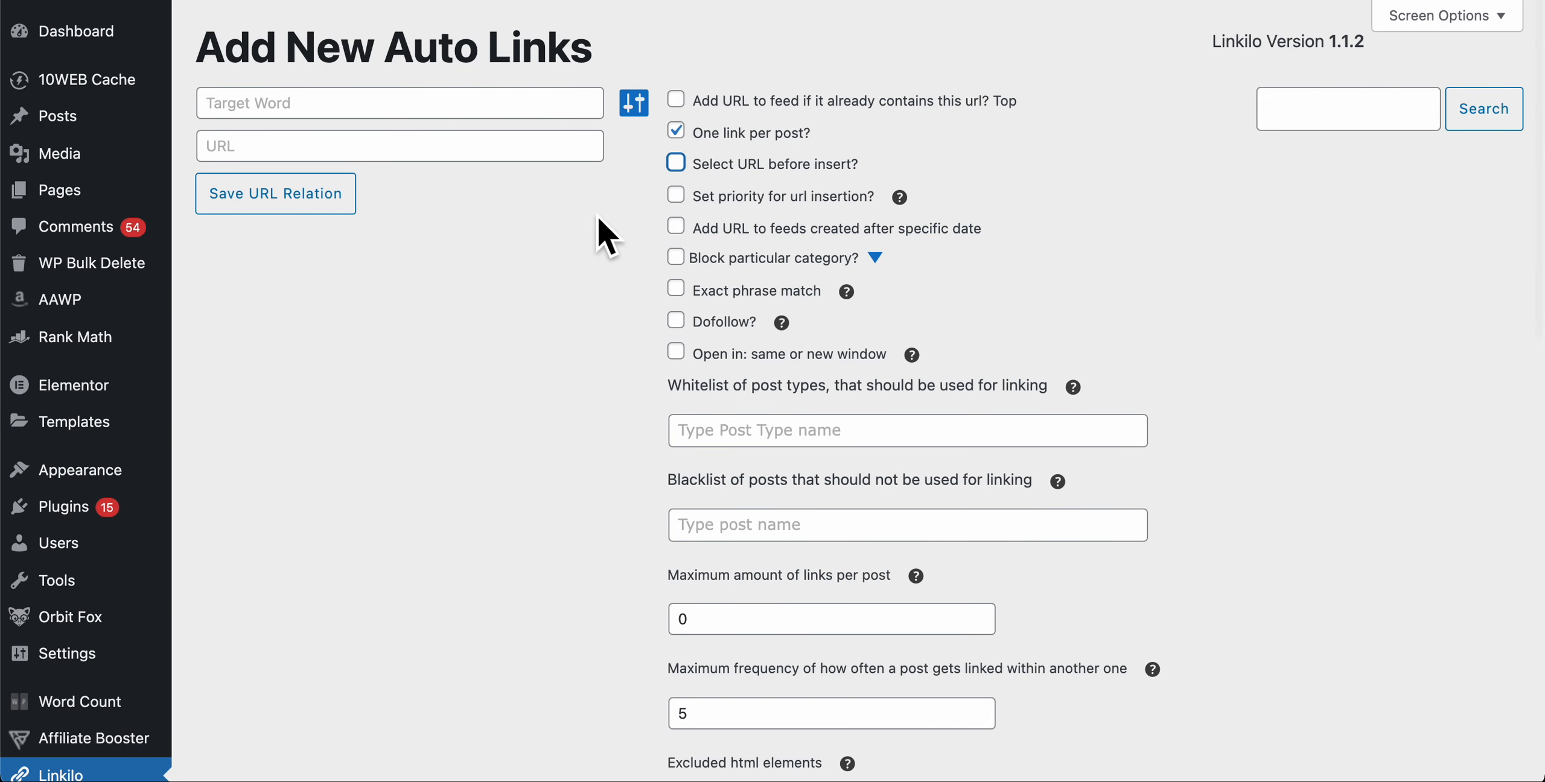
pyautogui.scroll(-3)
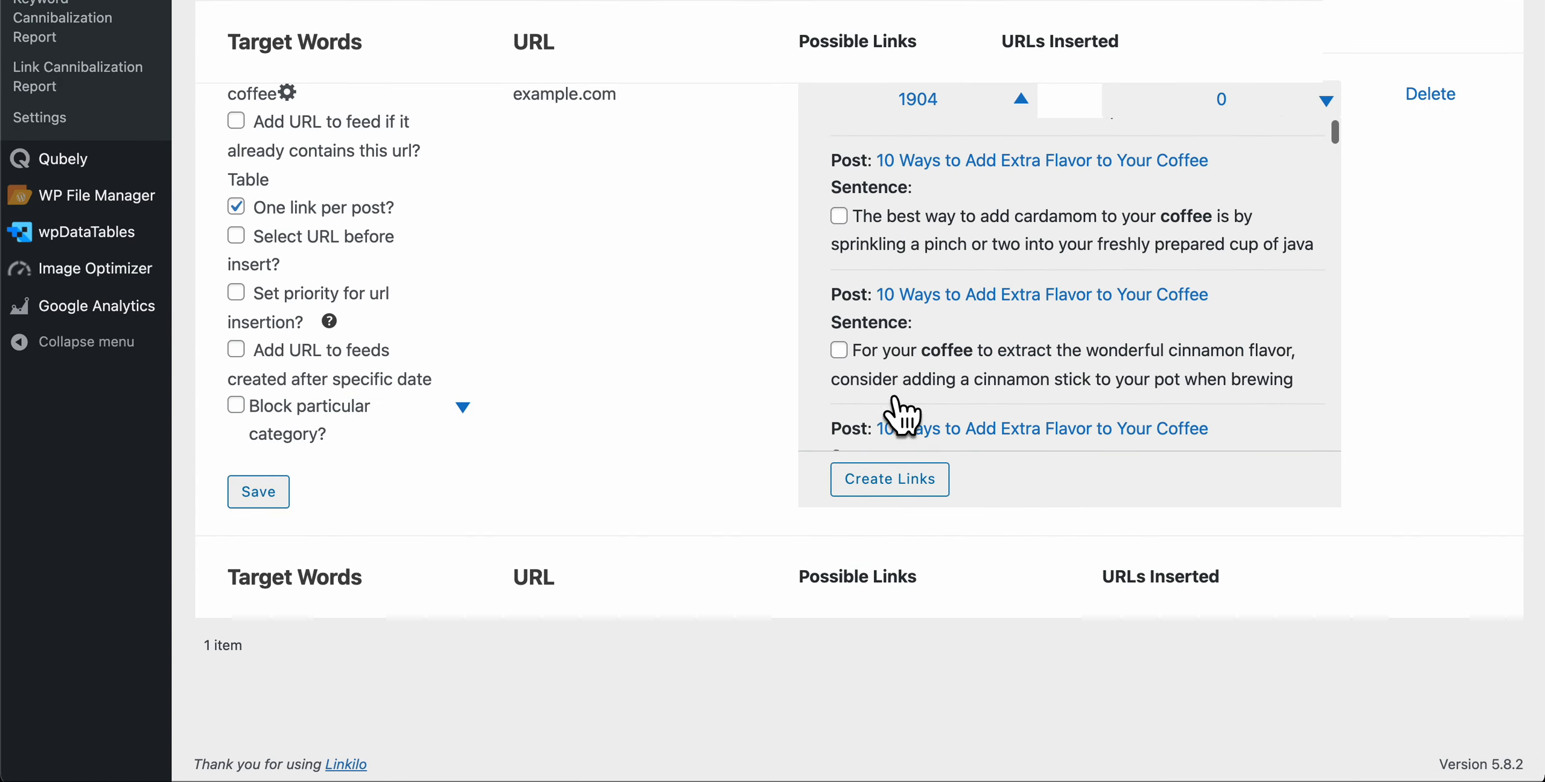
pyautogui.scroll(-3)
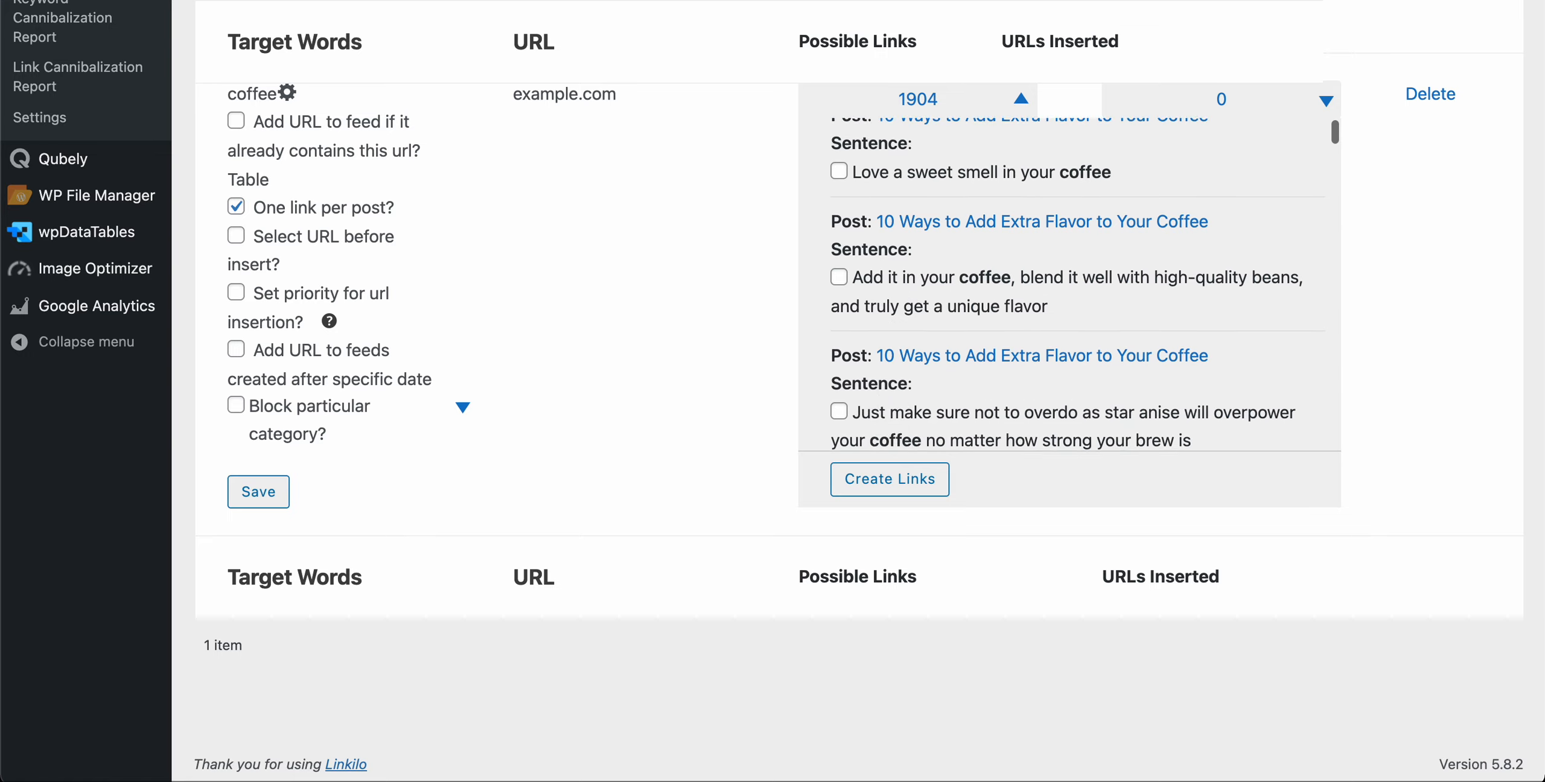
pyautogui.click(838, 170)
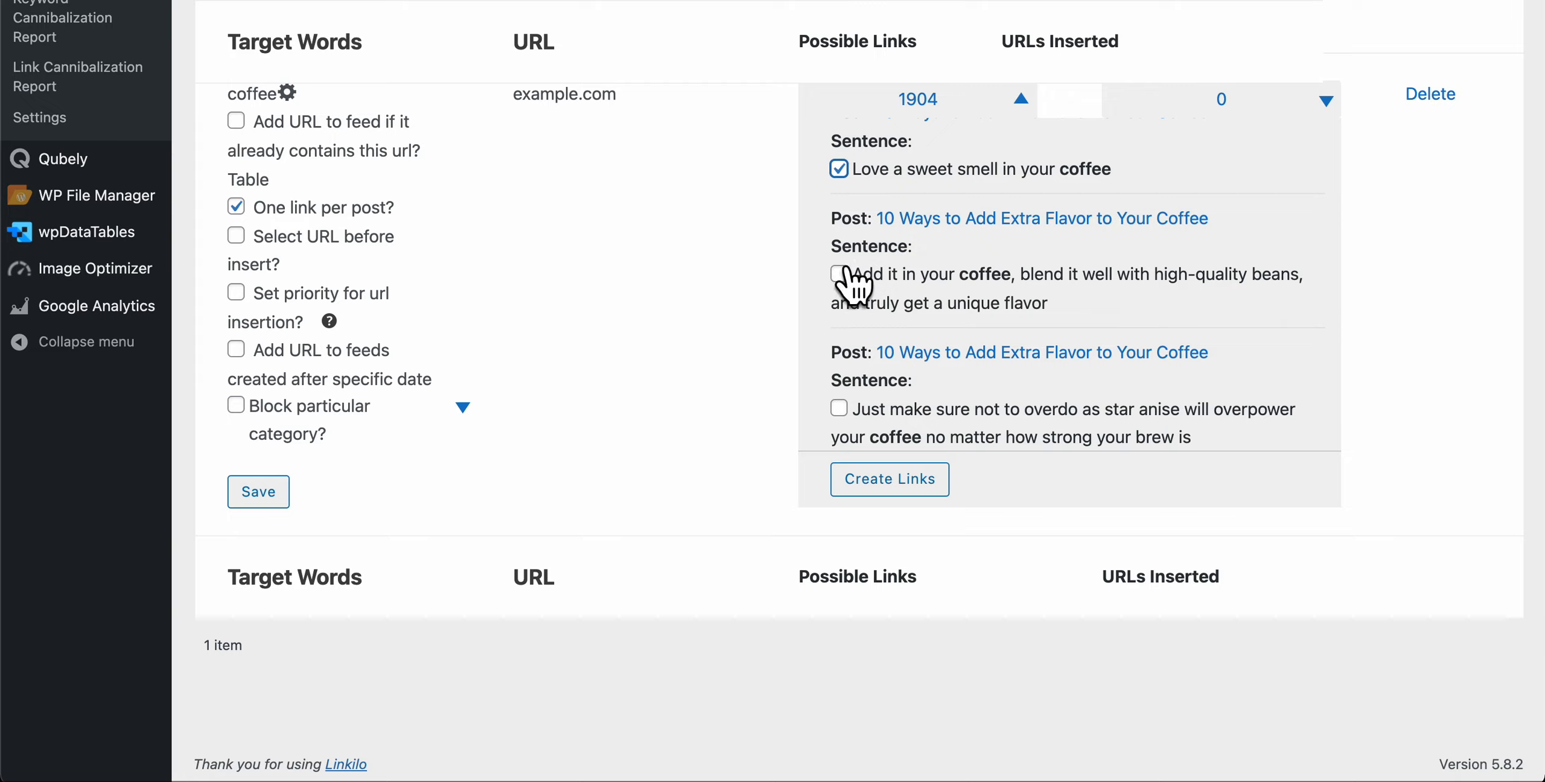
pyautogui.click(838, 274)
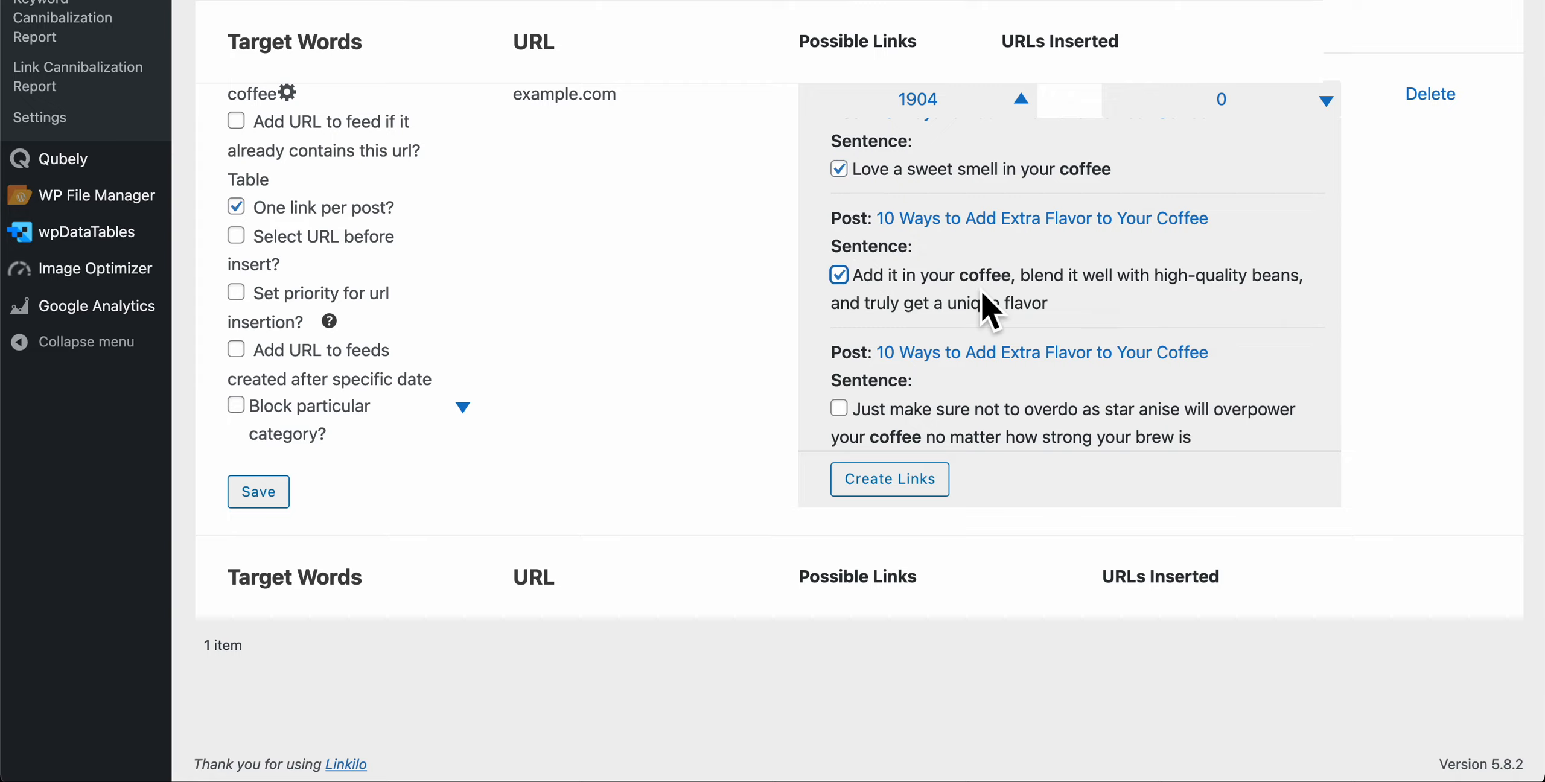
pyautogui.moveTo(922, 291)
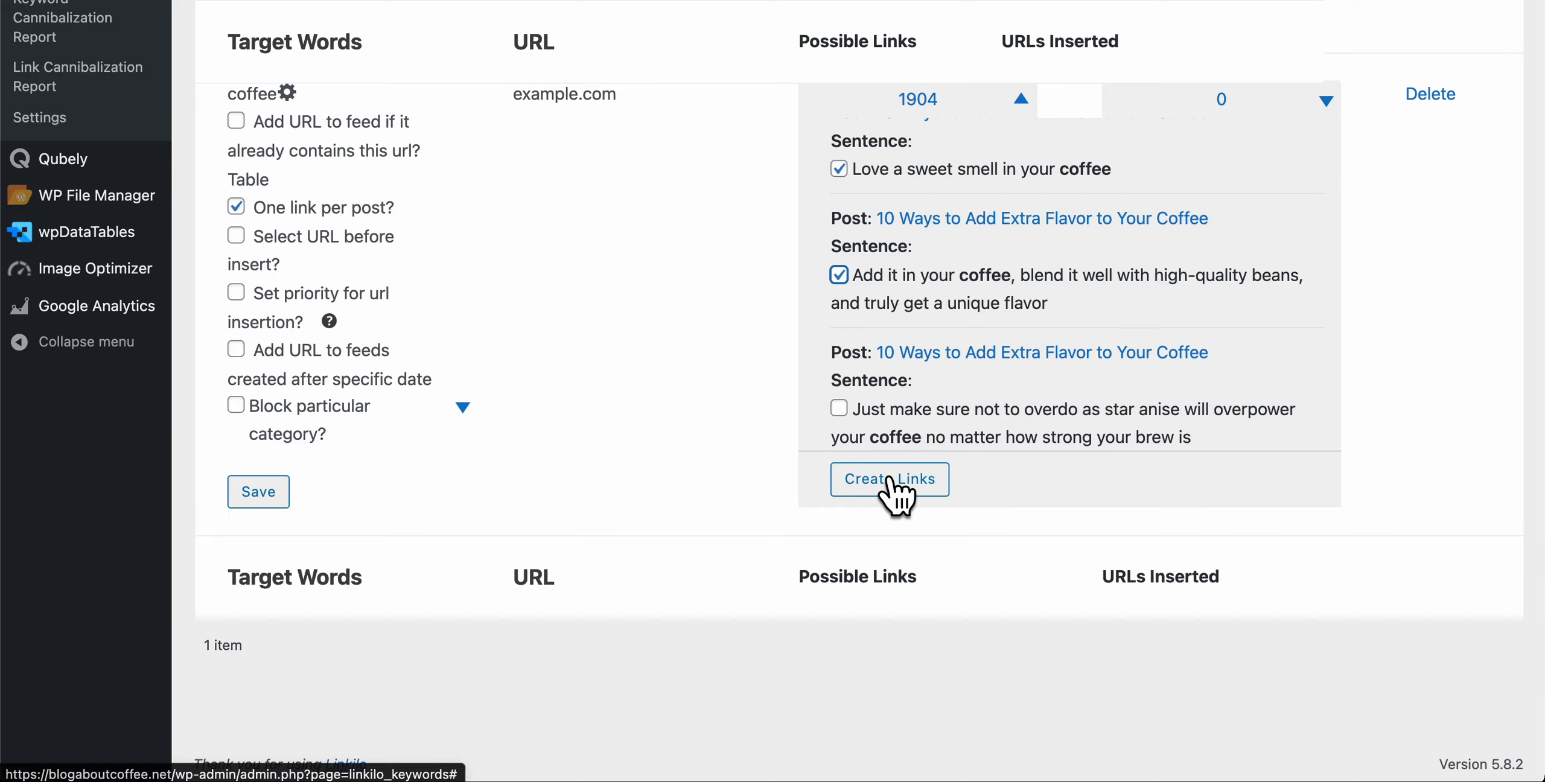
pyautogui.moveTo(977, 320)
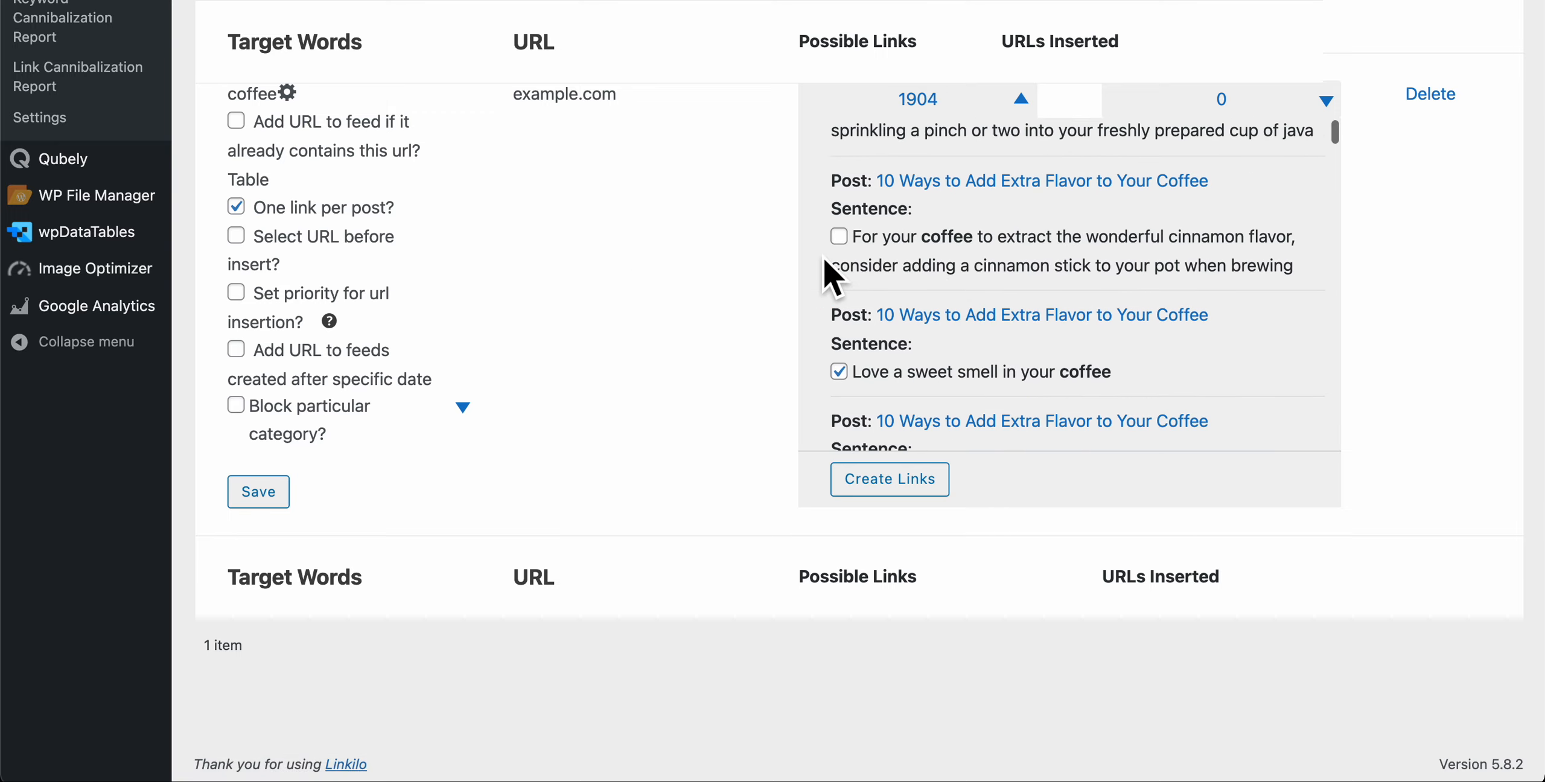
pyautogui.moveTo(738, 278)
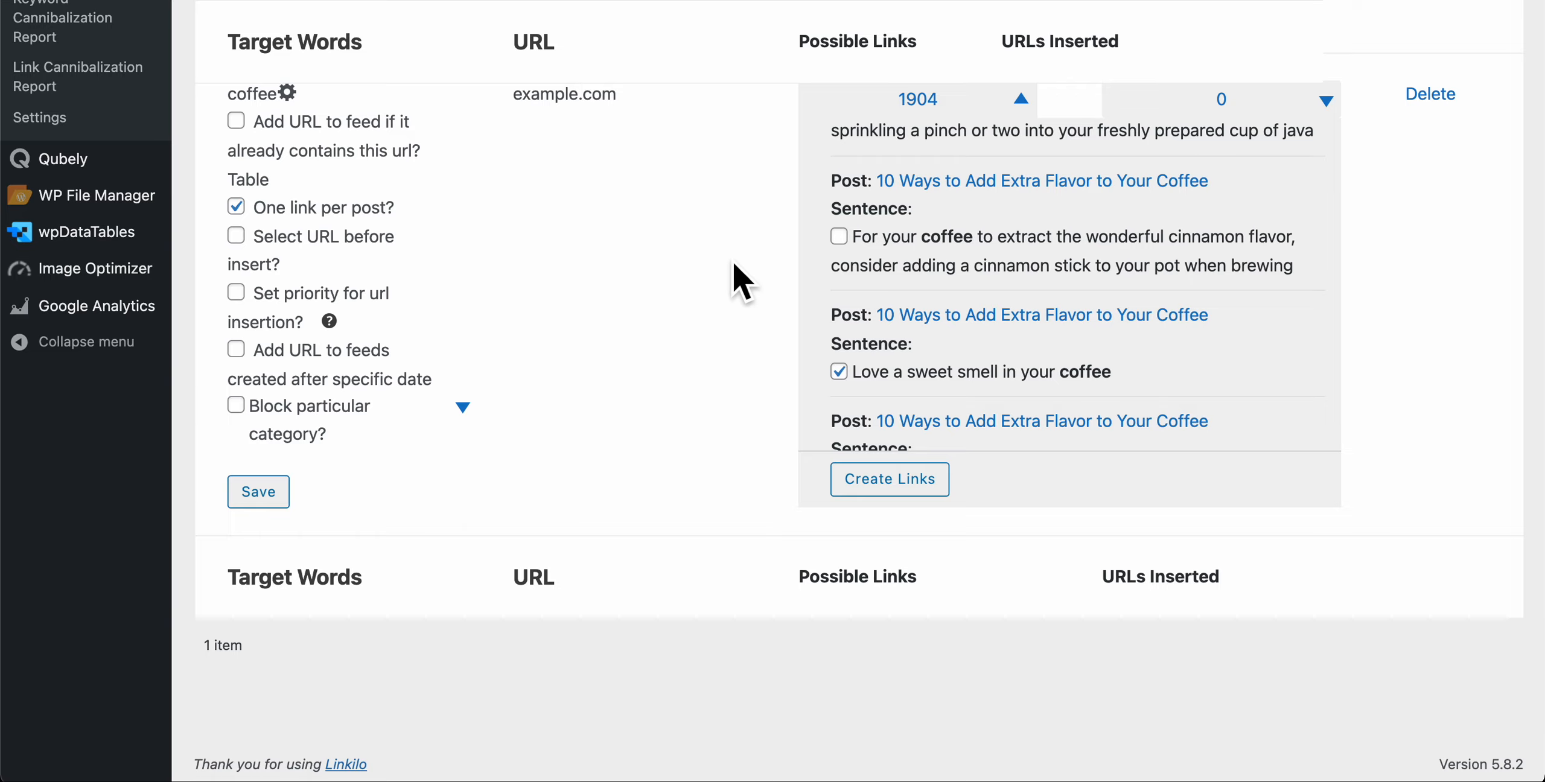
pyautogui.moveTo(1015, 275)
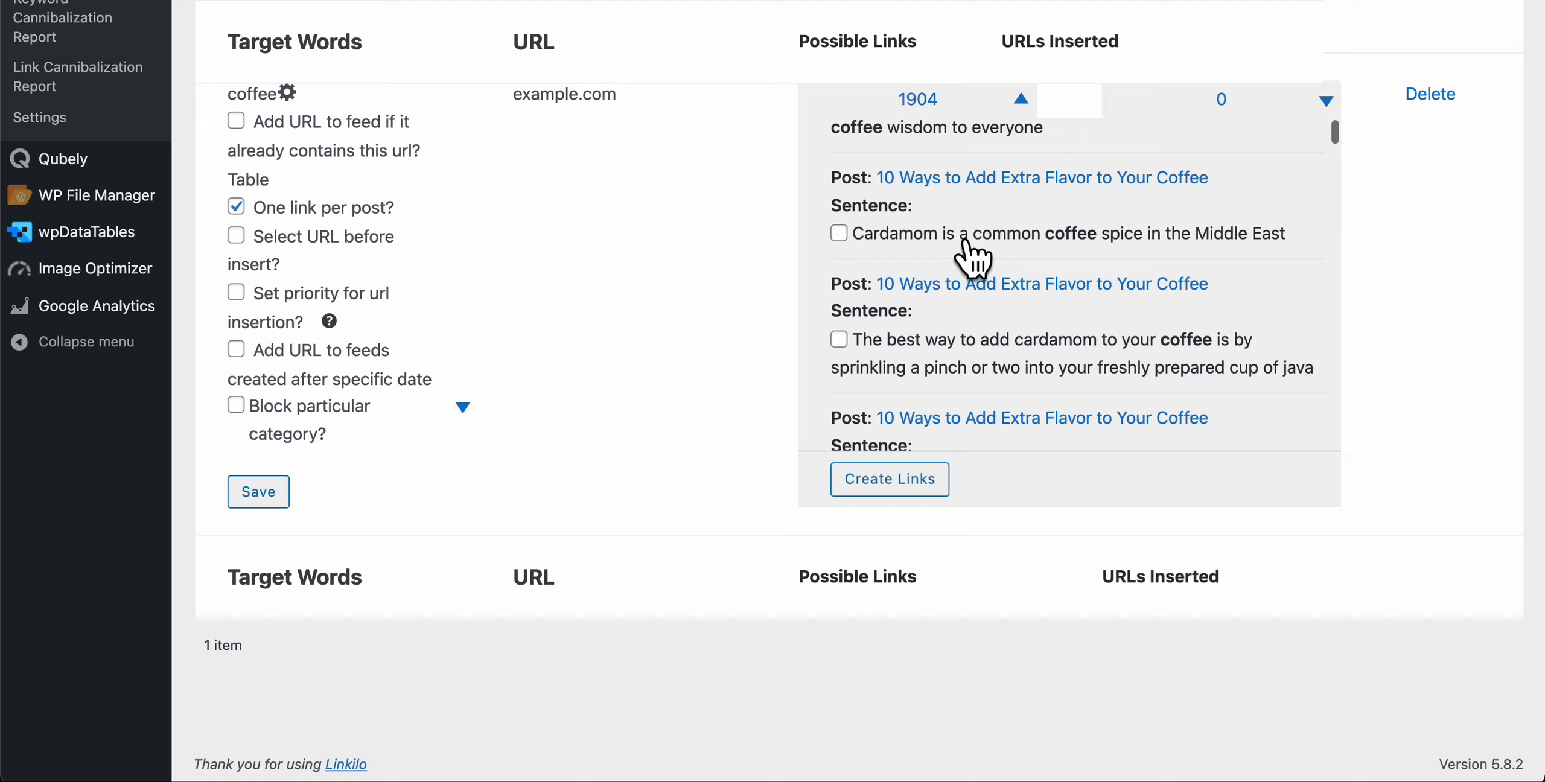
pyautogui.moveTo(951, 259)
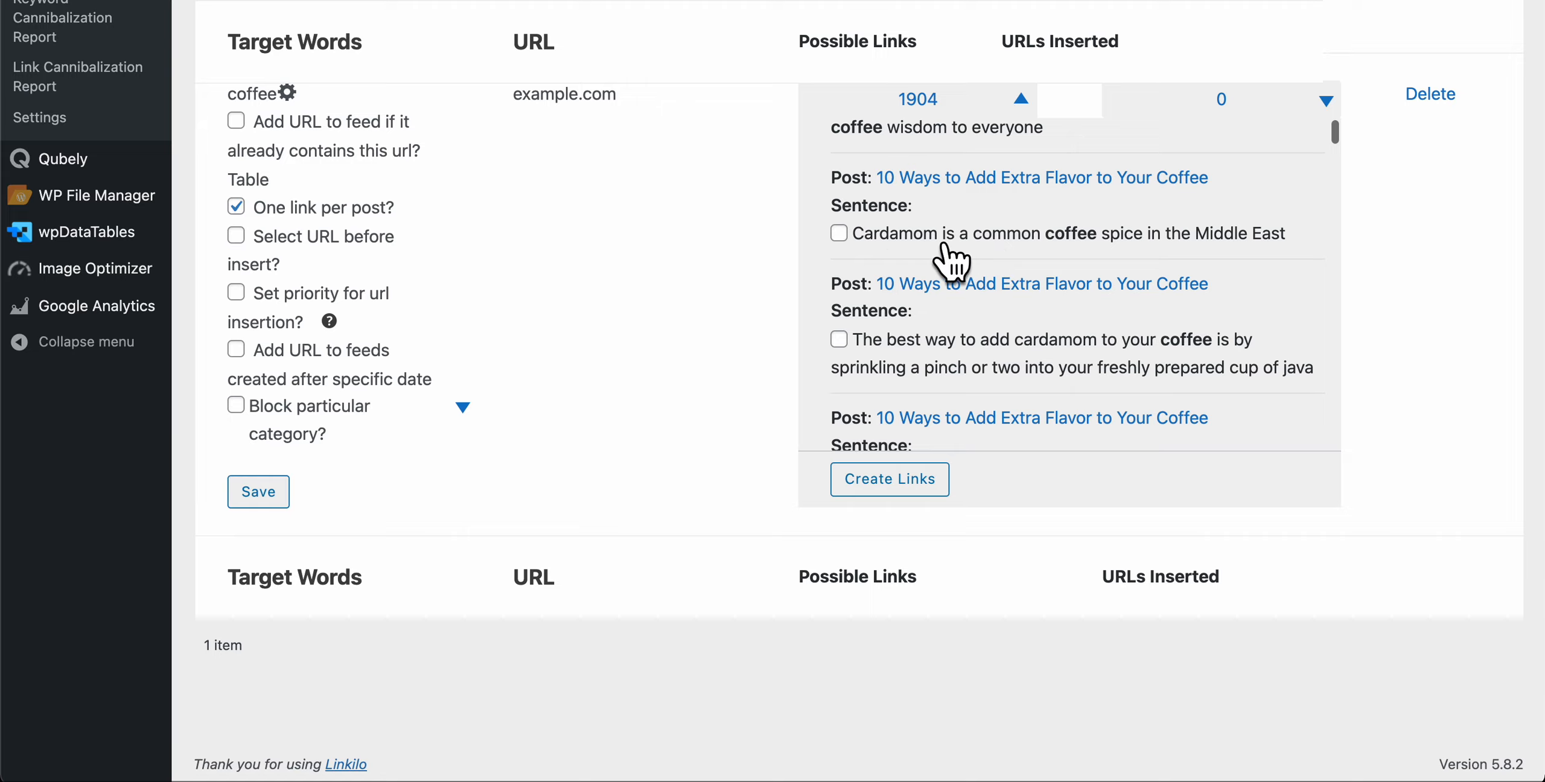
pyautogui.moveTo(1119, 259)
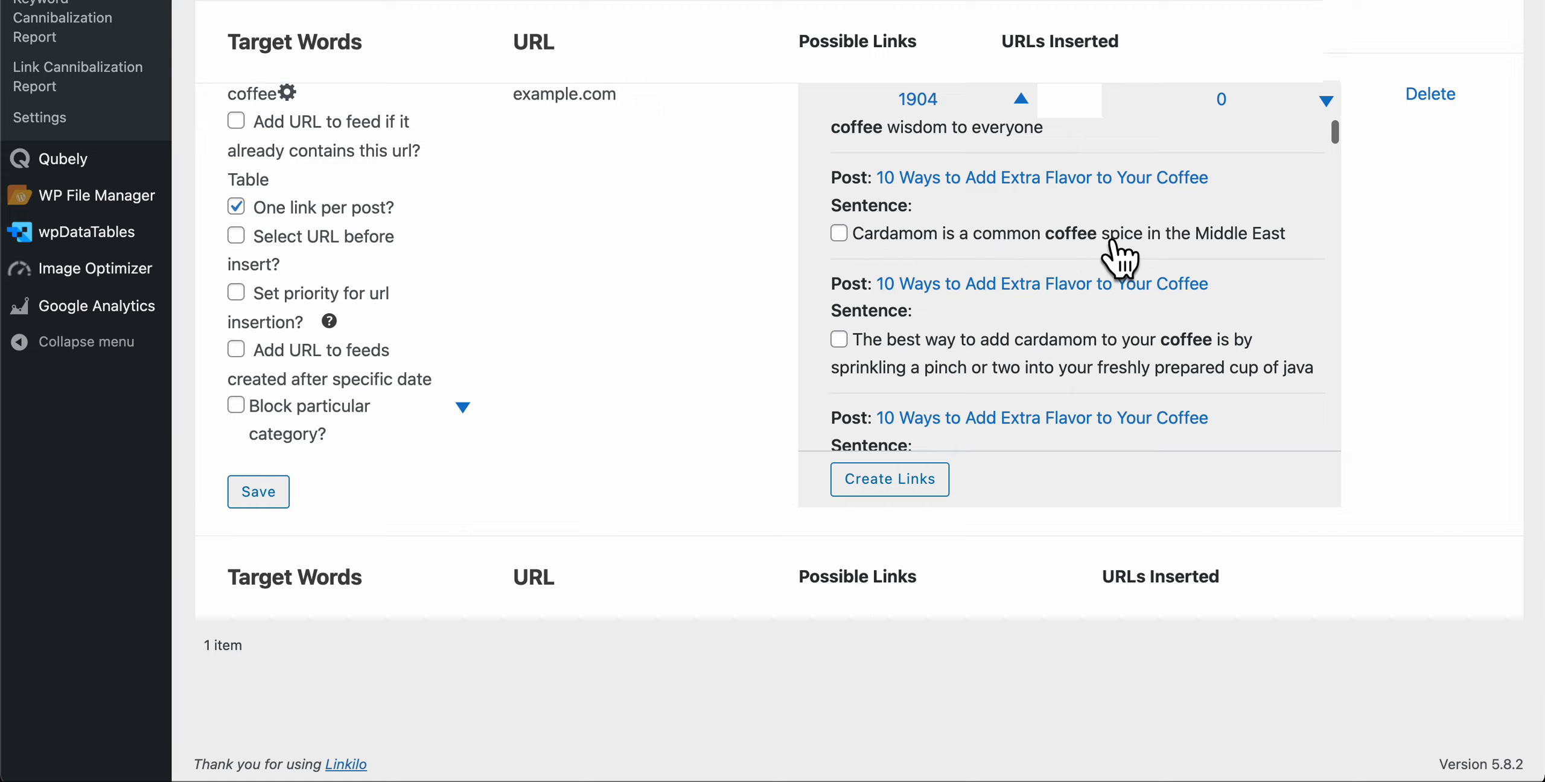
pyautogui.moveTo(1035, 258)
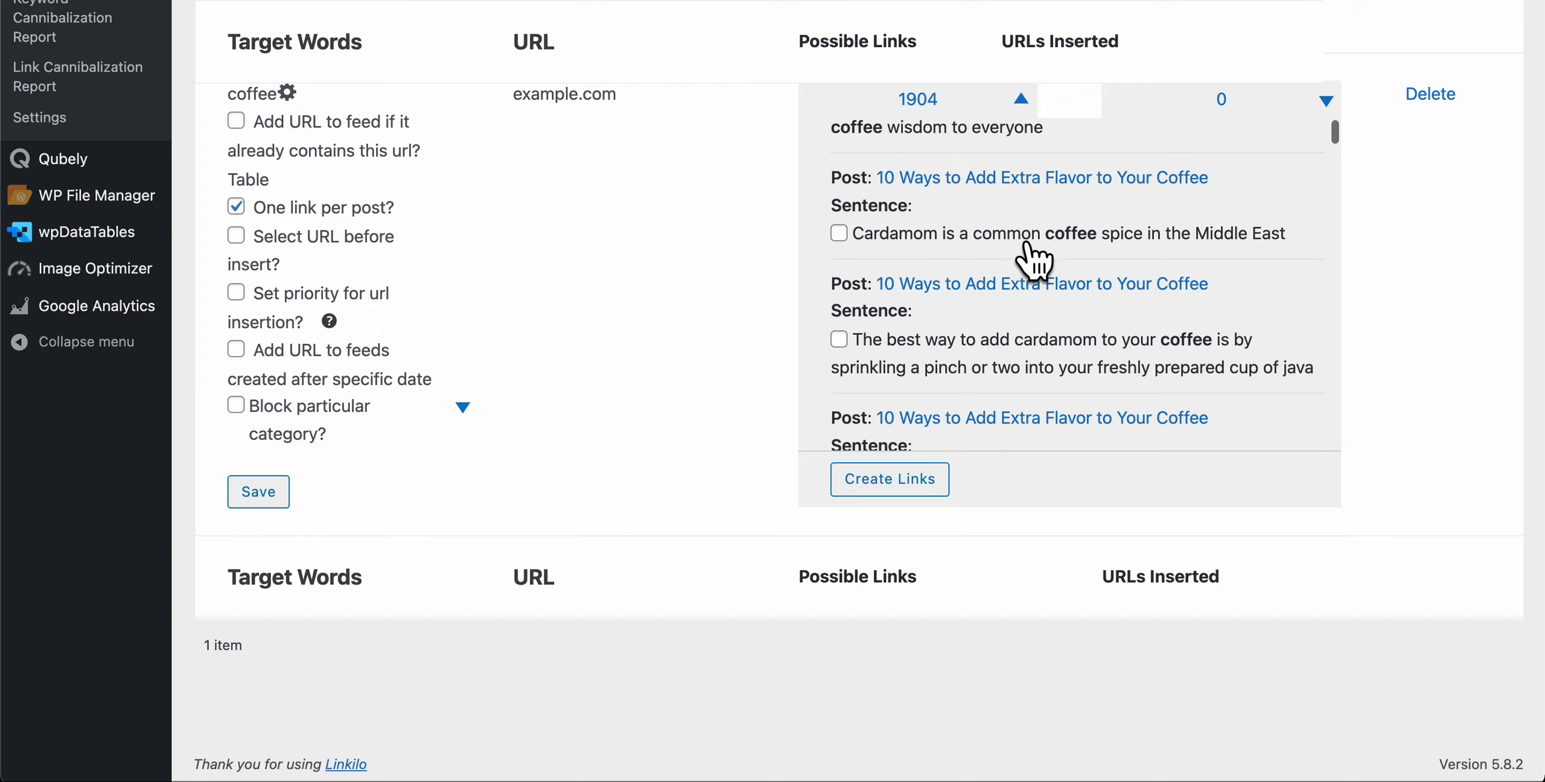
pyautogui.moveTo(500, 185)
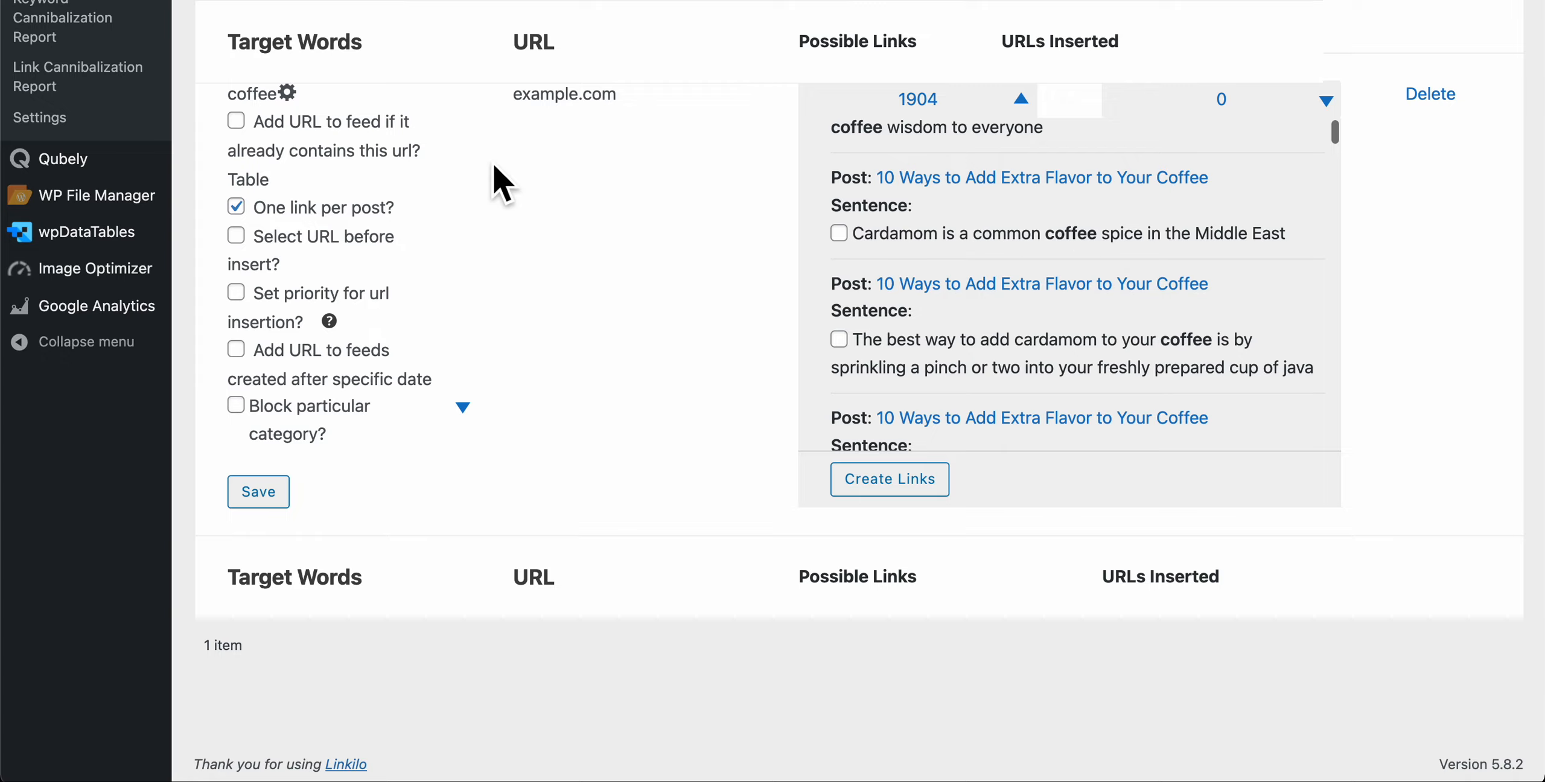
pyautogui.moveTo(1088, 268)
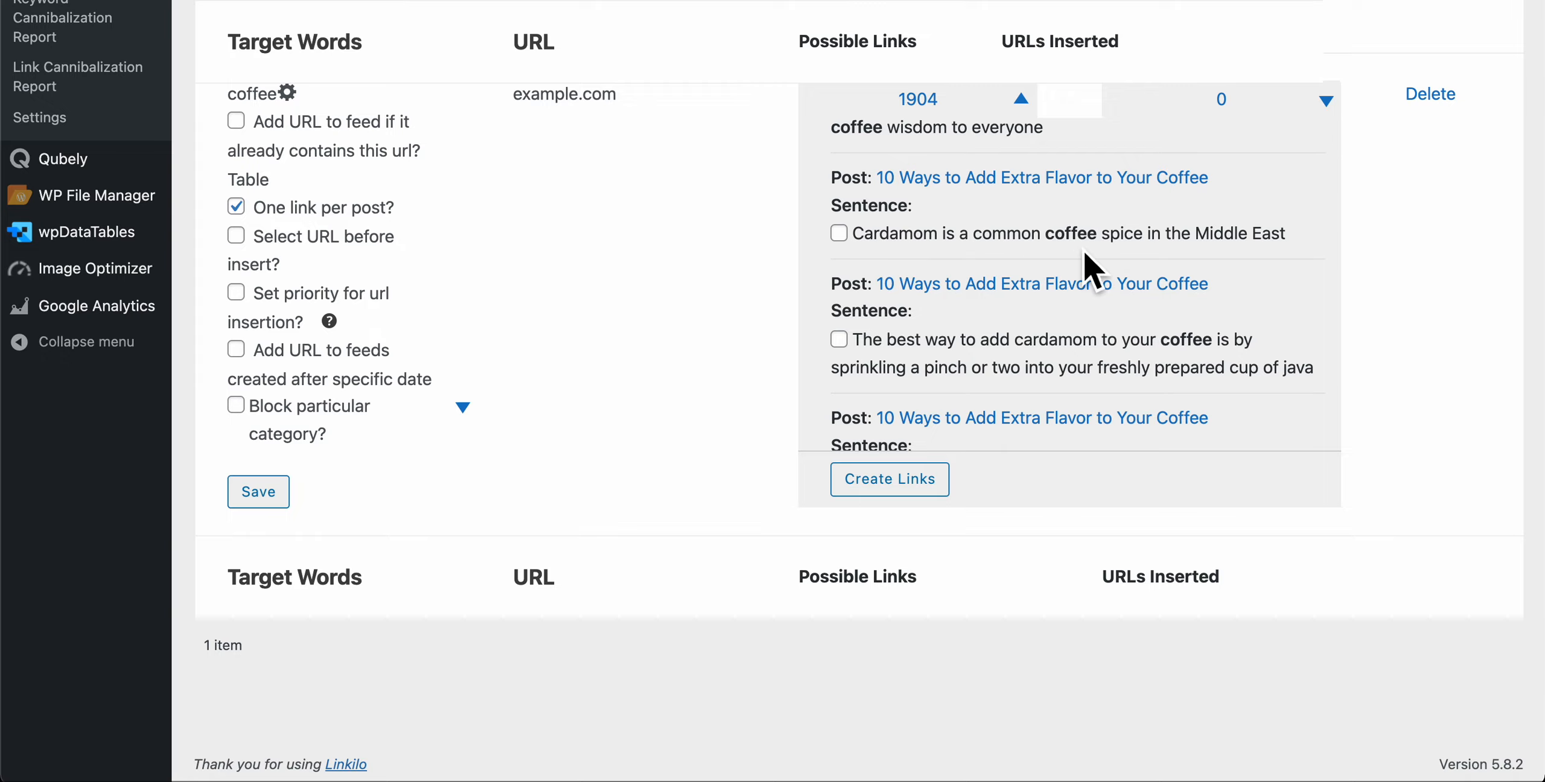
pyautogui.moveTo(1149, 258)
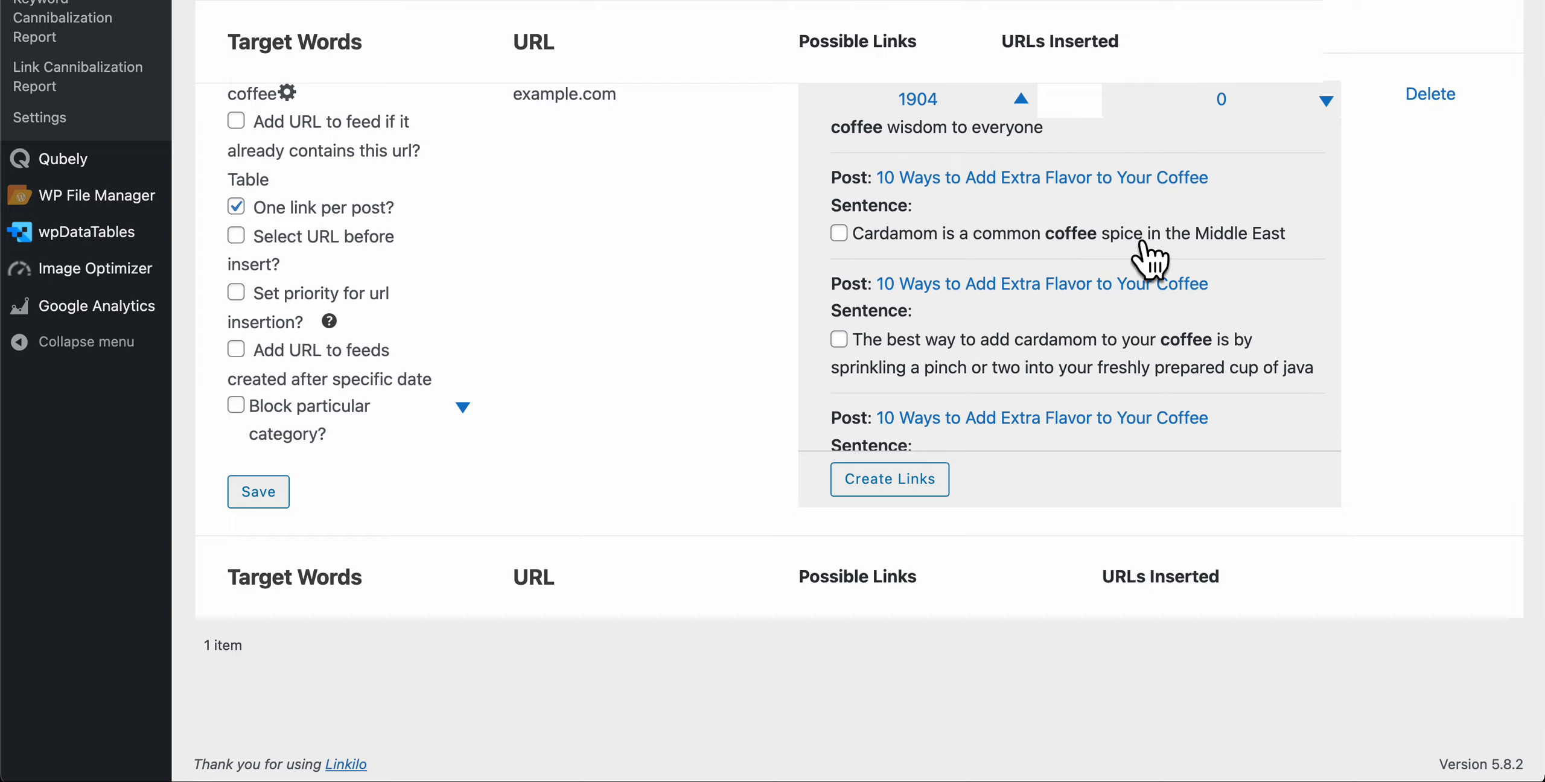
pyautogui.moveTo(708, 264)
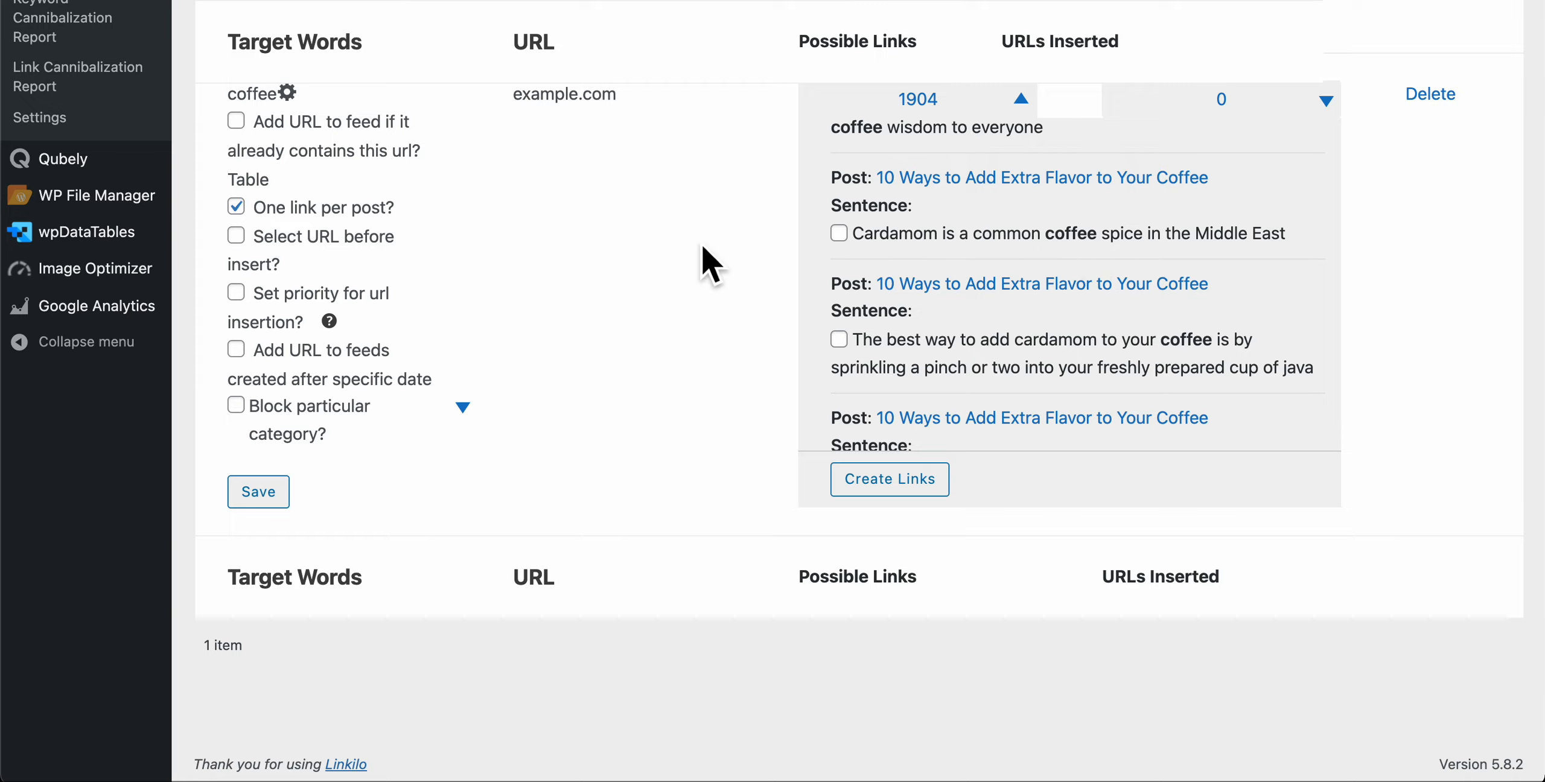
pyautogui.moveTo(518, 133)
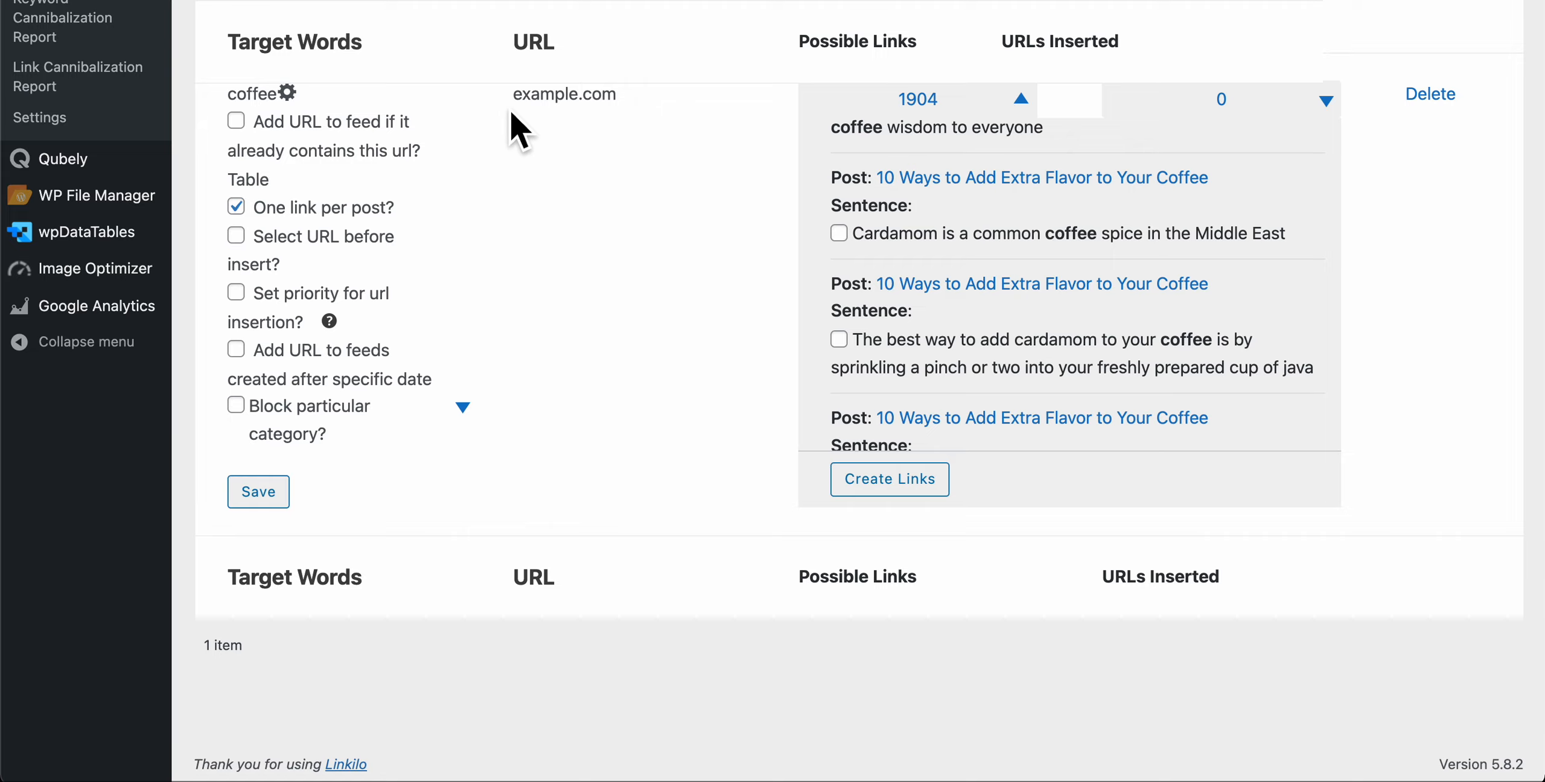
pyautogui.moveTo(598, 357)
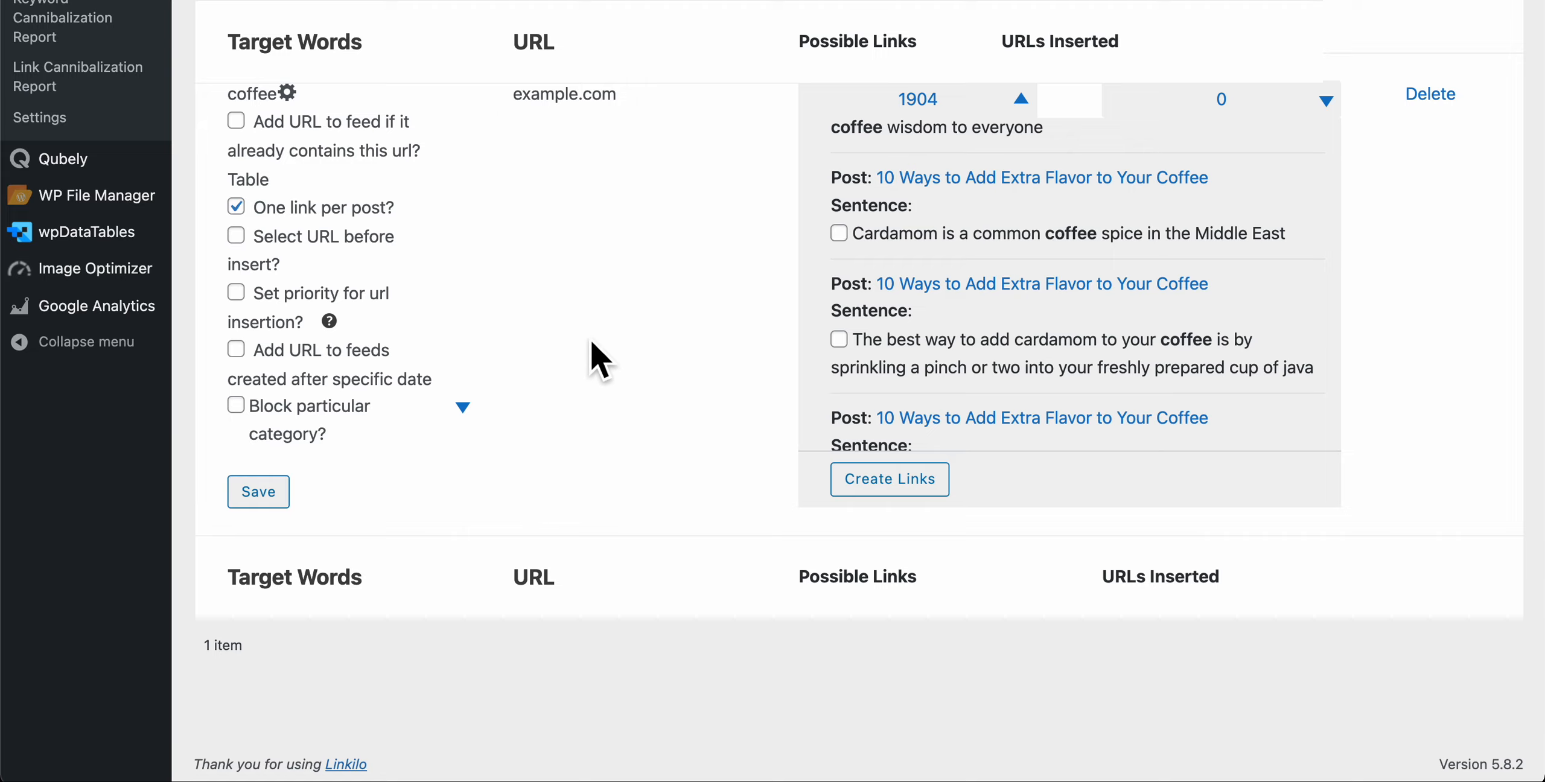
# - Check the 'The best way to add cardamom to your coffee…' sentence for linking
pyautogui.scroll(-3)
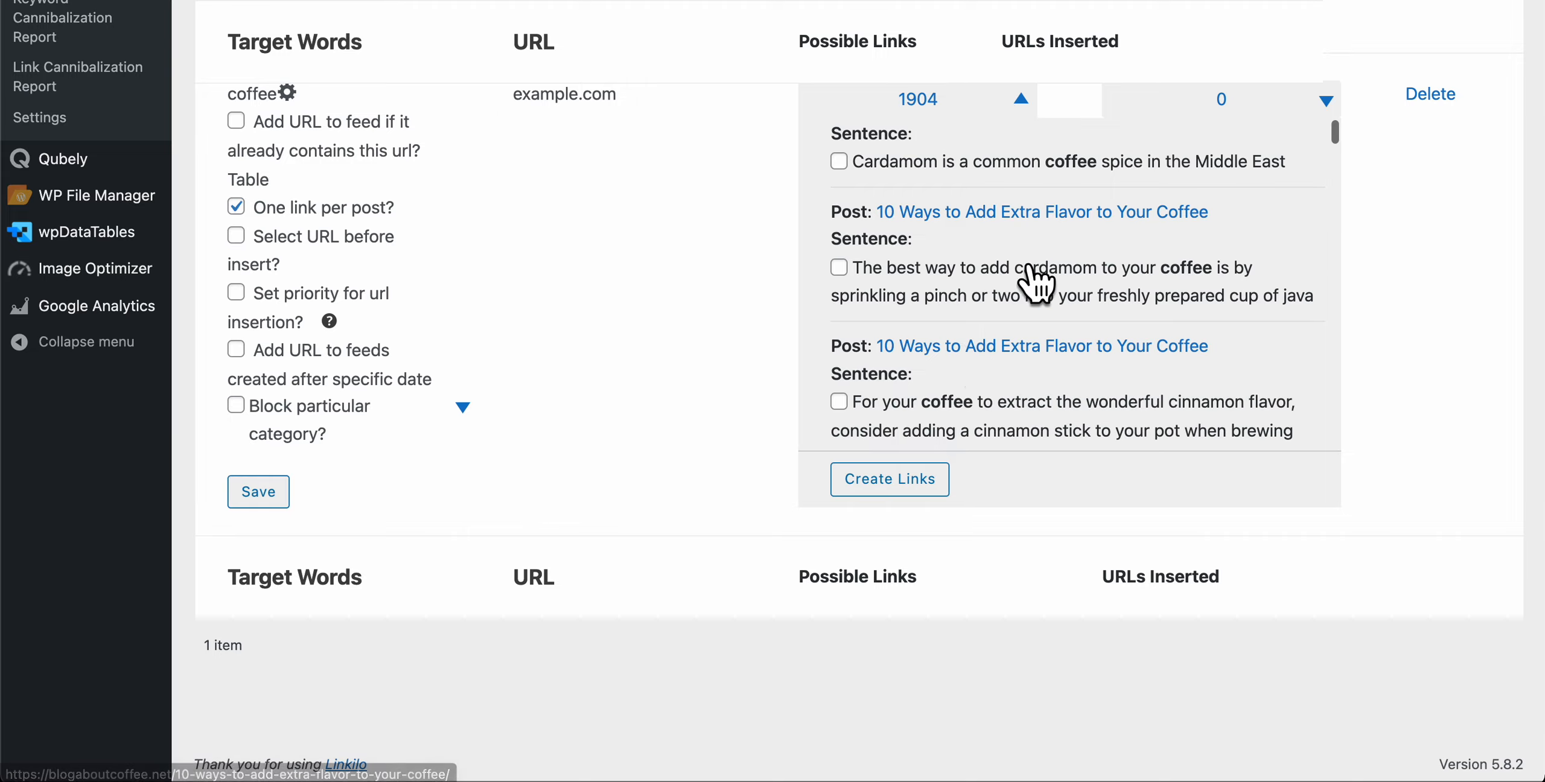
pyautogui.moveTo(901, 286)
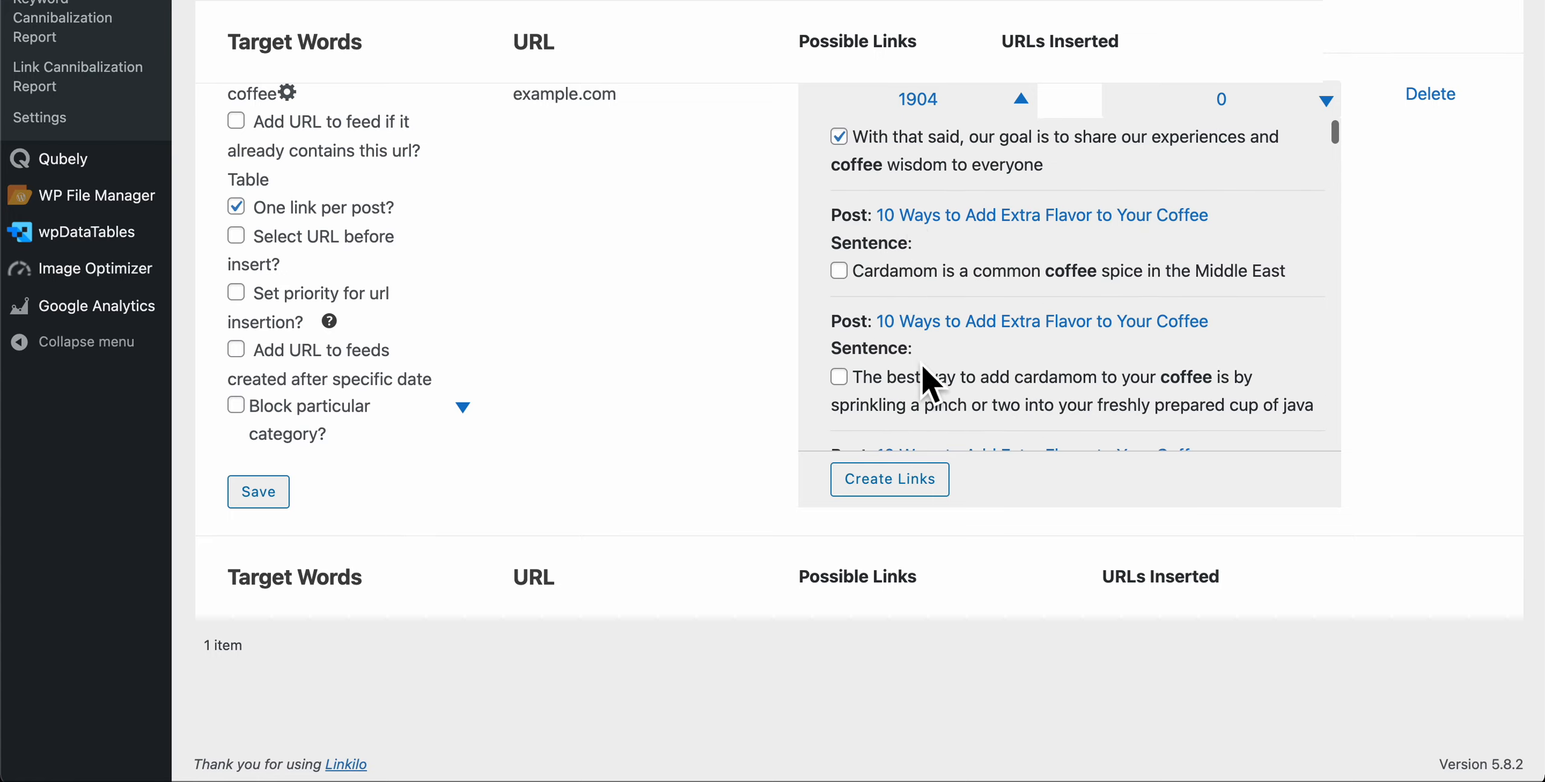
pyautogui.scroll(-3)
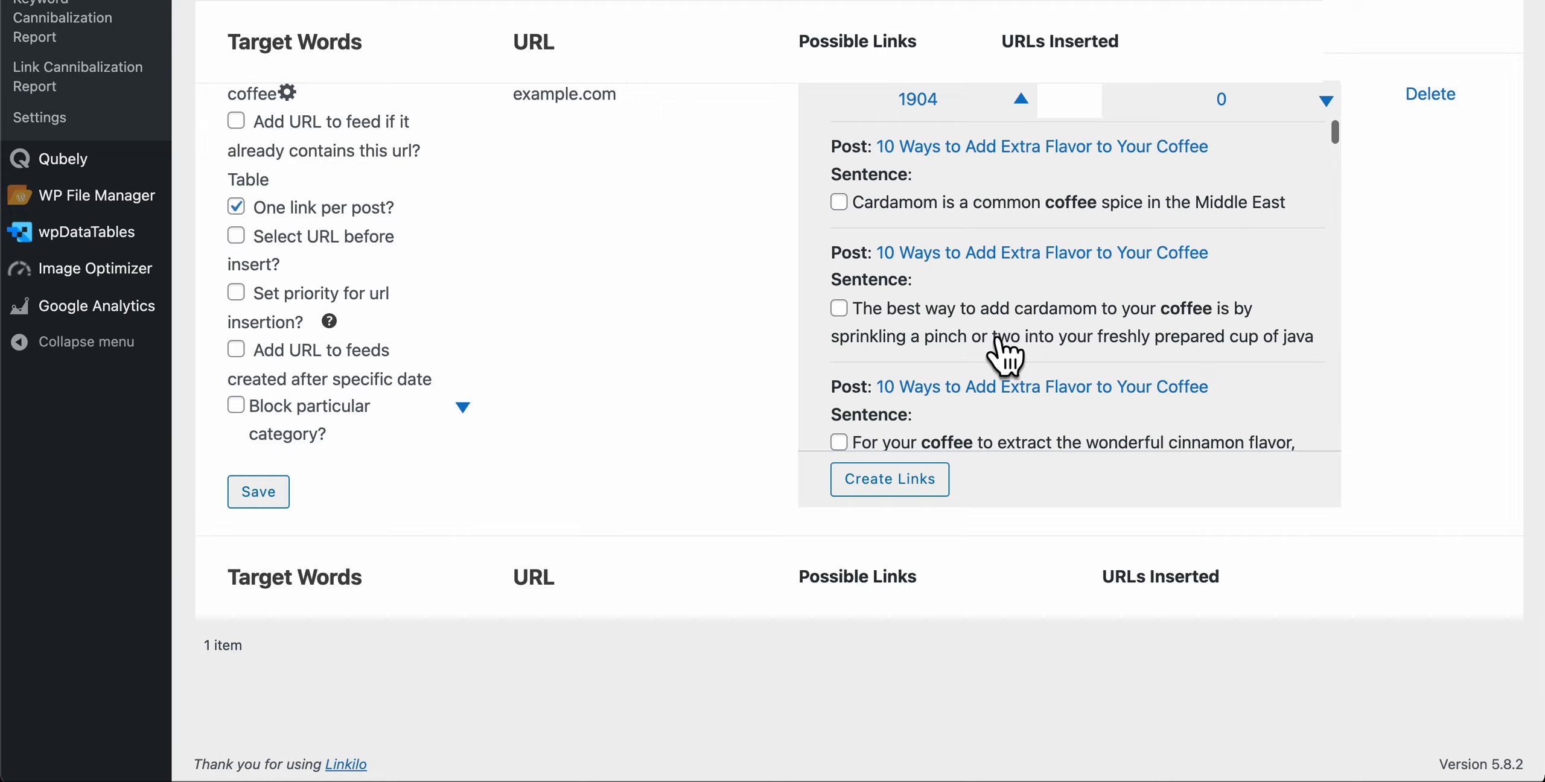
pyautogui.moveTo(1121, 335)
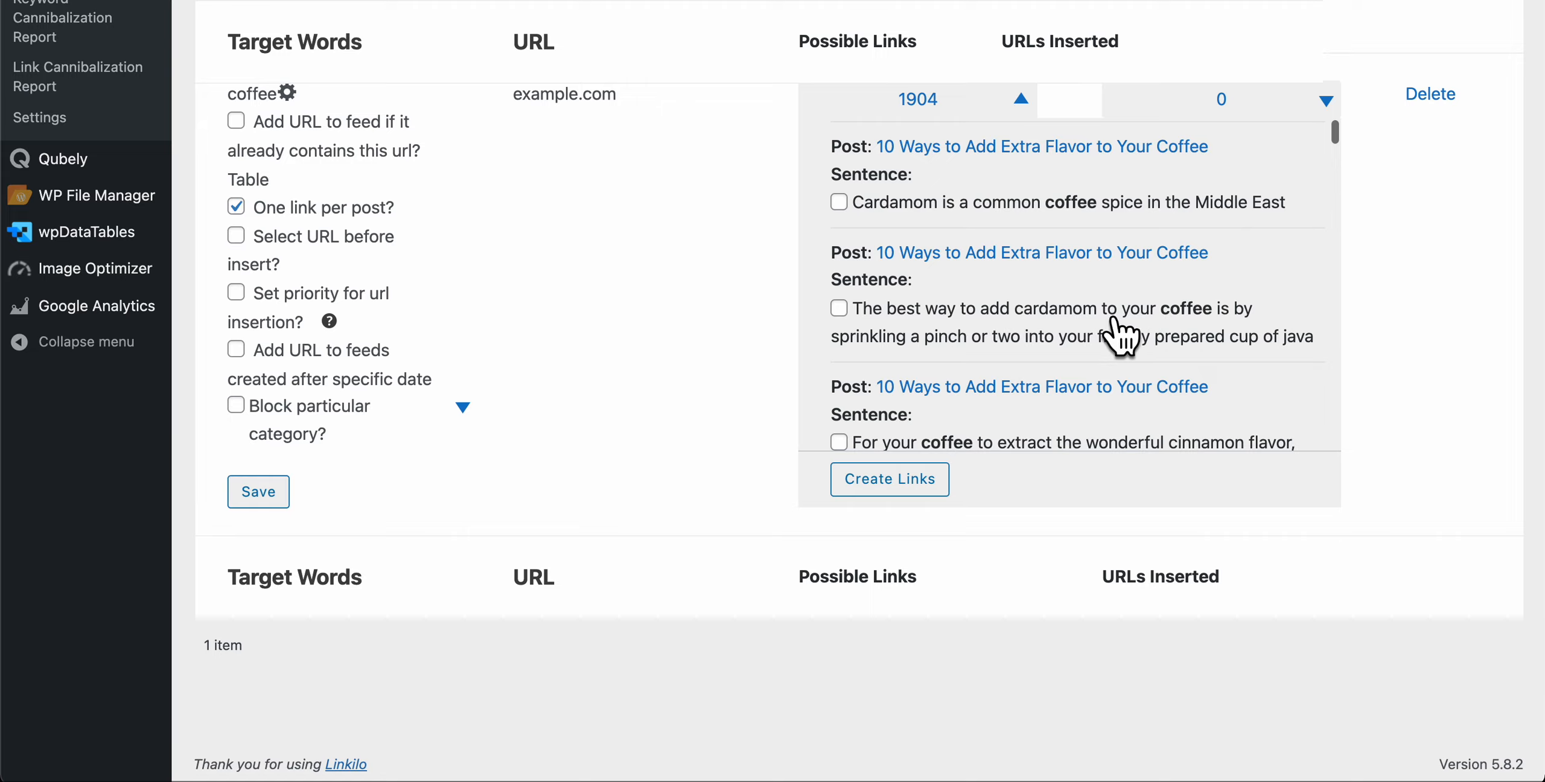
pyautogui.moveTo(630, 128)
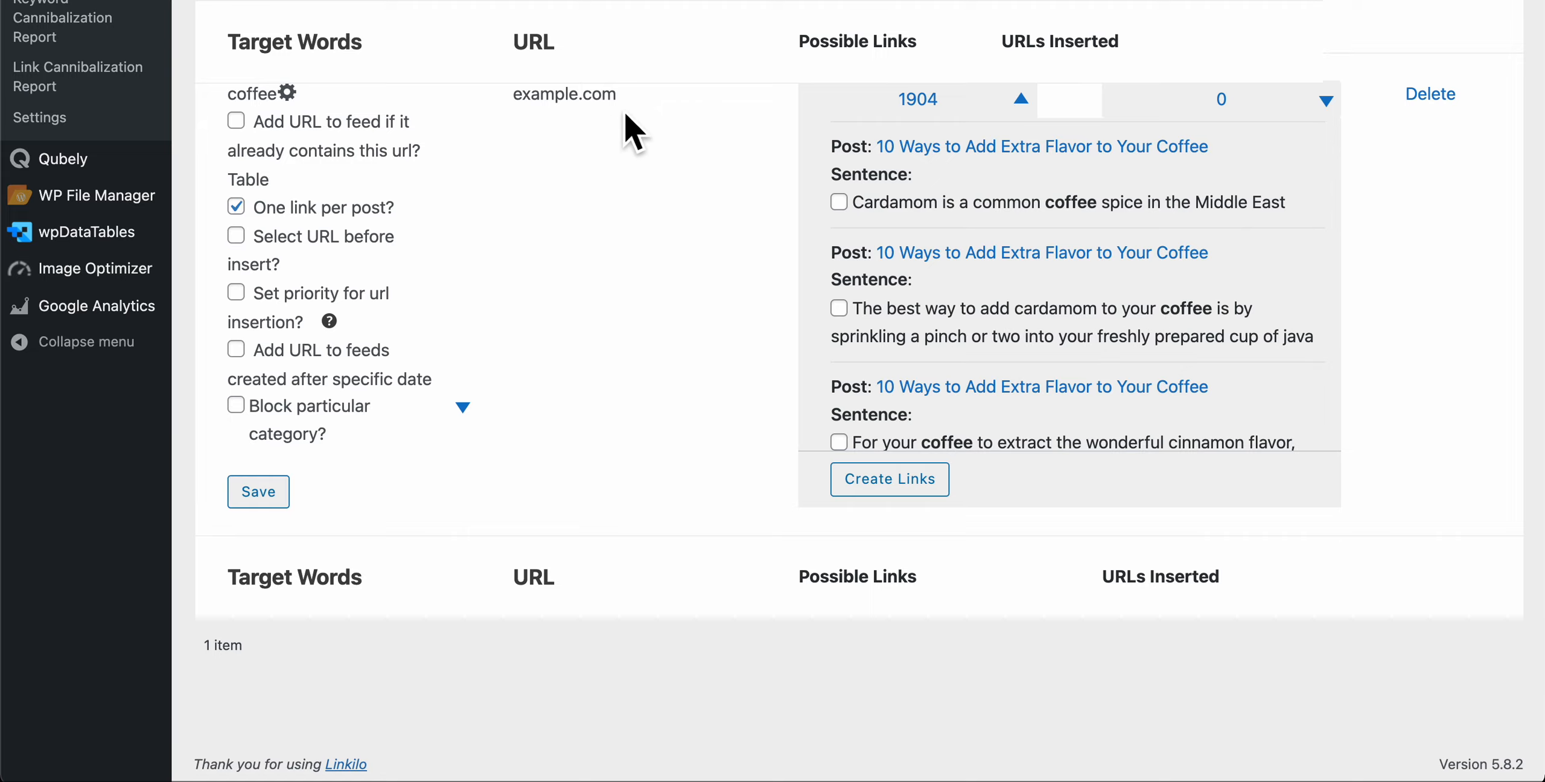
pyautogui.moveTo(924, 326)
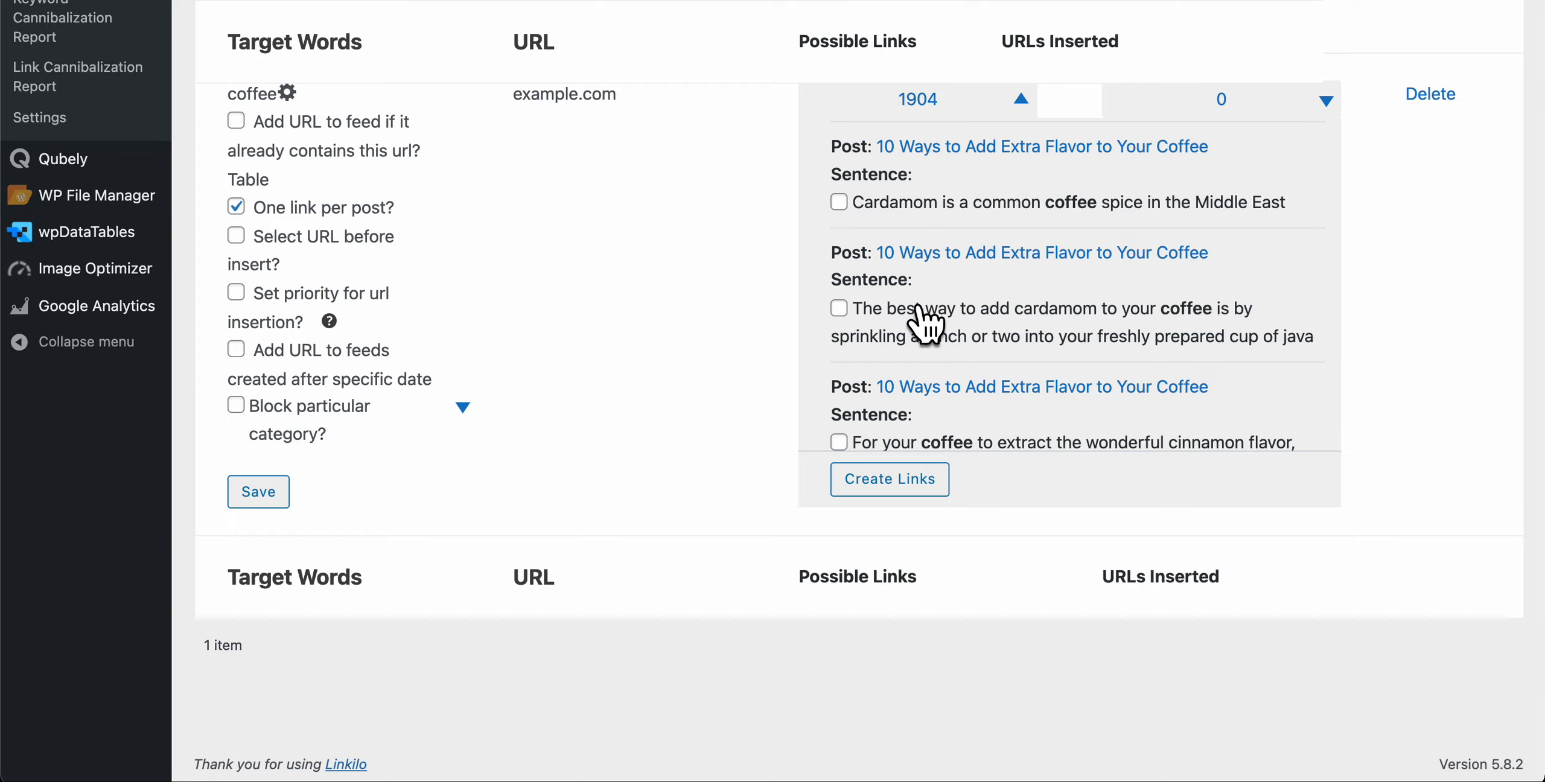
pyautogui.click(839, 307)
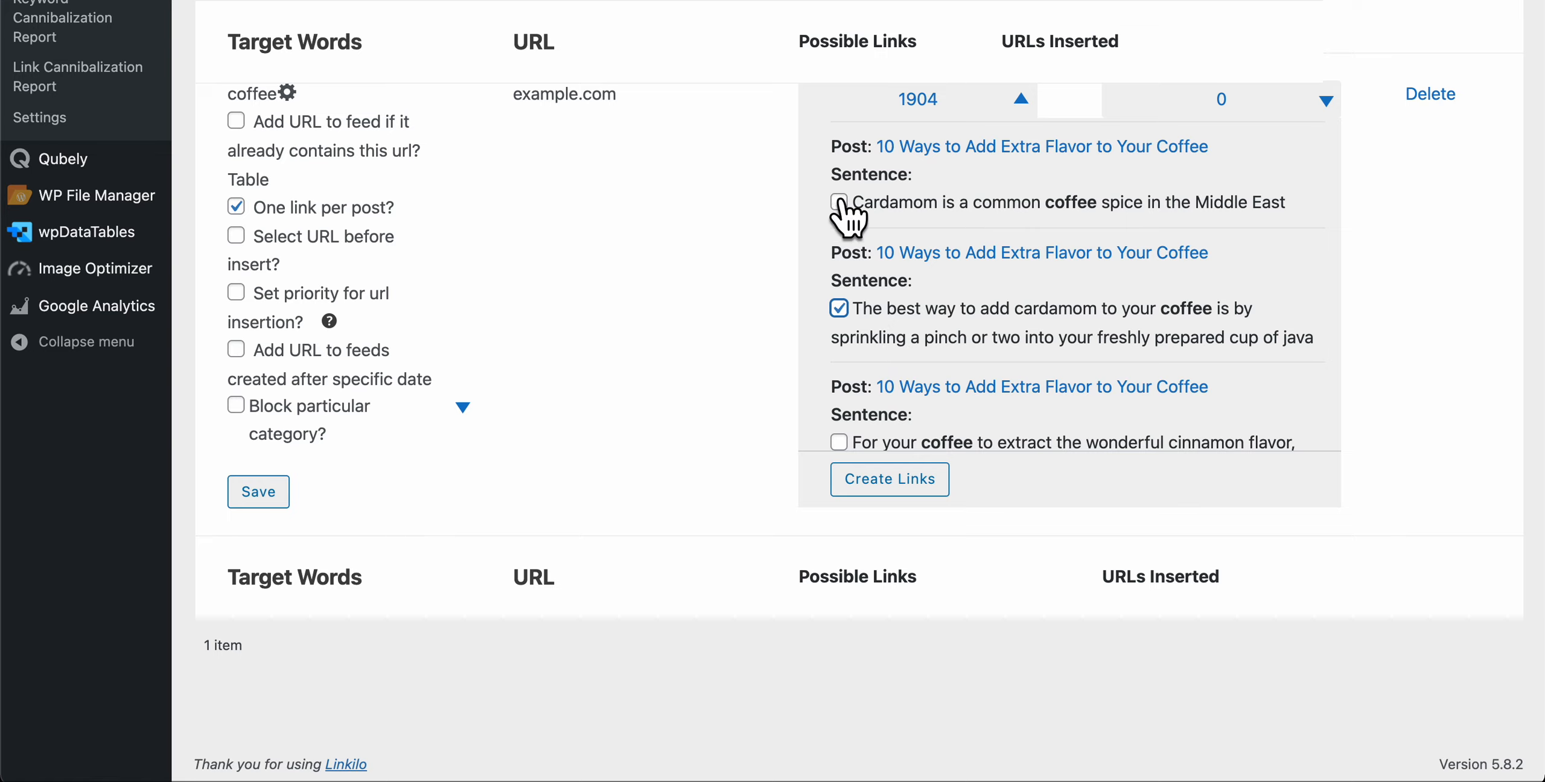
# - Scroll through the coffee suggestions down to the Information About Coffee Farming sentences
pyautogui.scroll(-3)
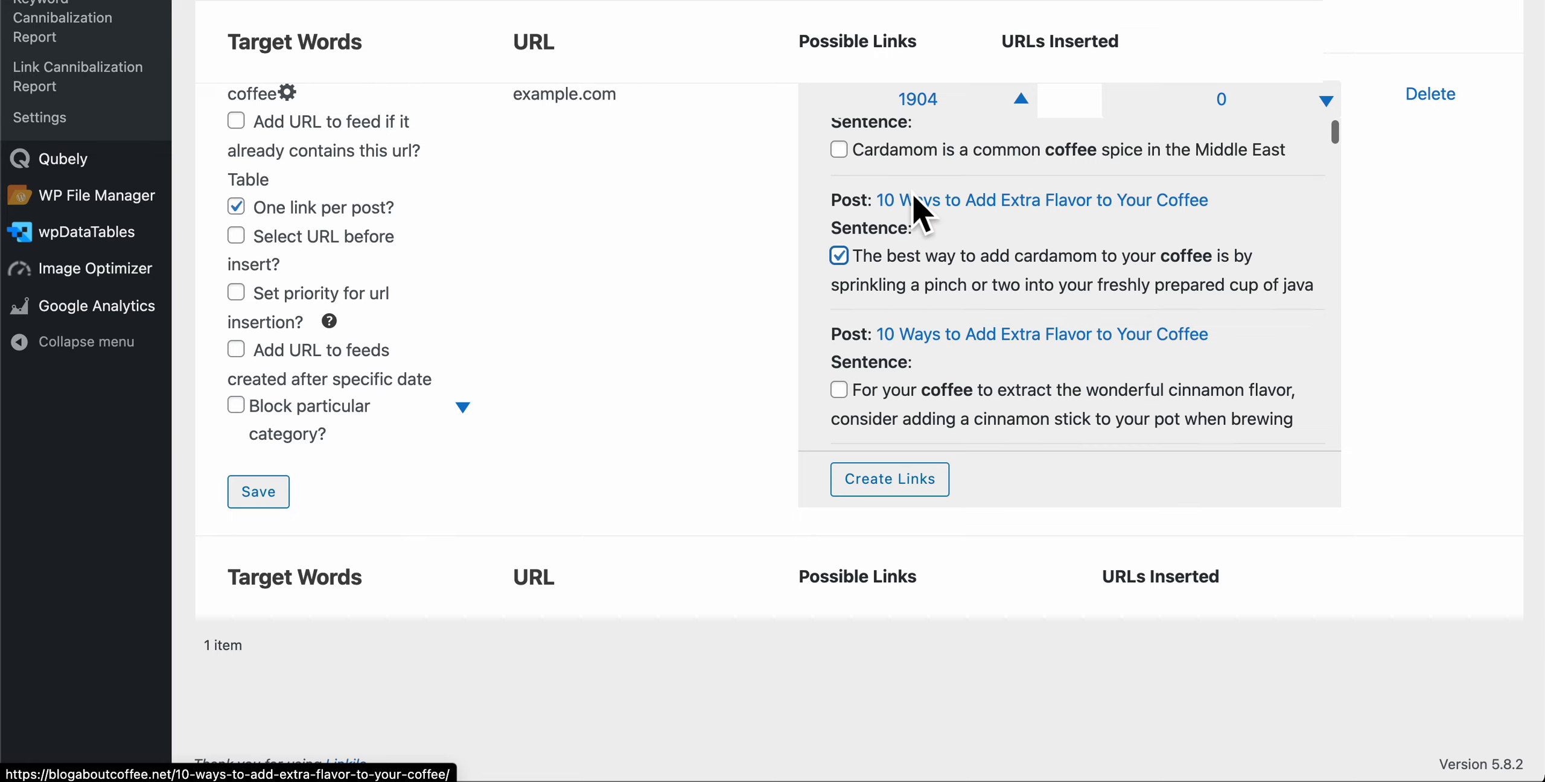
pyautogui.scroll(-3)
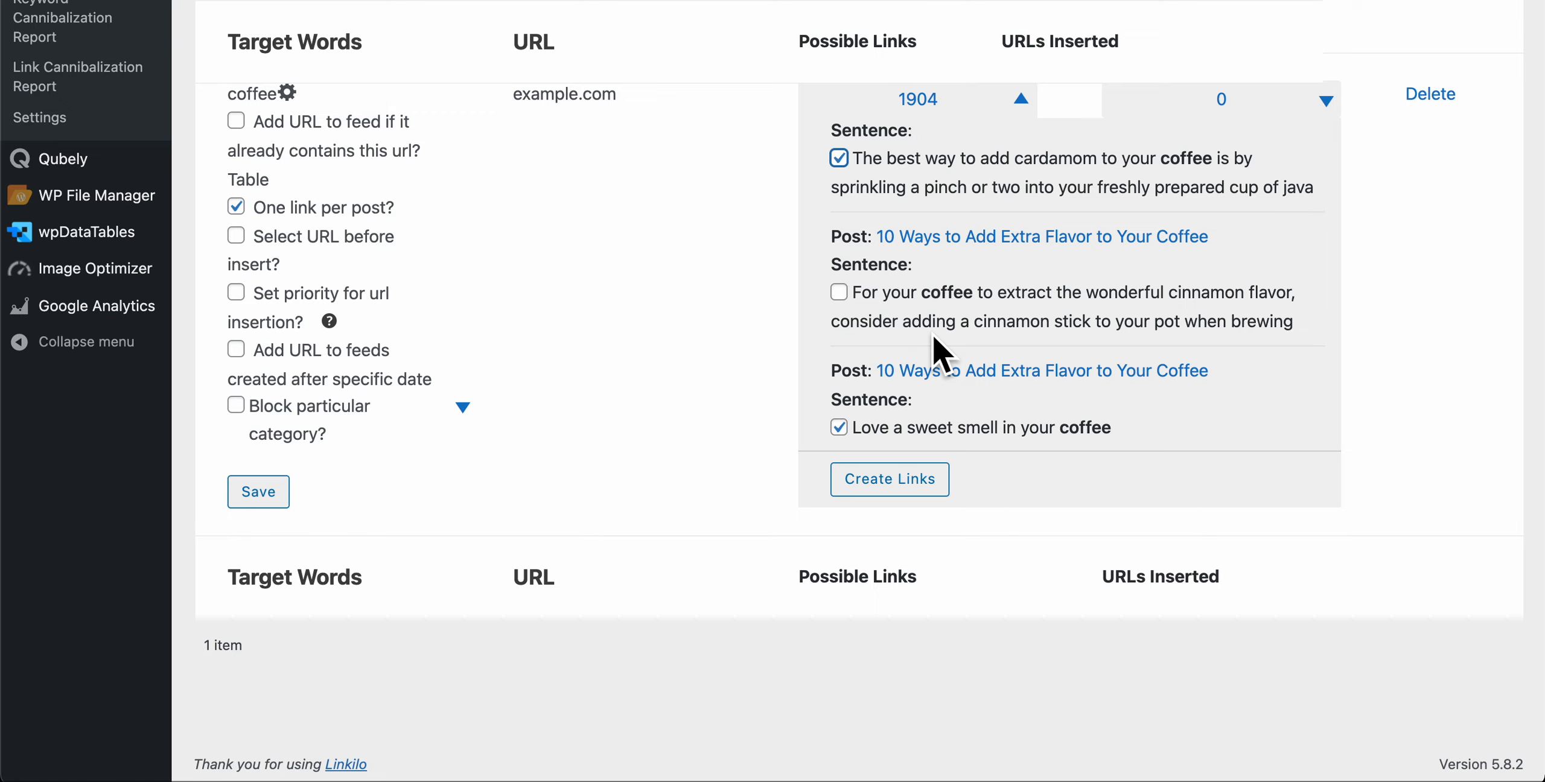
pyautogui.scroll(-3)
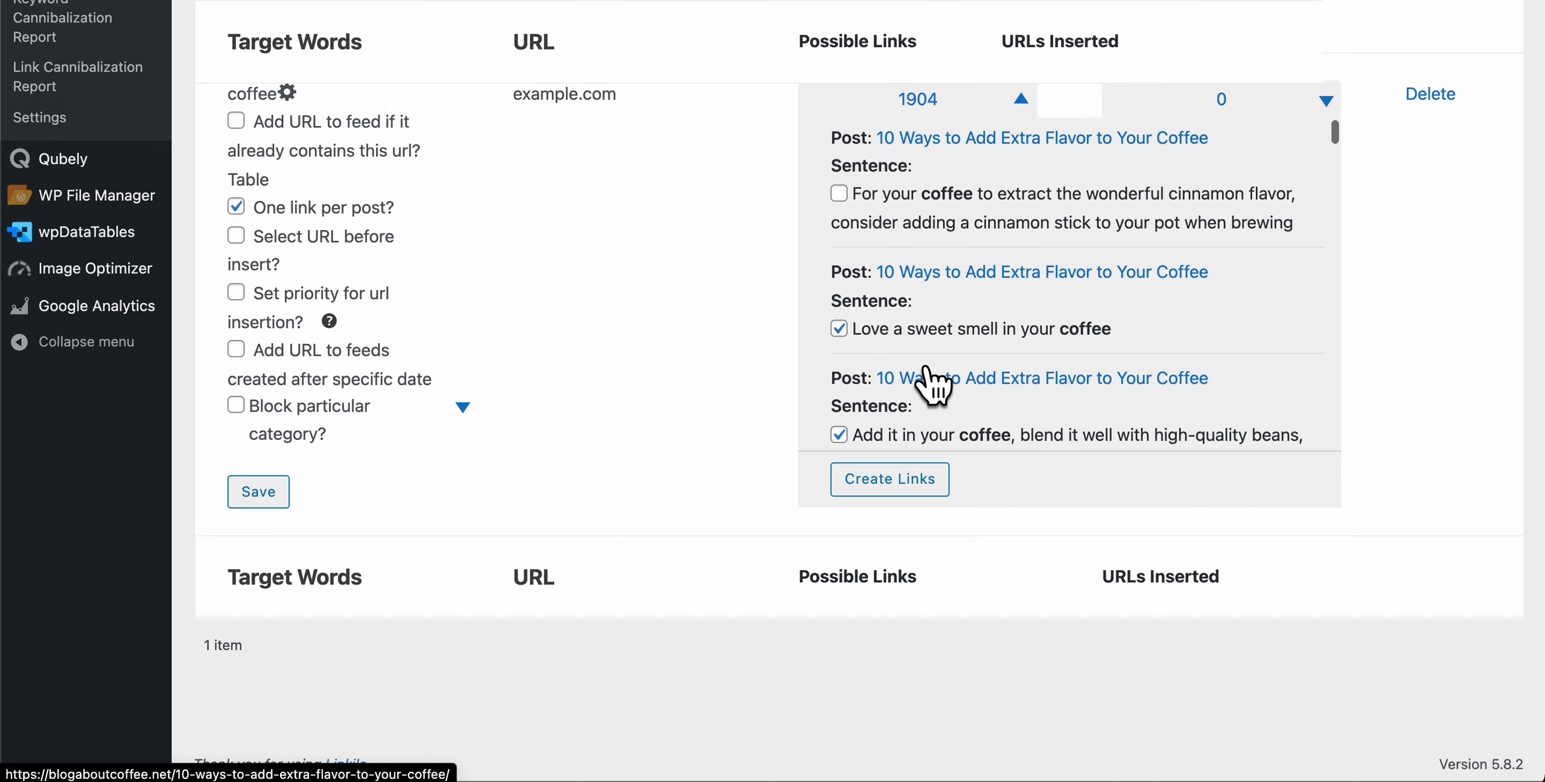
pyautogui.scroll(-3)
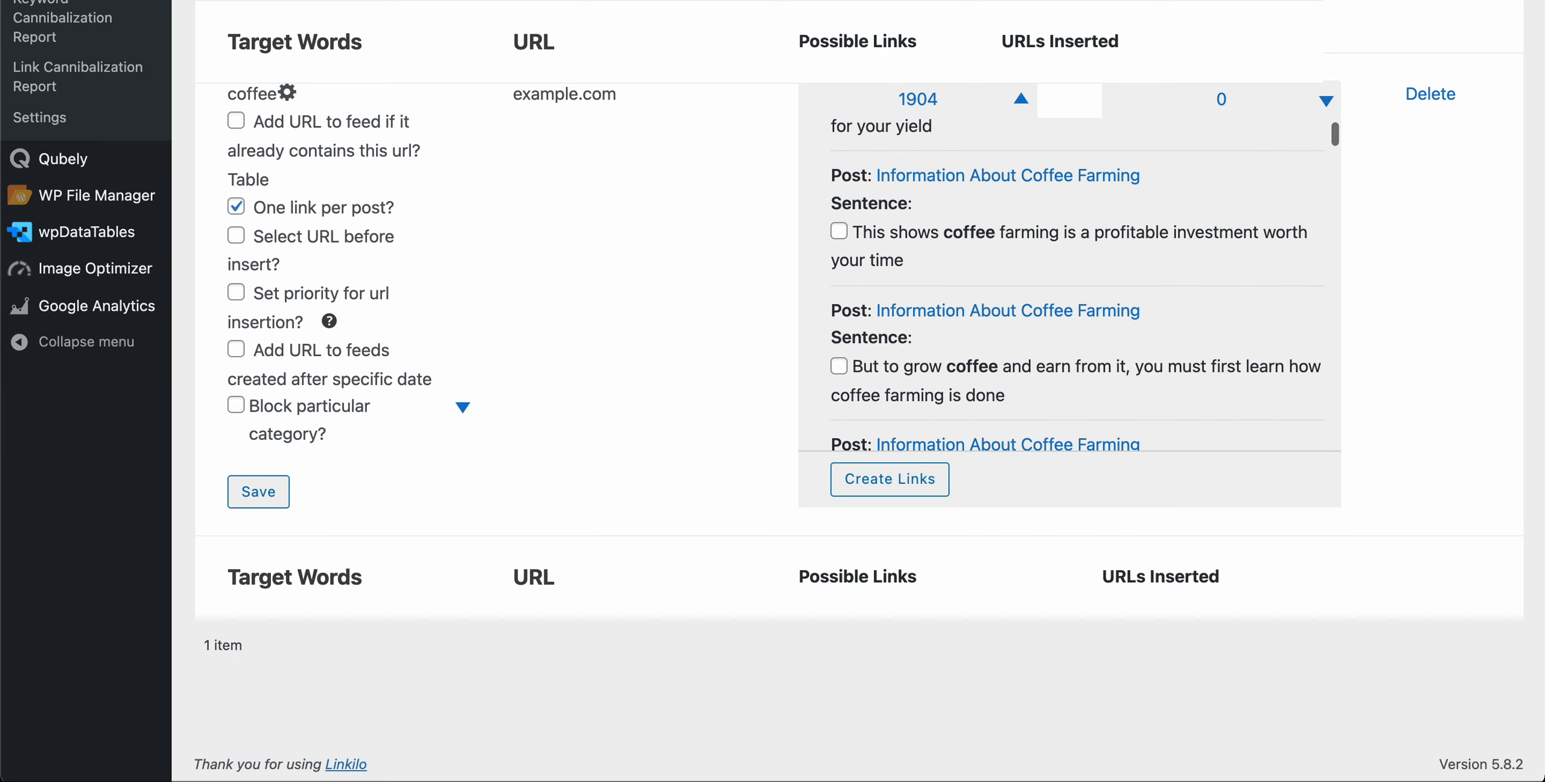
pyautogui.moveTo(1130, 215)
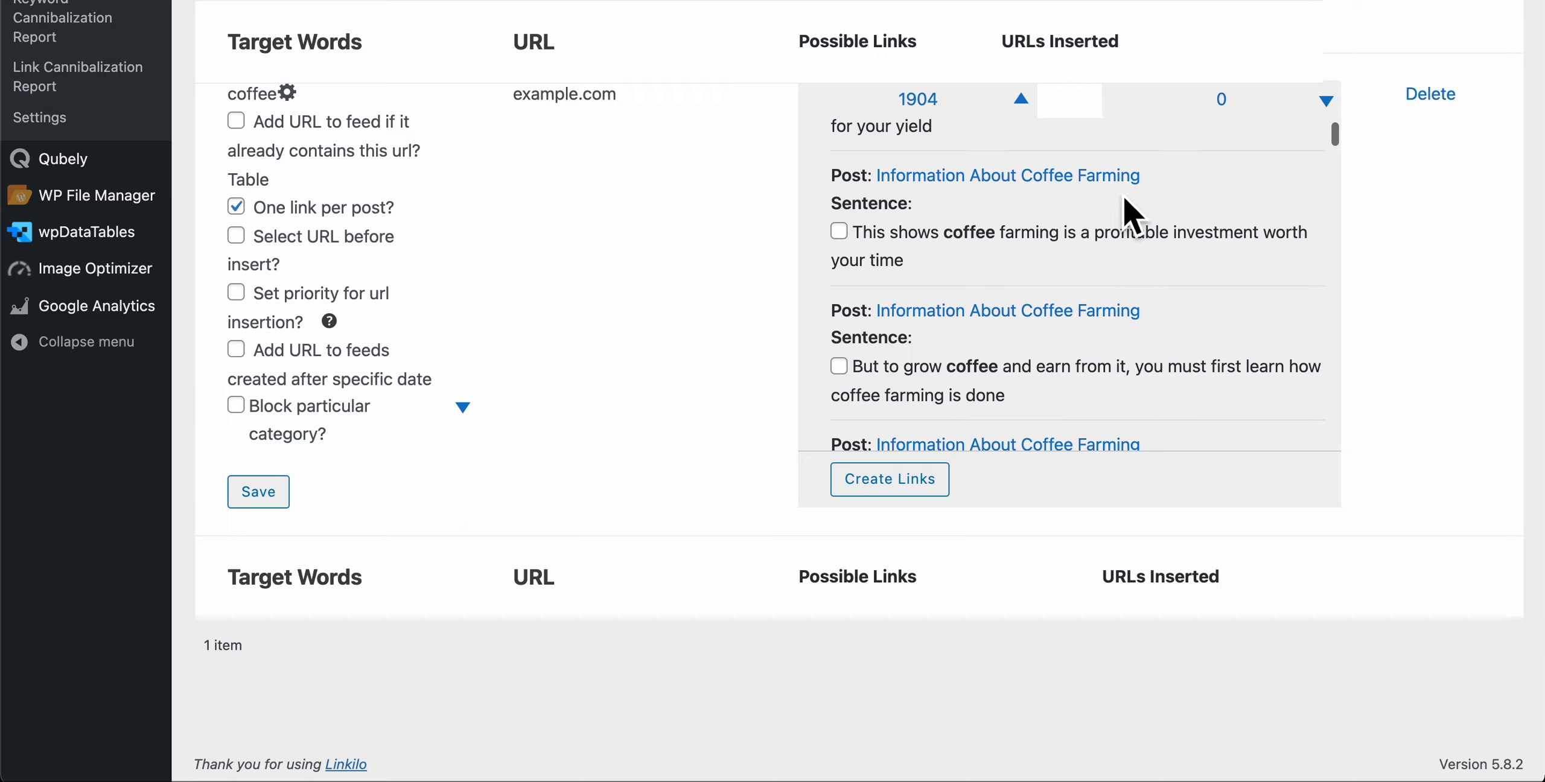
pyautogui.moveTo(985, 274)
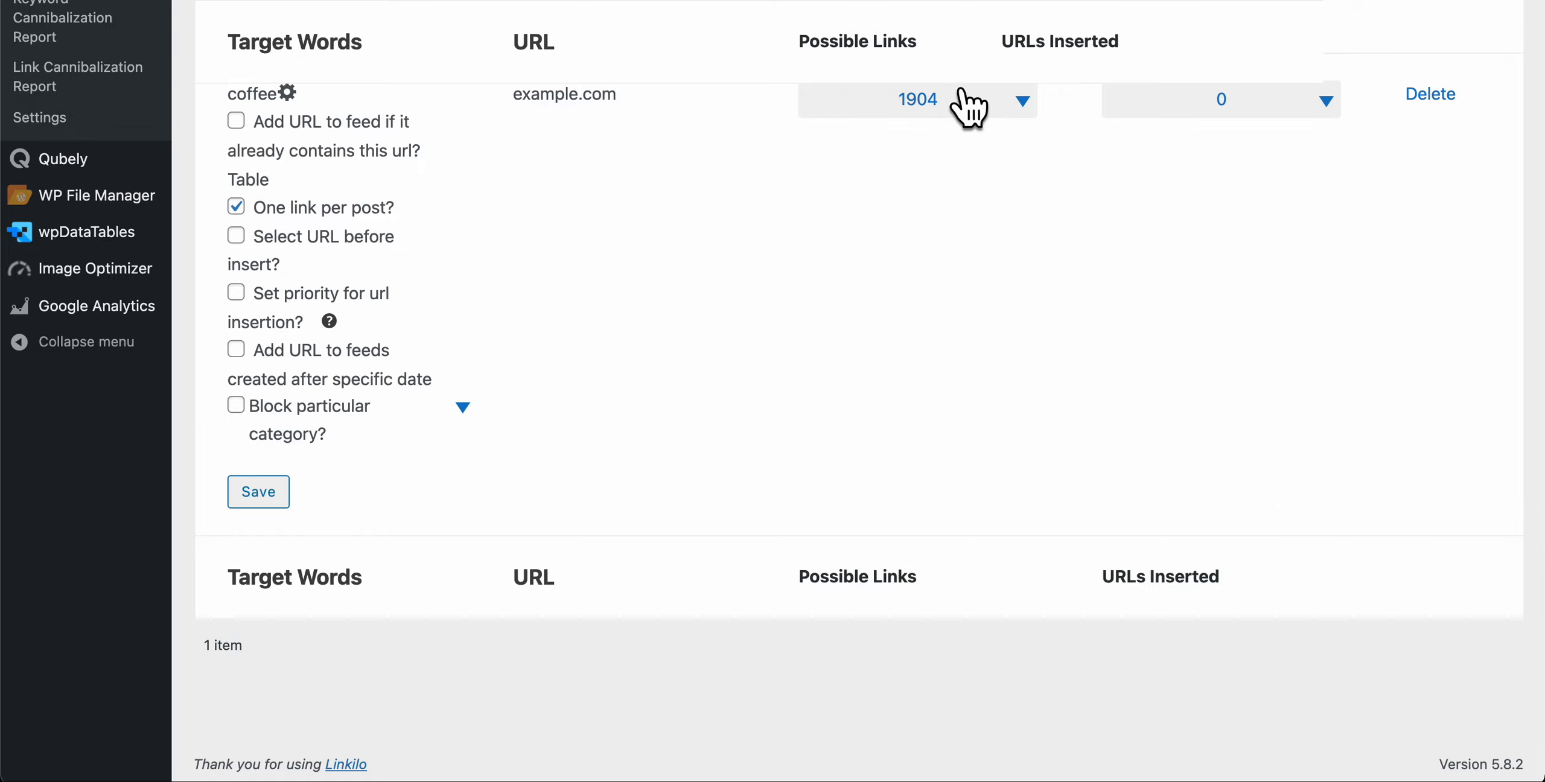
pyautogui.click(1323, 99)
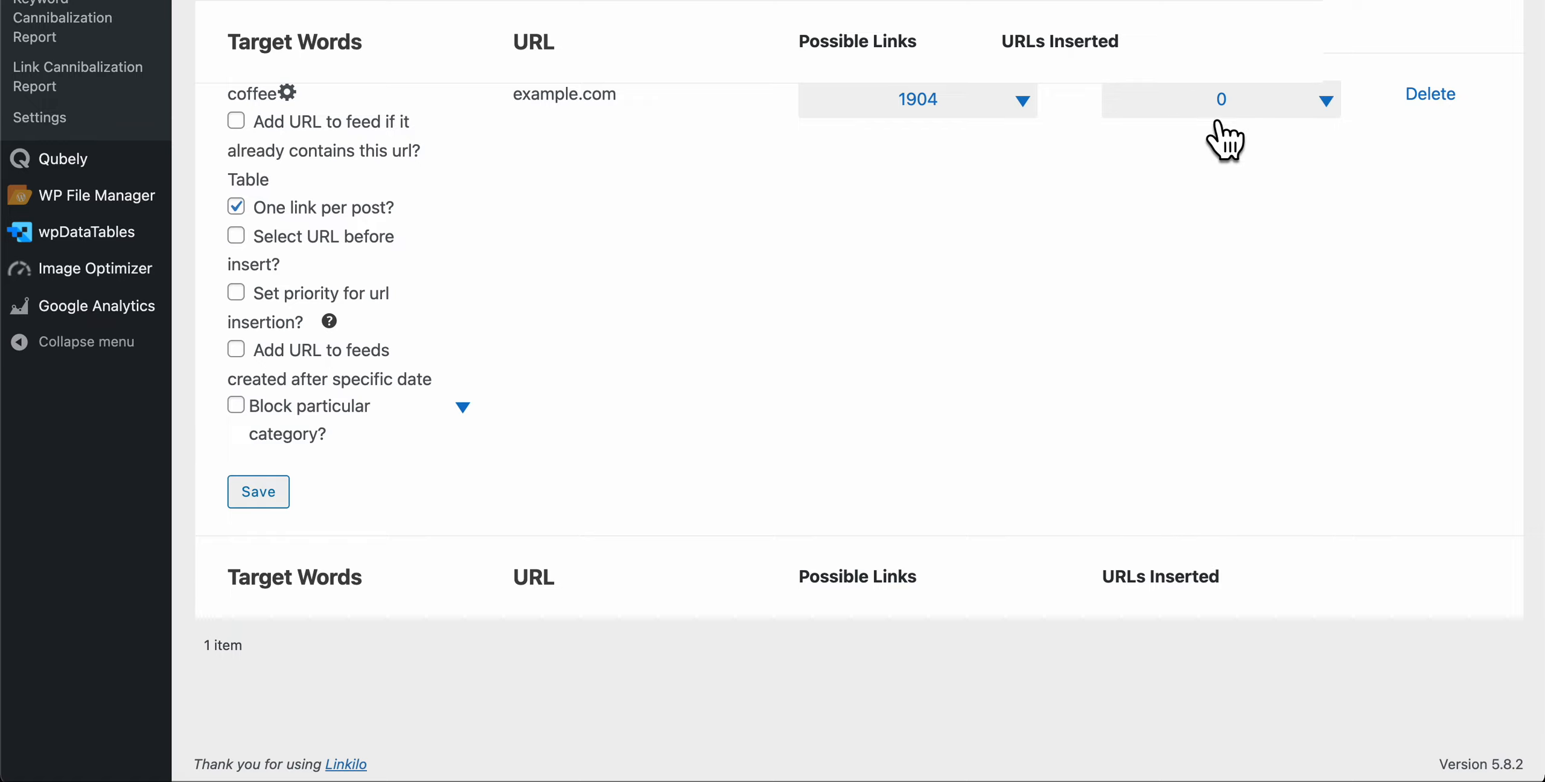
pyautogui.moveTo(975, 368)
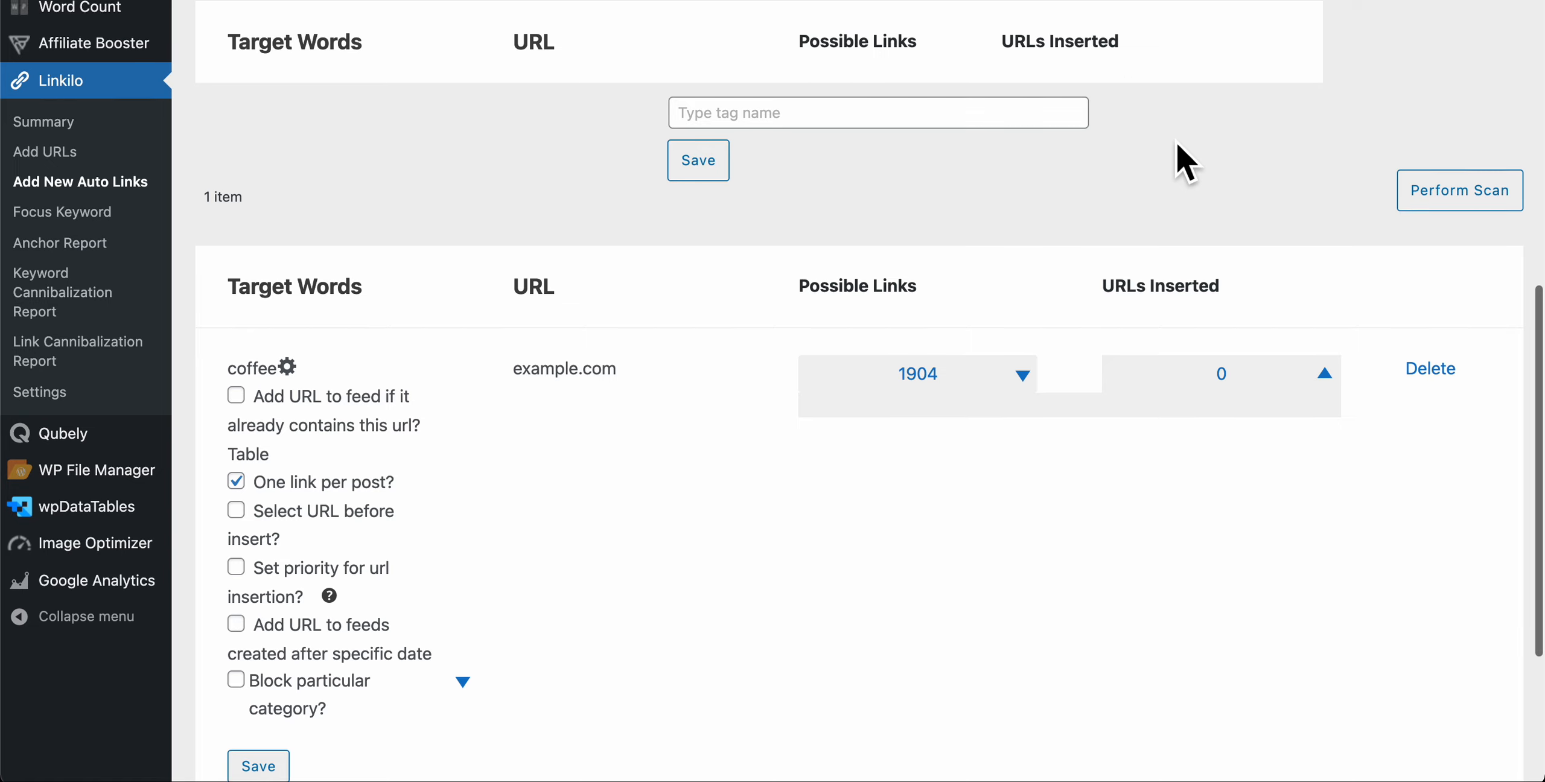
pyautogui.scroll(-3)
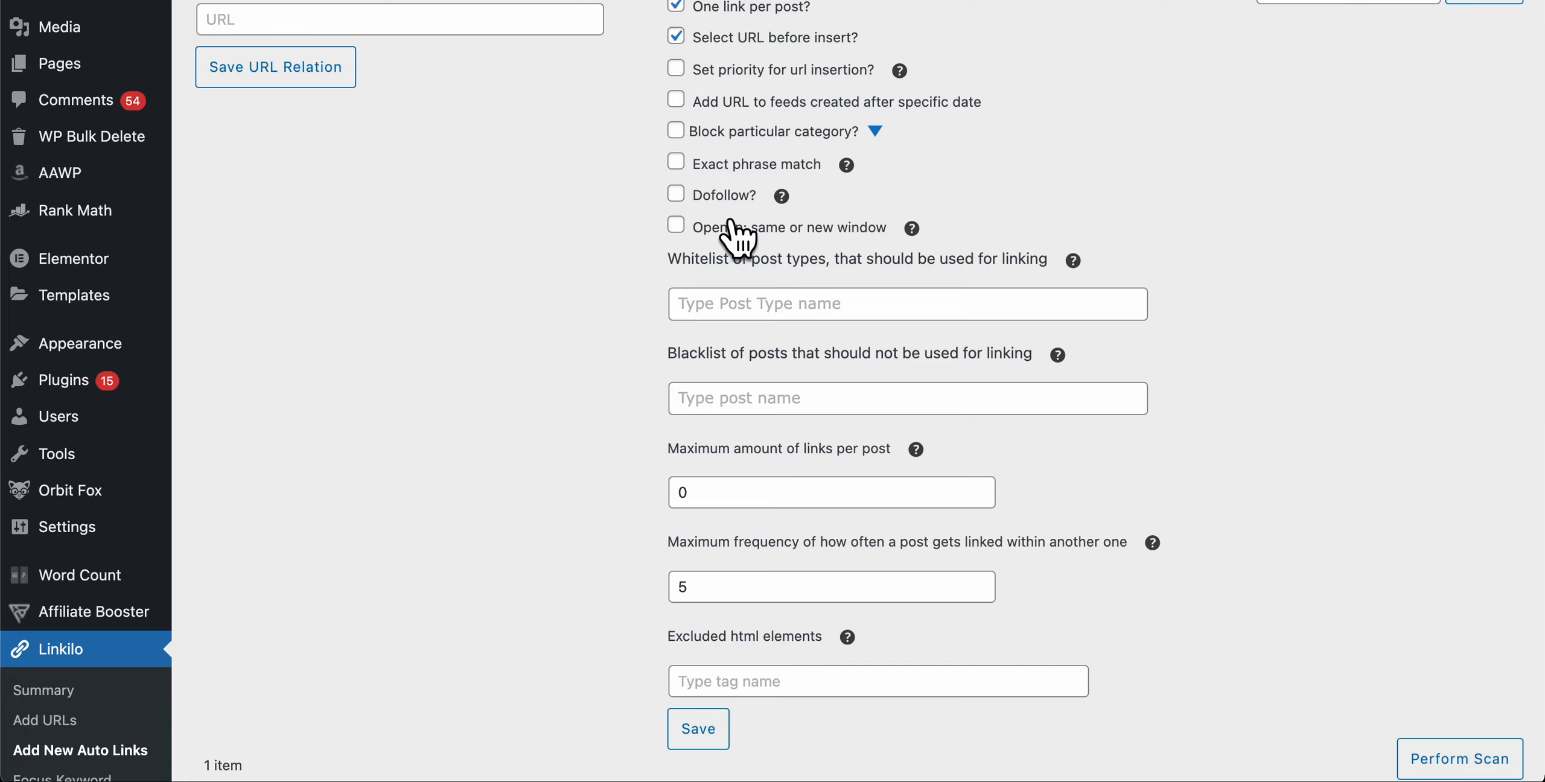
pyautogui.moveTo(693, 268)
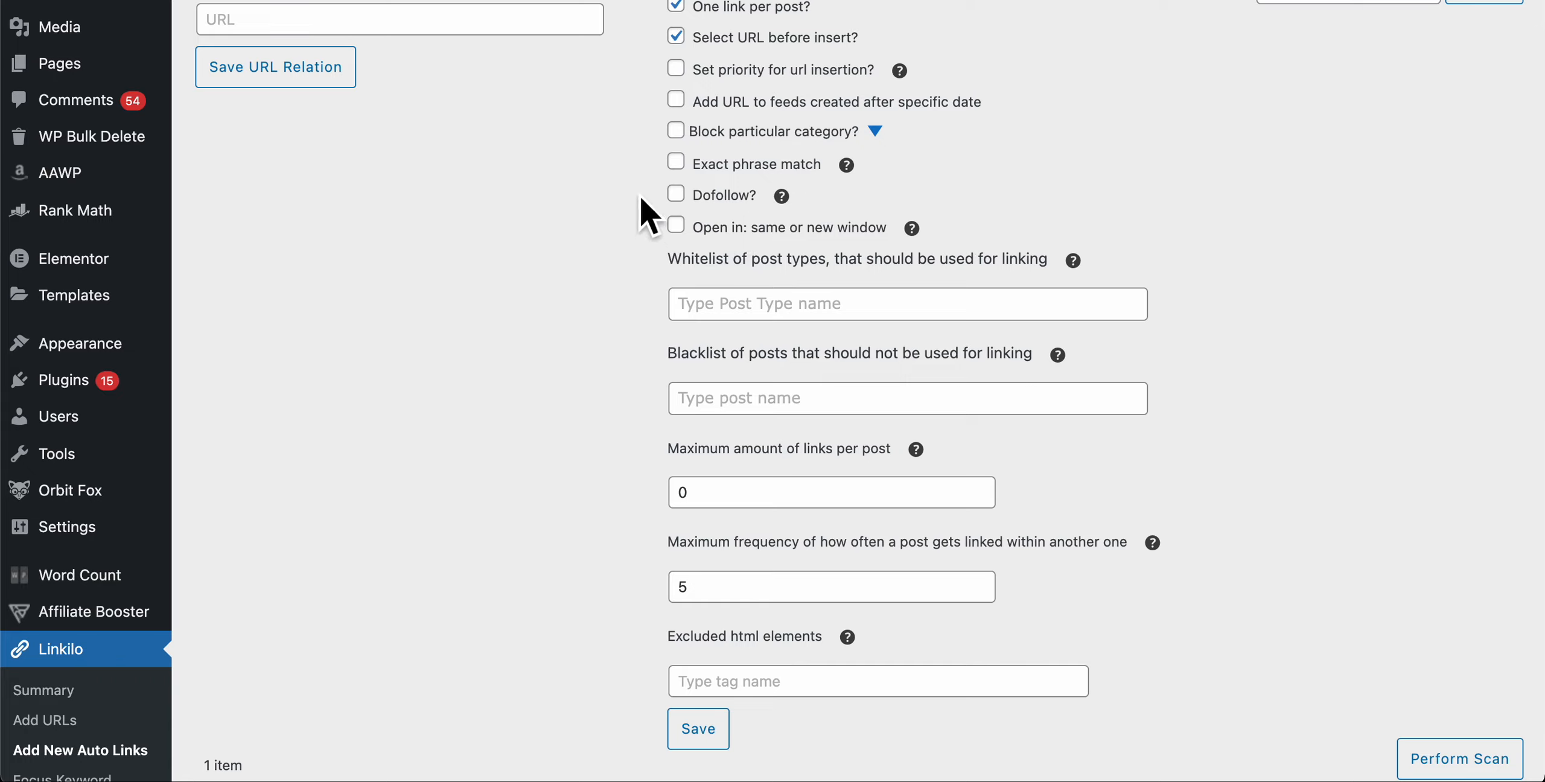
pyautogui.moveTo(648, 245)
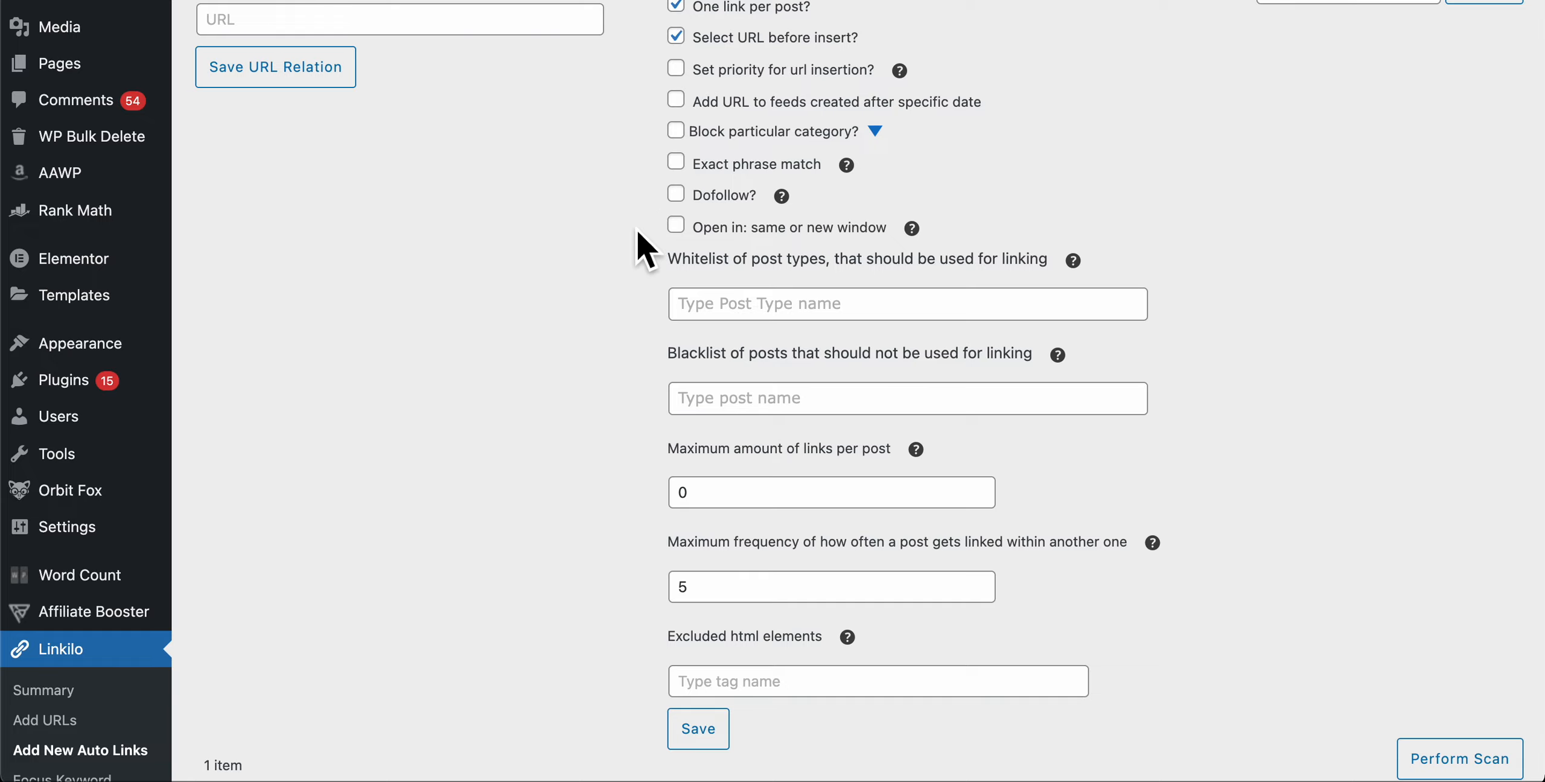
pyautogui.moveTo(670, 256)
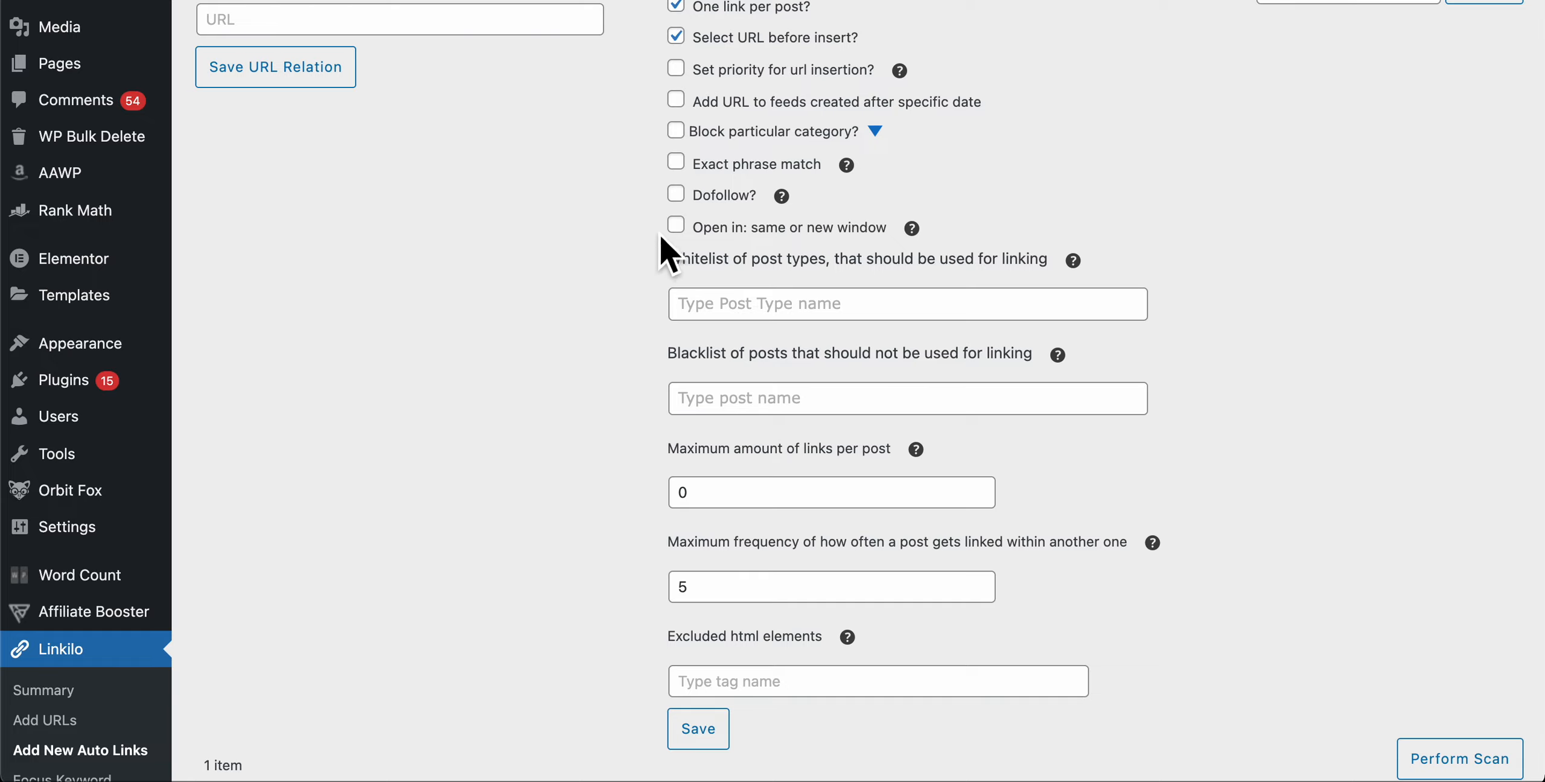
pyautogui.moveTo(670, 280)
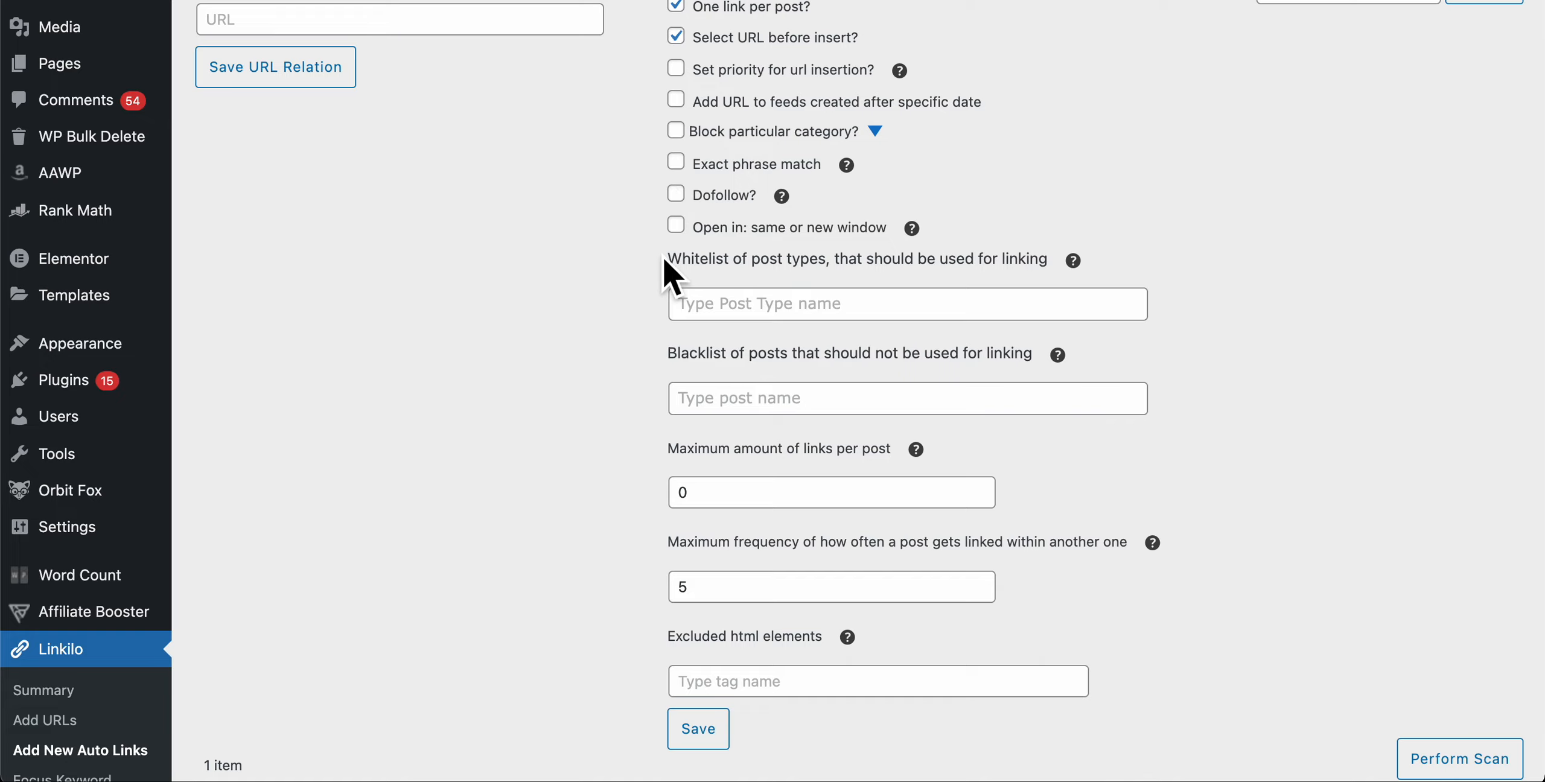
pyautogui.moveTo(616, 305)
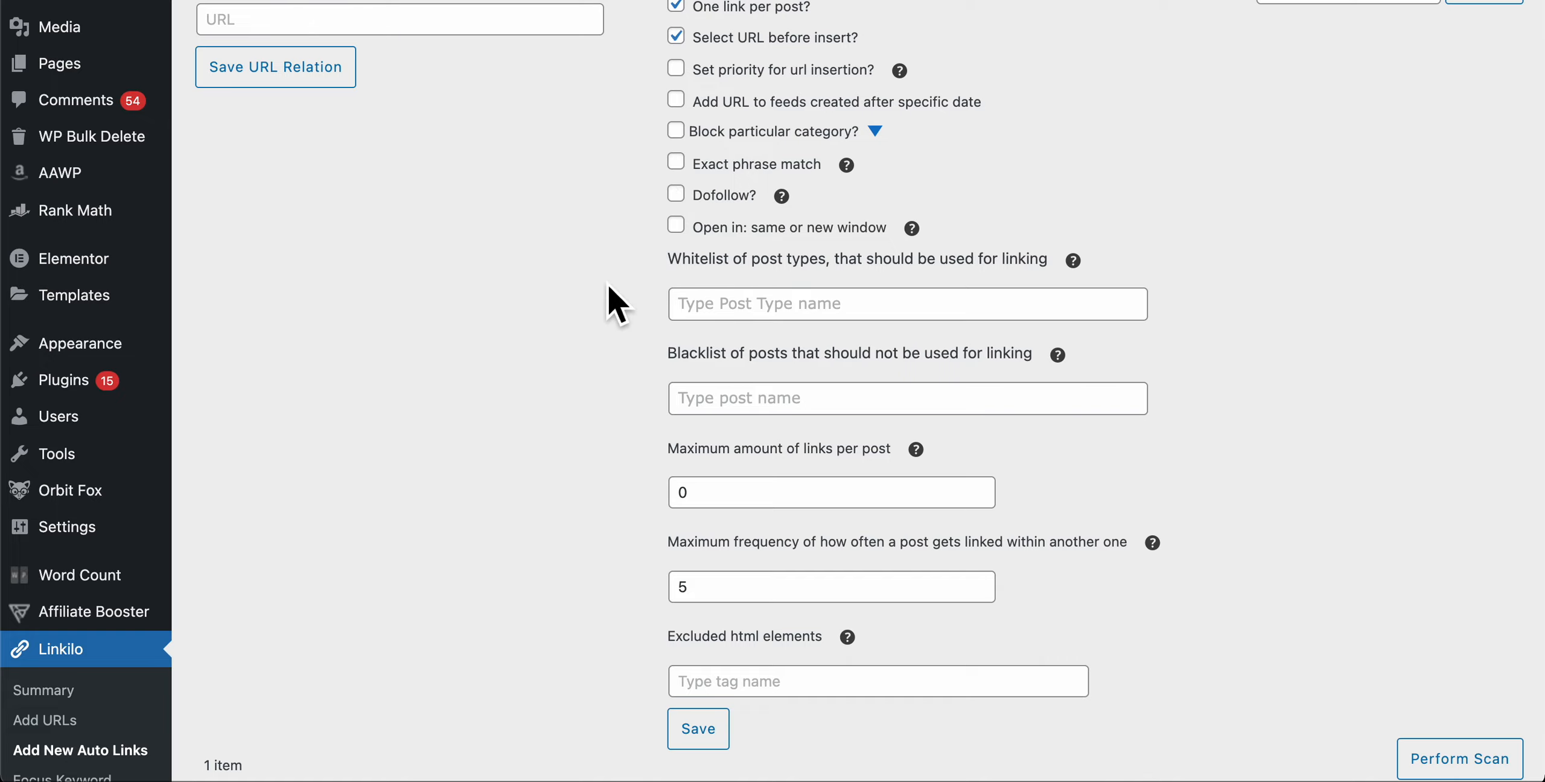
pyautogui.scroll(-3)
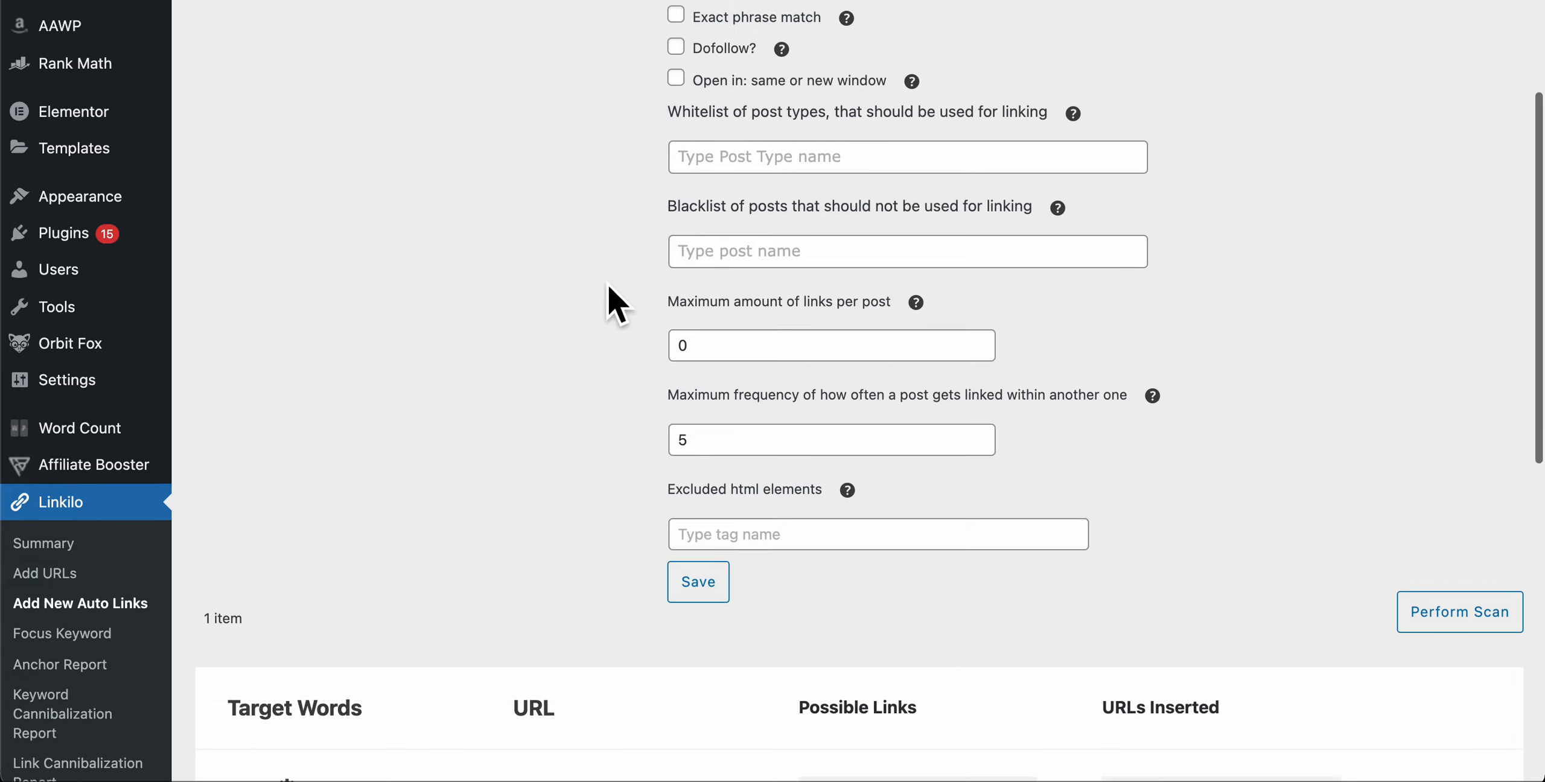
pyautogui.scroll(-3)
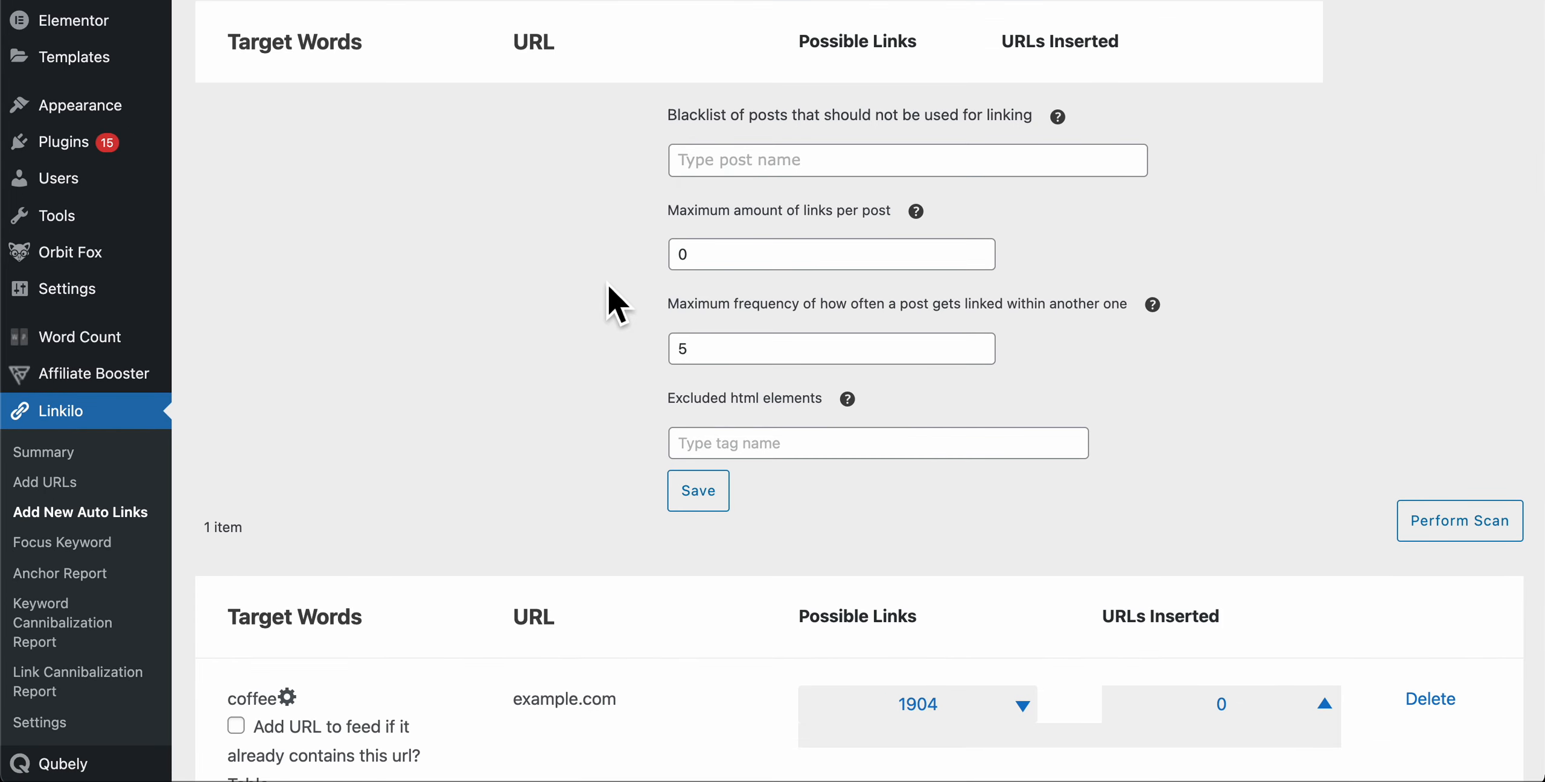